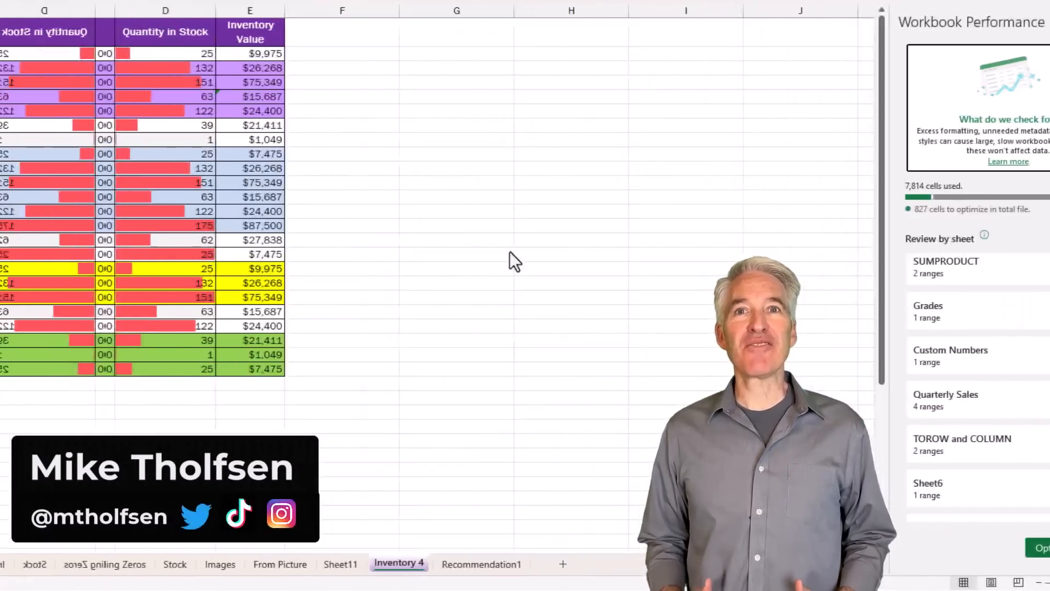
# Step: Run Check Performance from Review, showing 7,814 cells used and 827 cells to optimize
pyautogui.click(409, 9)
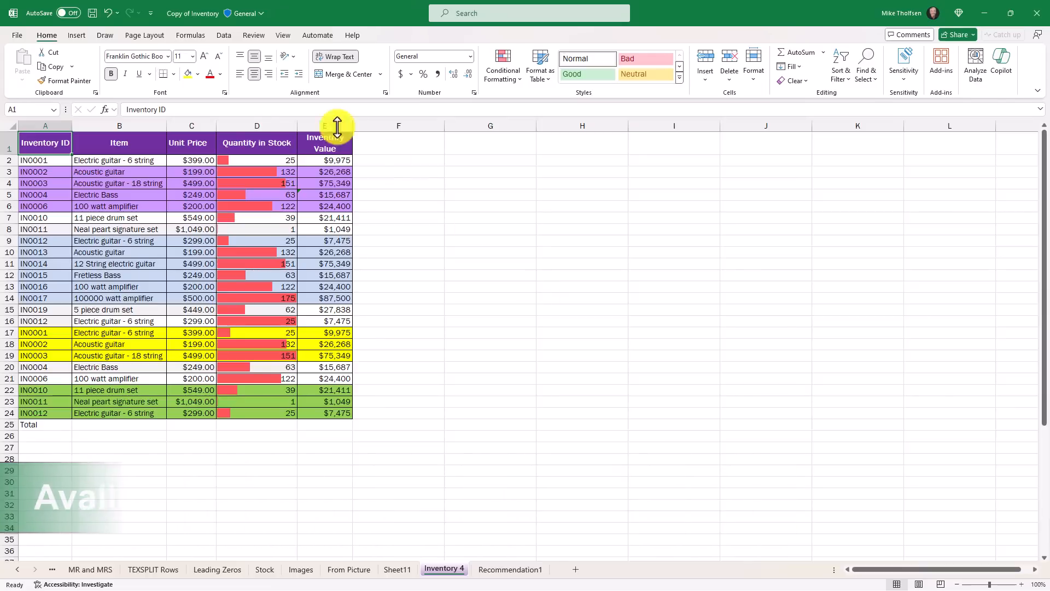
pyautogui.click(253, 35)
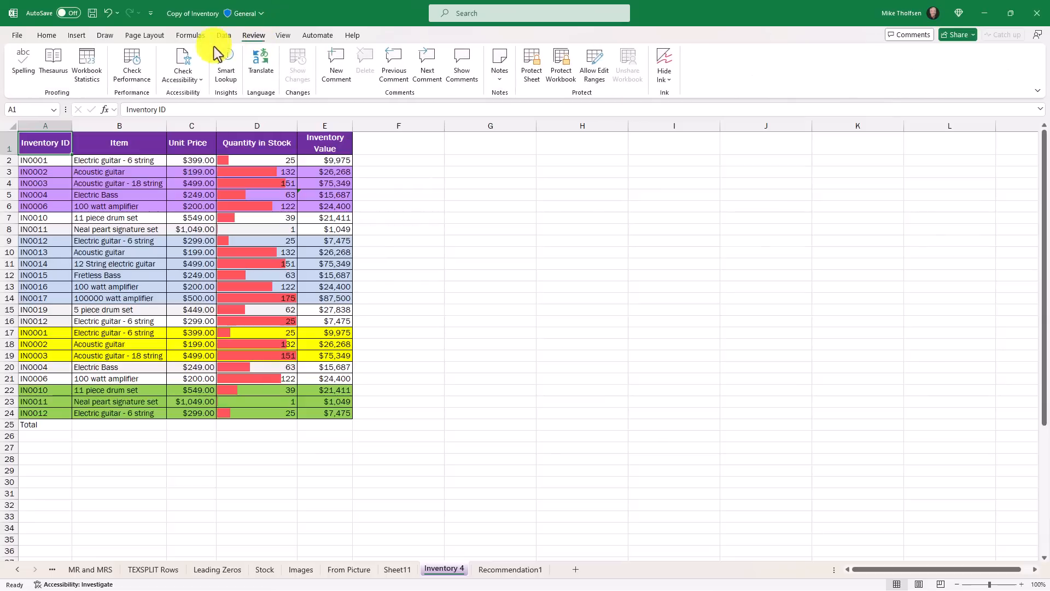
pyautogui.moveTo(131, 63)
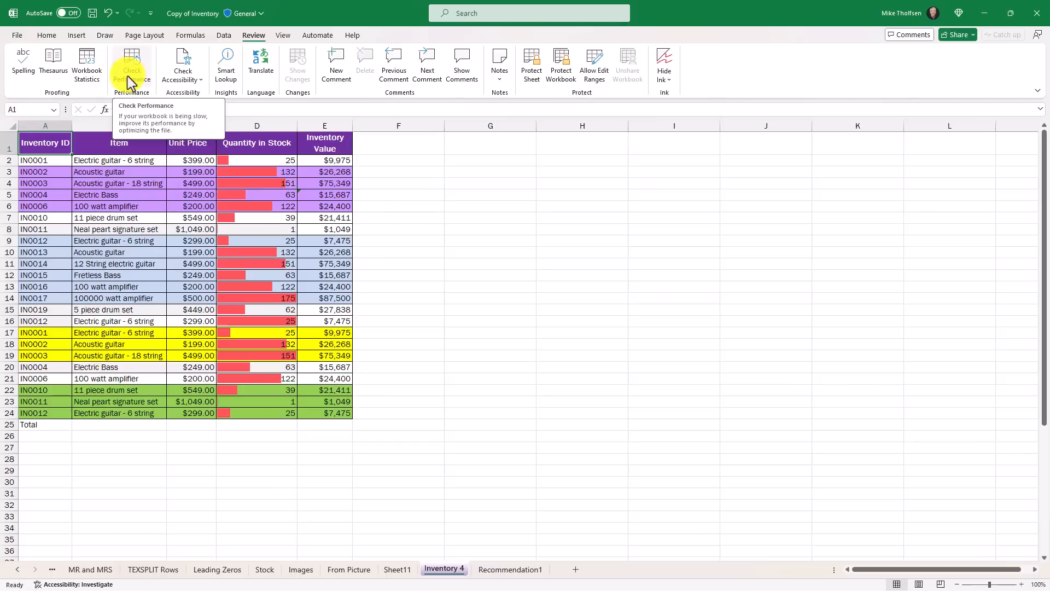
pyautogui.click(131, 64)
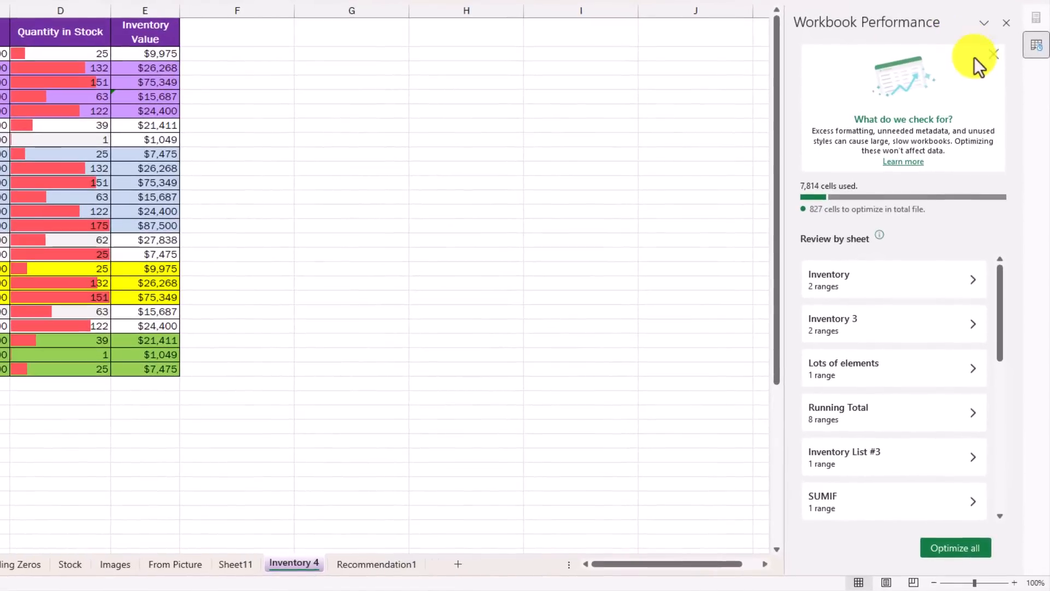
pyautogui.moveTo(967, 131)
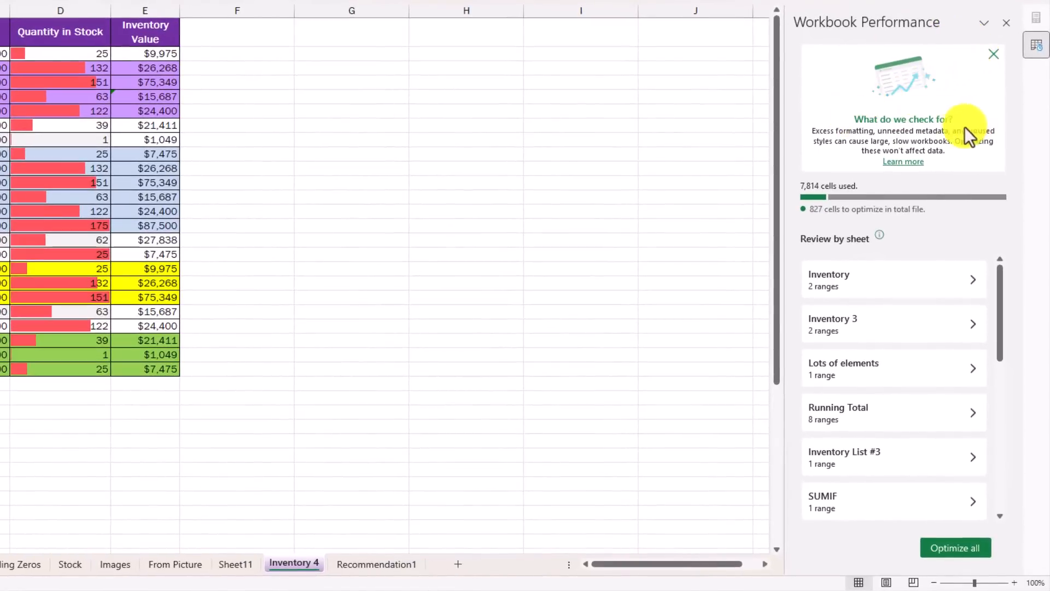
pyautogui.moveTo(911, 146)
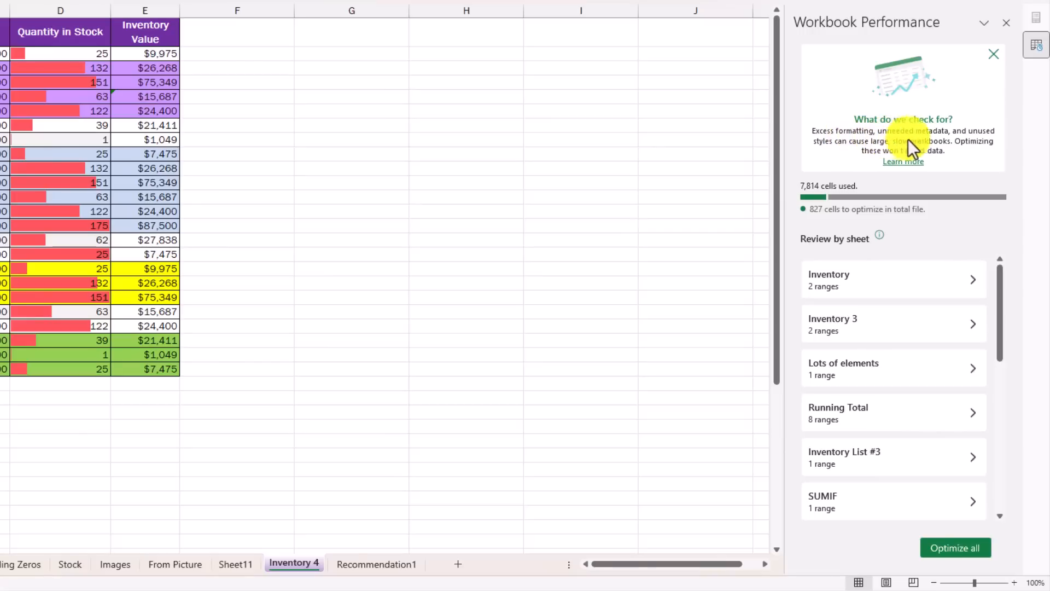
pyautogui.moveTo(974, 164)
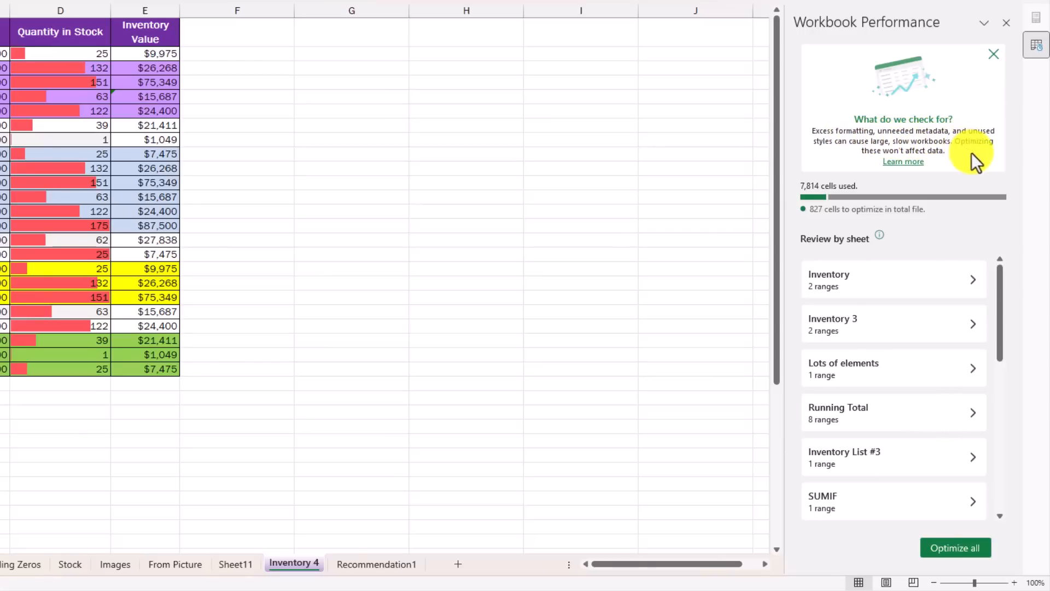
pyautogui.moveTo(800, 197)
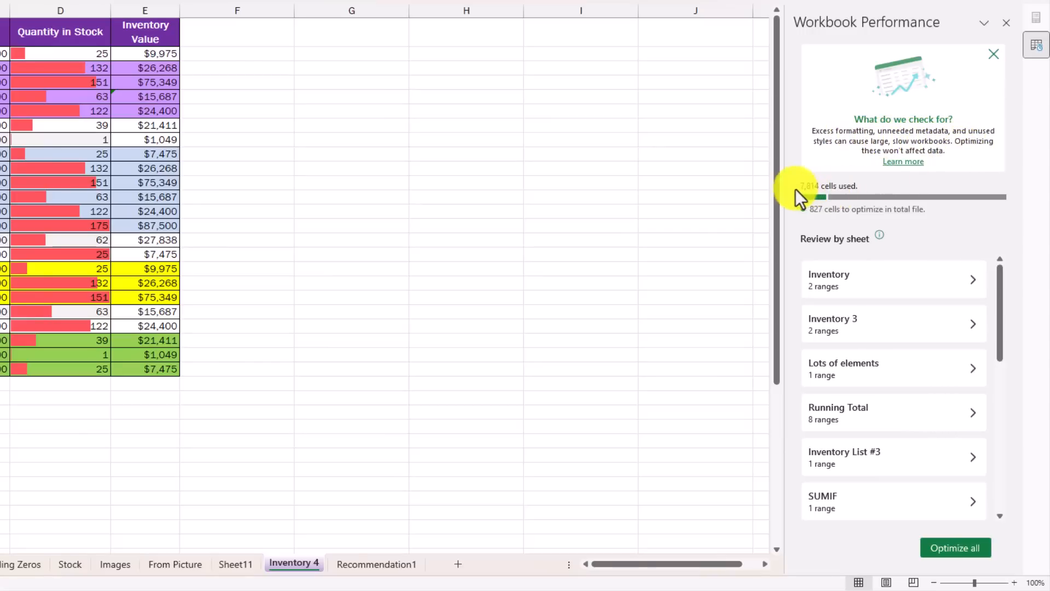
pyautogui.moveTo(808, 217)
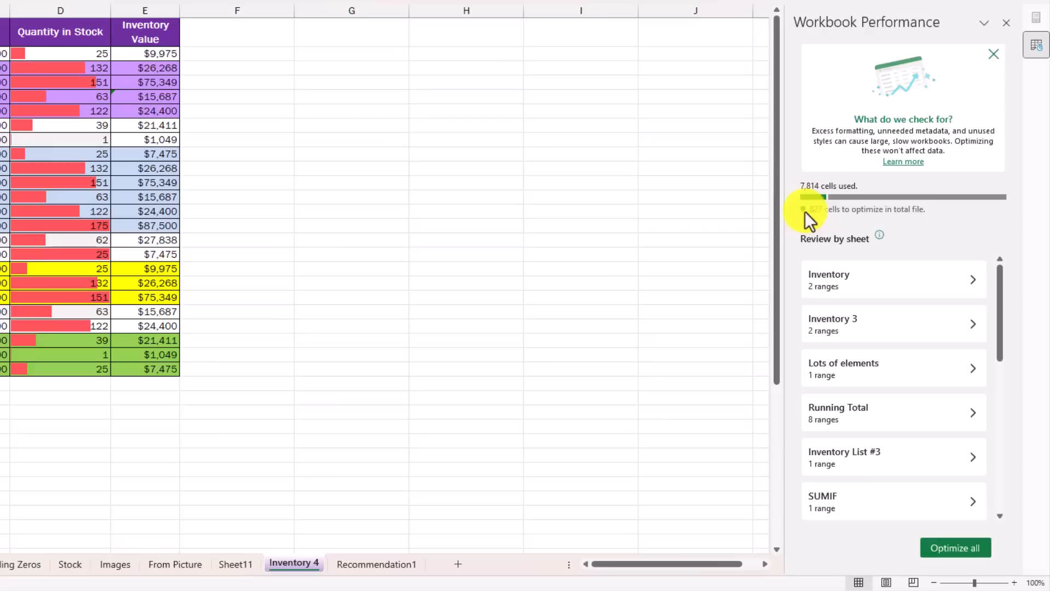
pyautogui.moveTo(827, 221)
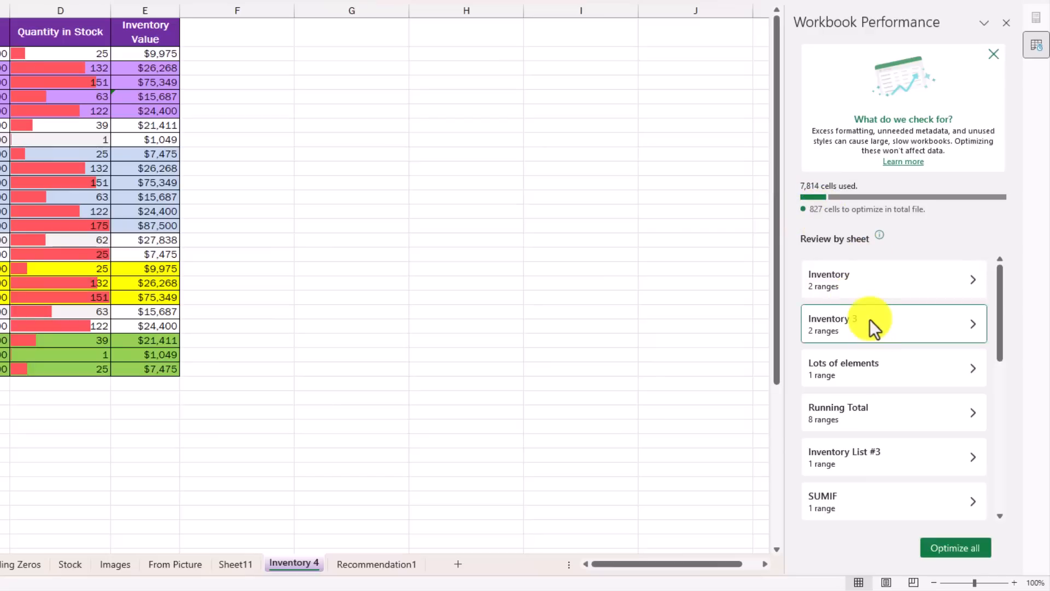
pyautogui.click(893, 323)
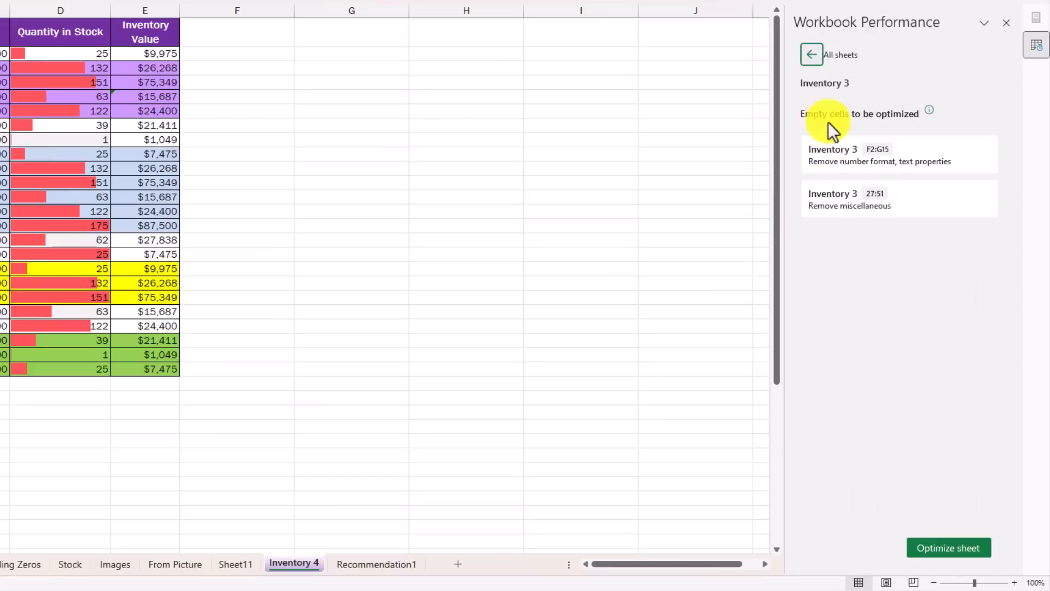
pyautogui.click(811, 54)
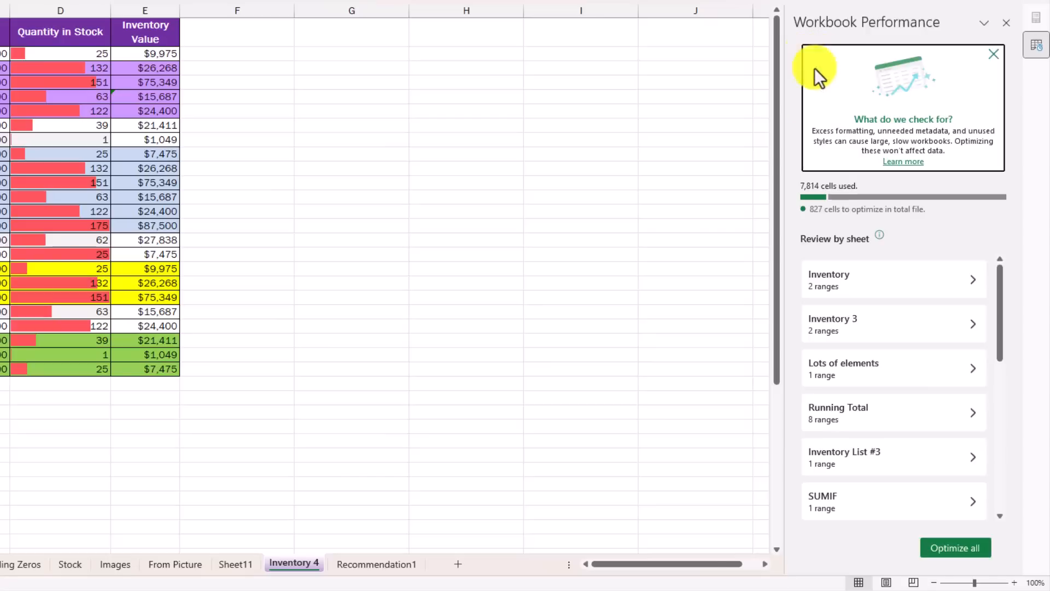
pyautogui.scroll(-3)
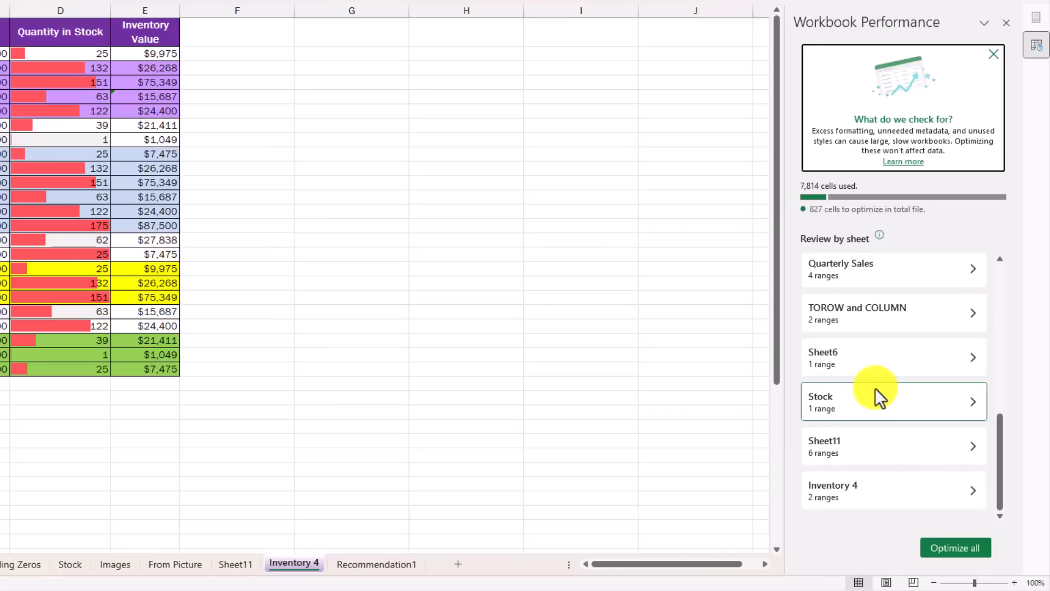
pyautogui.scroll(3)
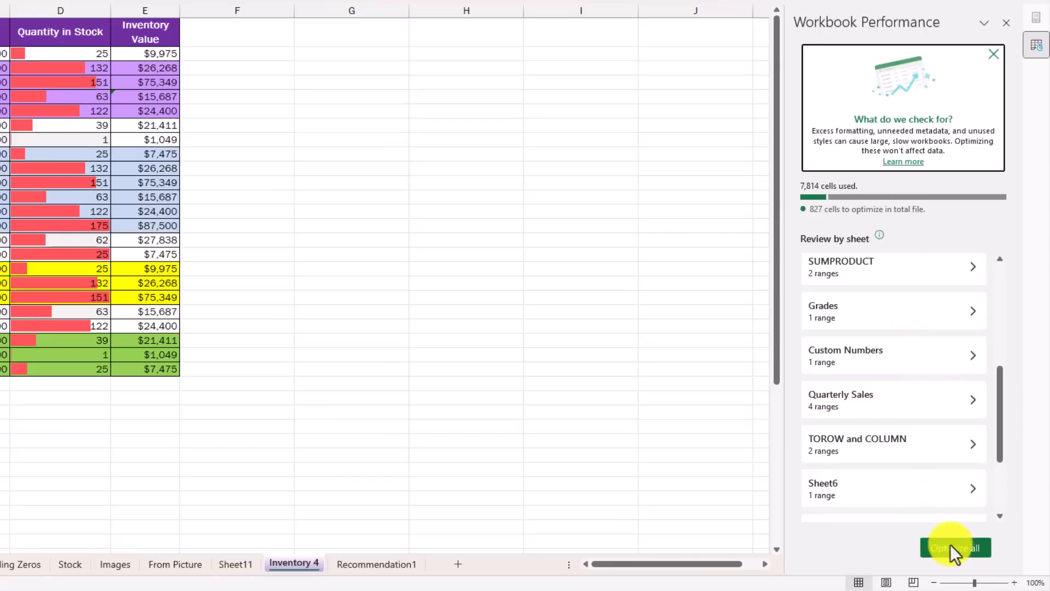
# Step: Apply Optimize all in the Workbook Performance pane, cleaning up 719 cells
pyautogui.click(954, 547)
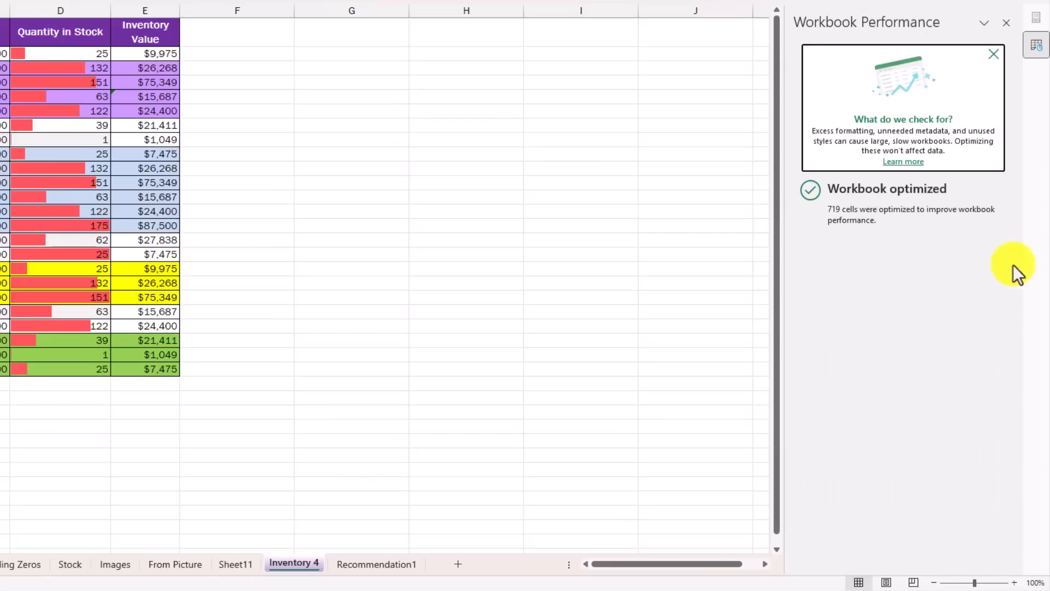
pyautogui.moveTo(904, 204)
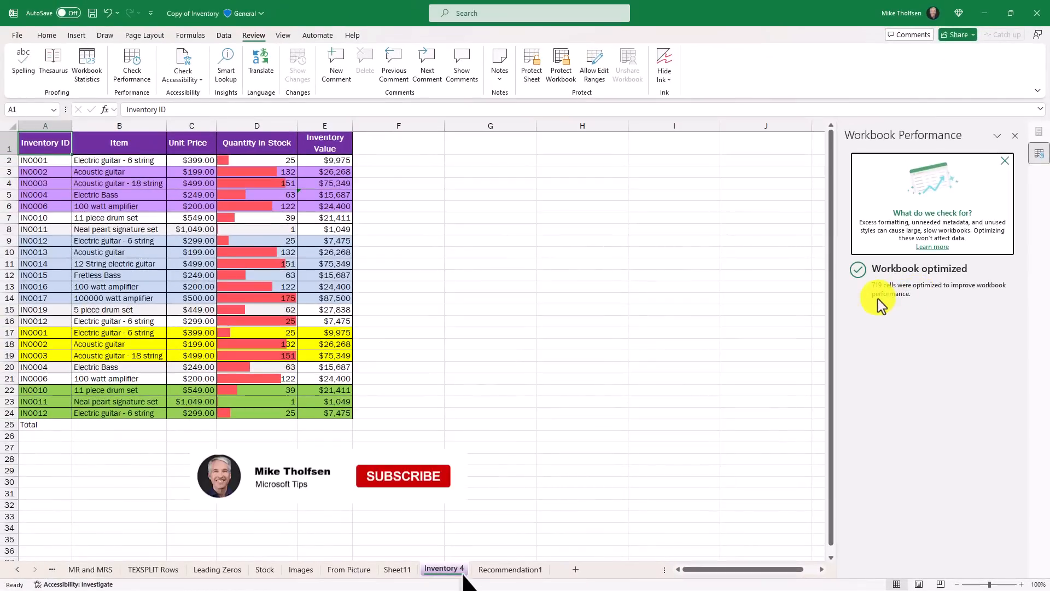
pyautogui.click(403, 475)
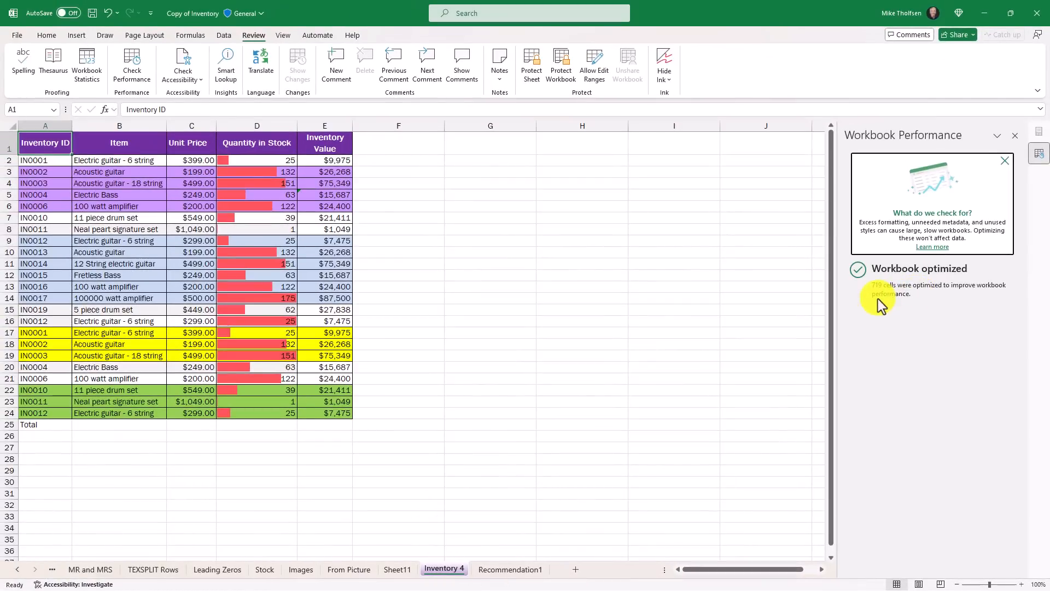
pyautogui.moveTo(757, 87)
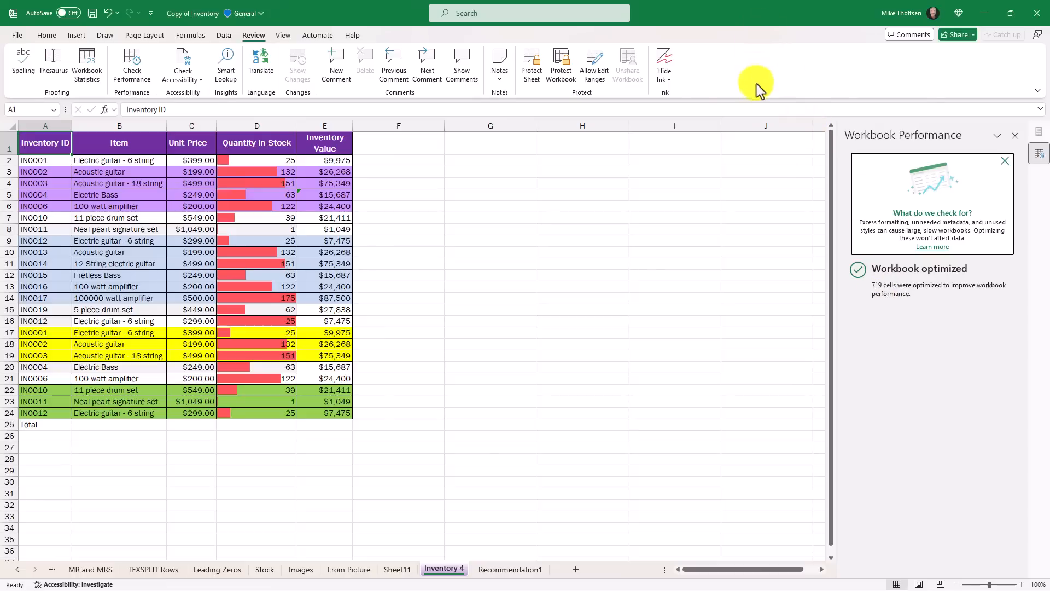
pyautogui.moveTo(419, 119)
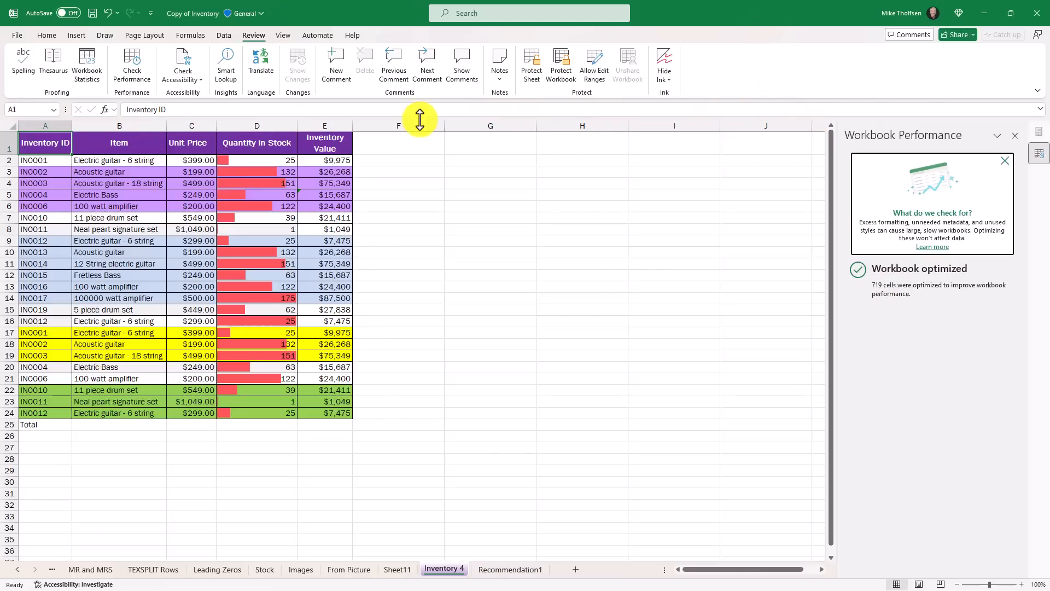
pyautogui.moveTo(749, 127)
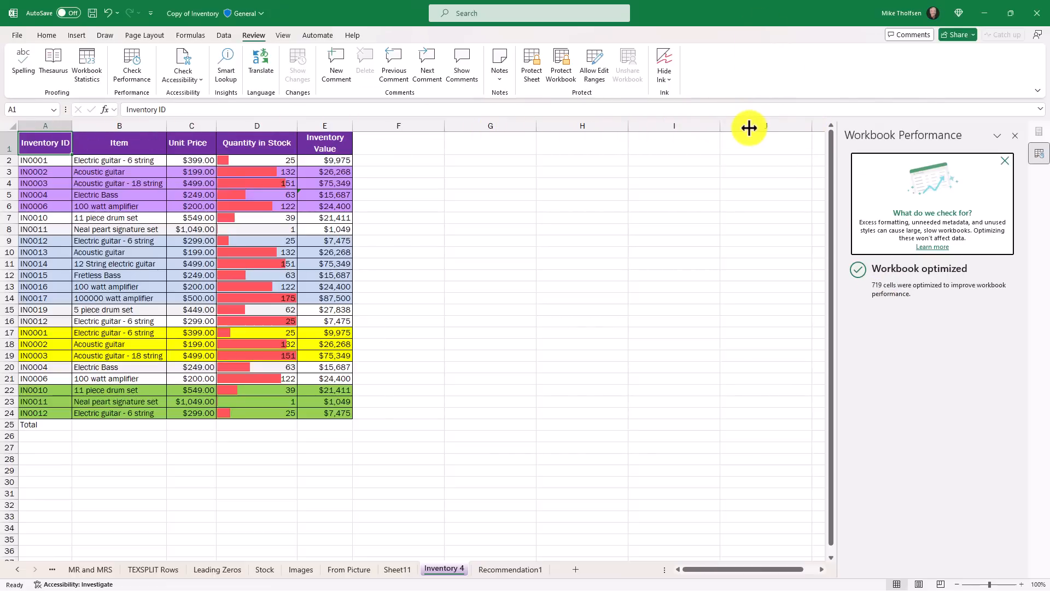
pyautogui.moveTo(691, 138)
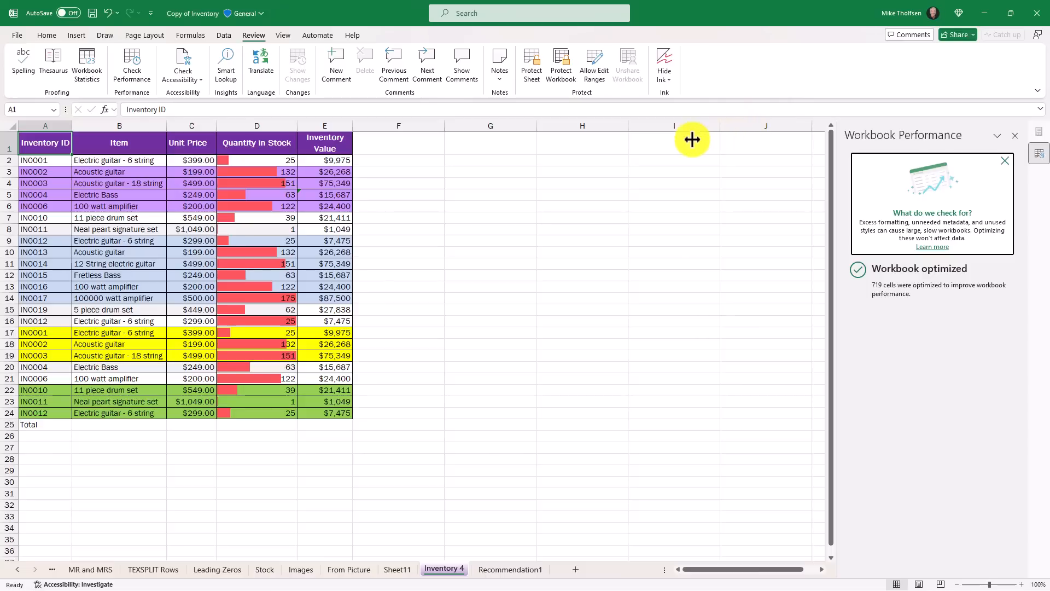
pyautogui.moveTo(575, 122)
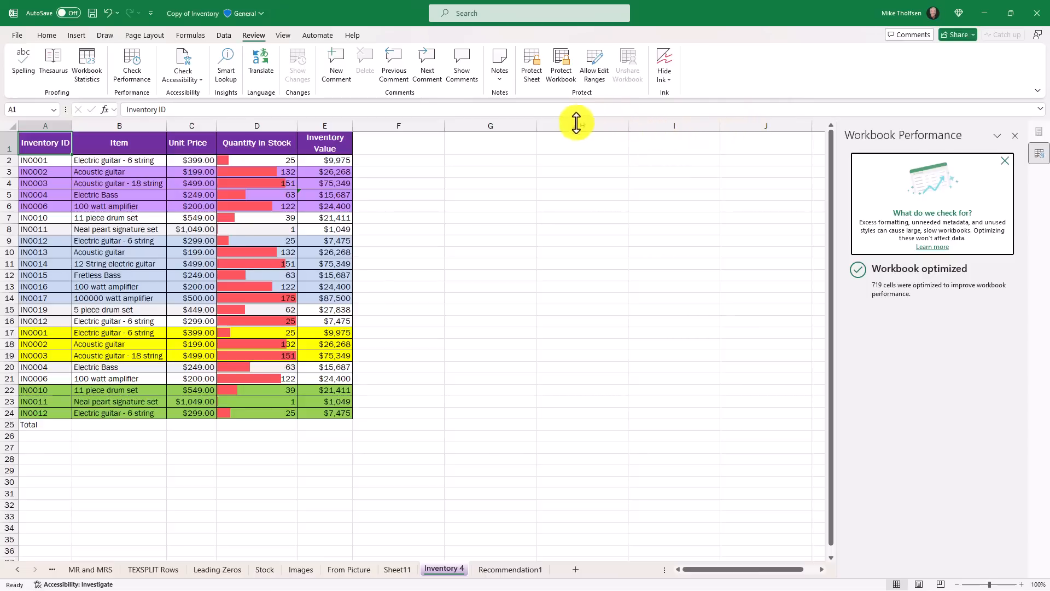
pyautogui.moveTo(559, 123)
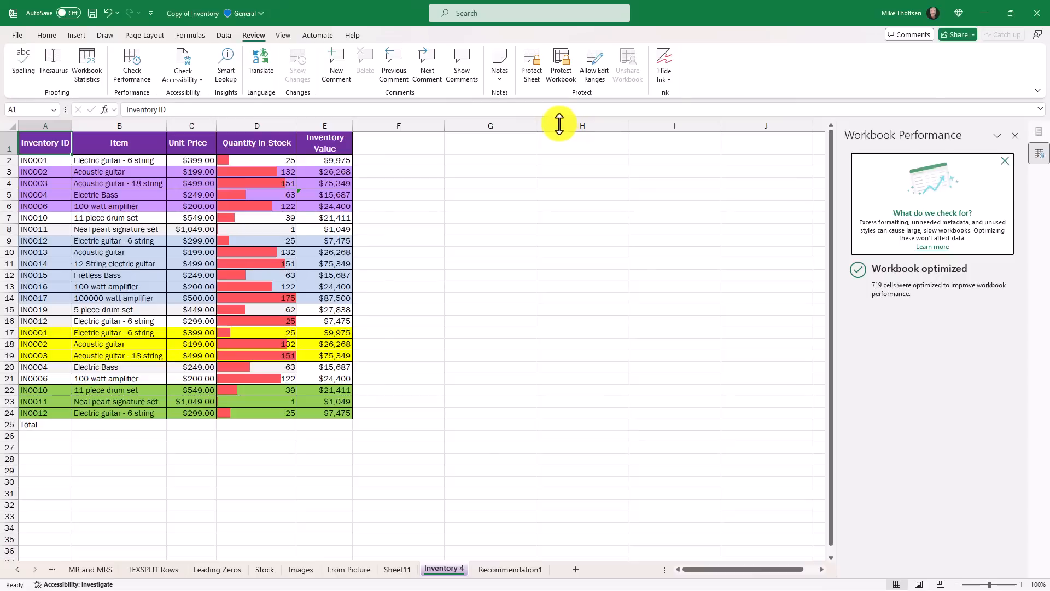
pyautogui.moveTo(444, 107)
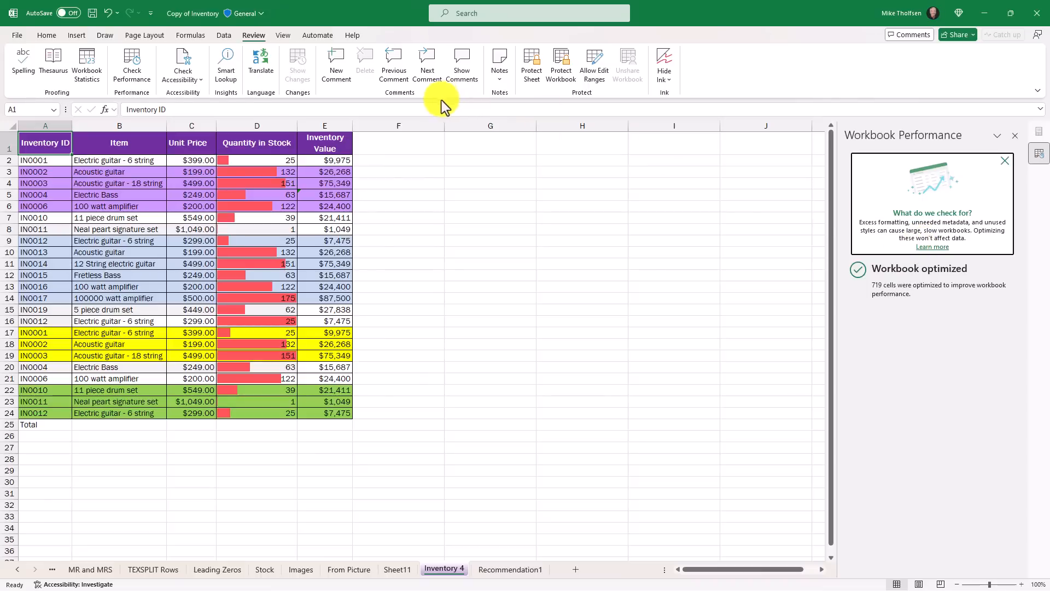
pyautogui.moveTo(508, 150)
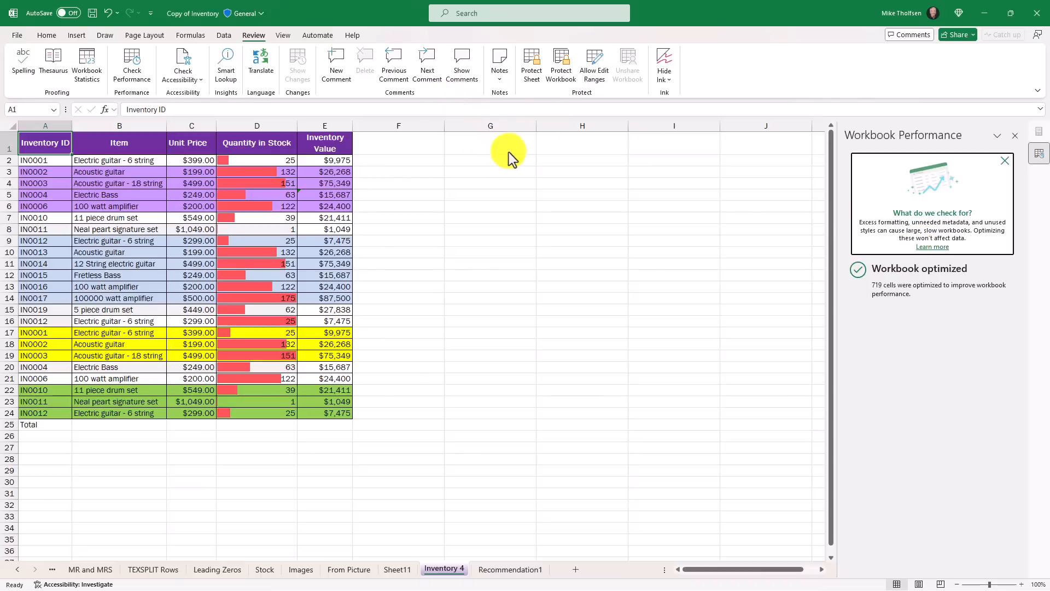
pyautogui.moveTo(253, 35)
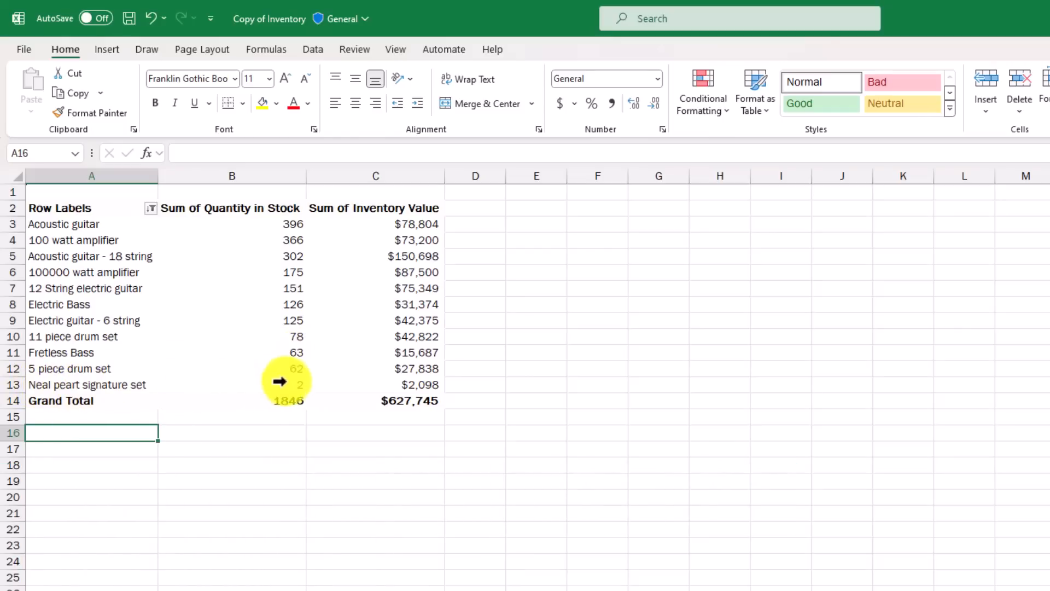
# Step: Select the Neal peart signature set quantity cell B13 in the PivotTable
pyautogui.click(232, 385)
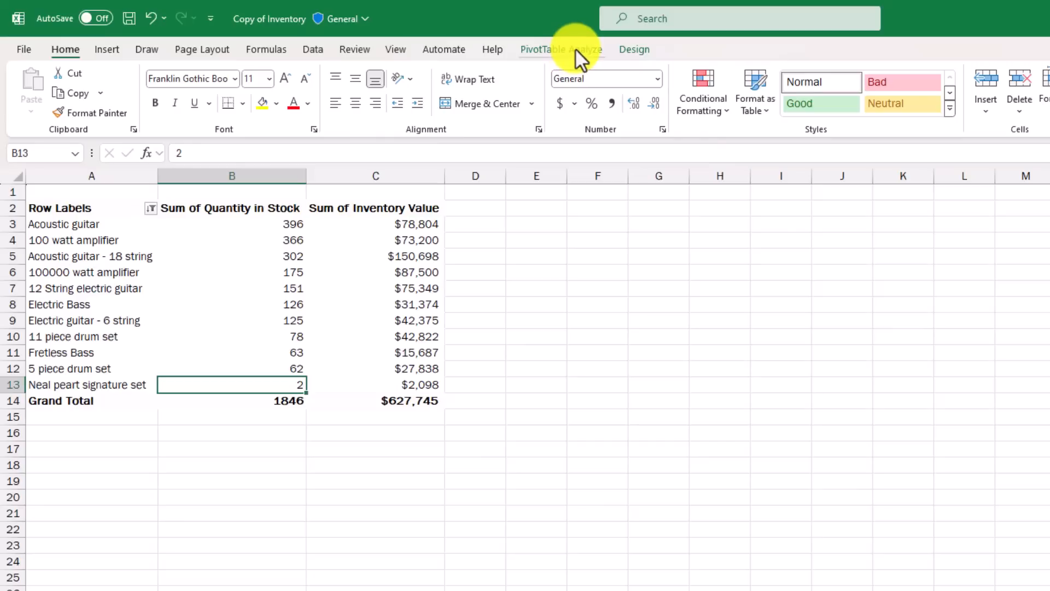
pyautogui.moveTo(592, 57)
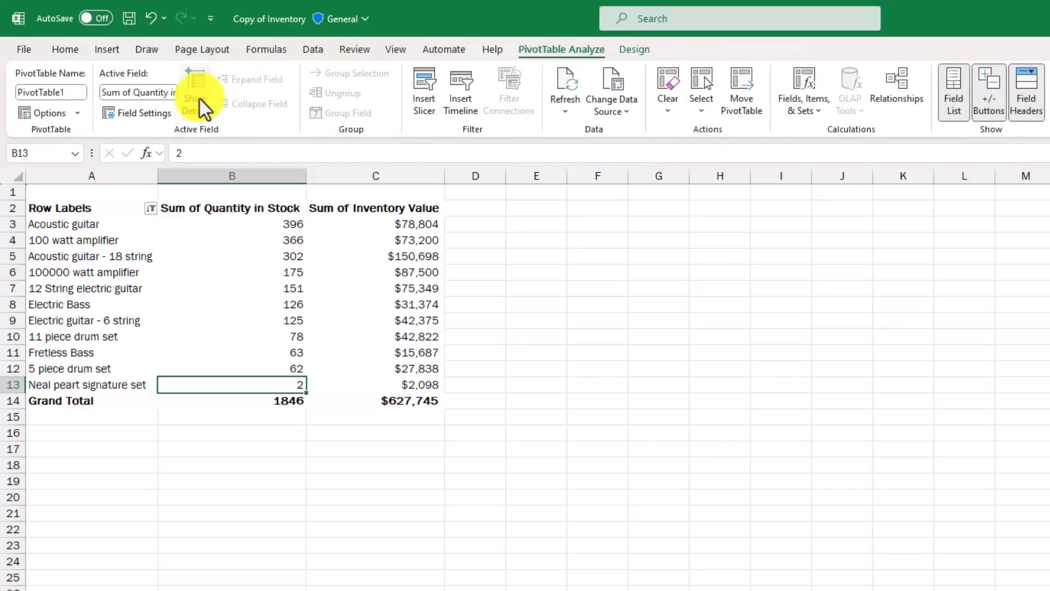
pyautogui.moveTo(196, 94)
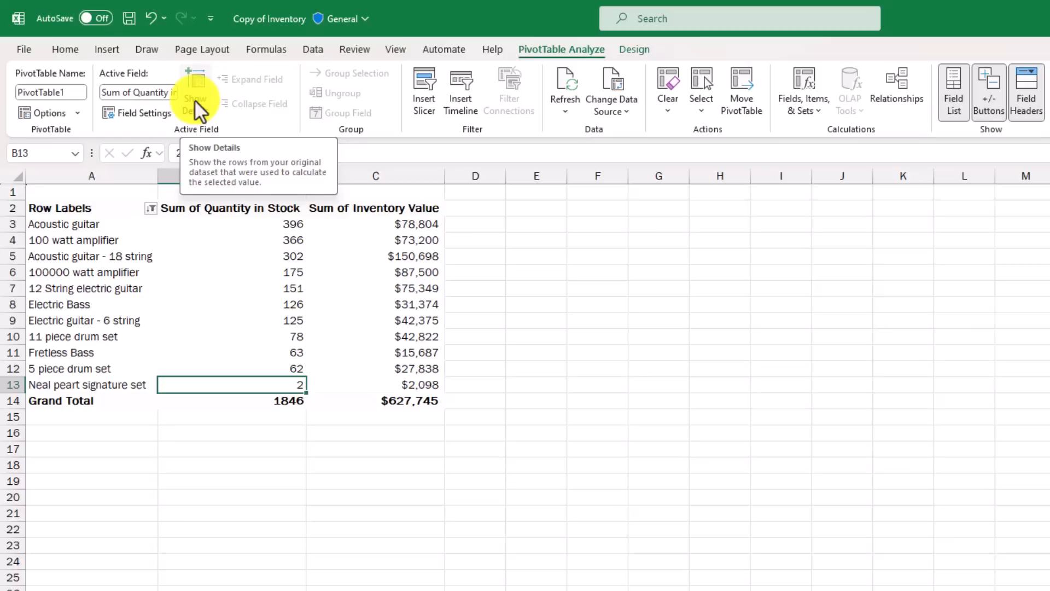
pyautogui.moveTo(206, 284)
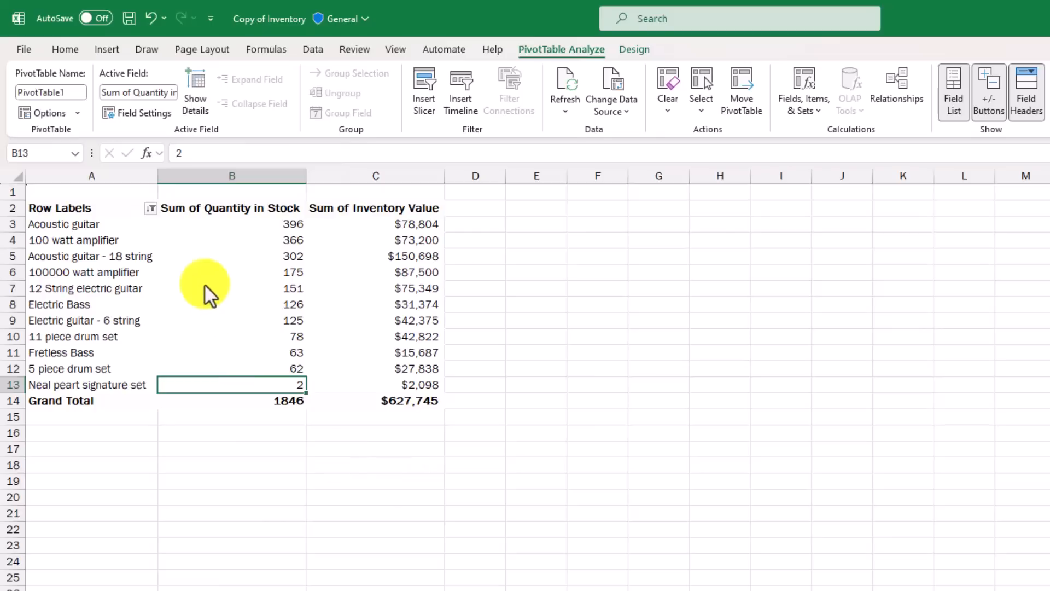
pyautogui.moveTo(305, 392)
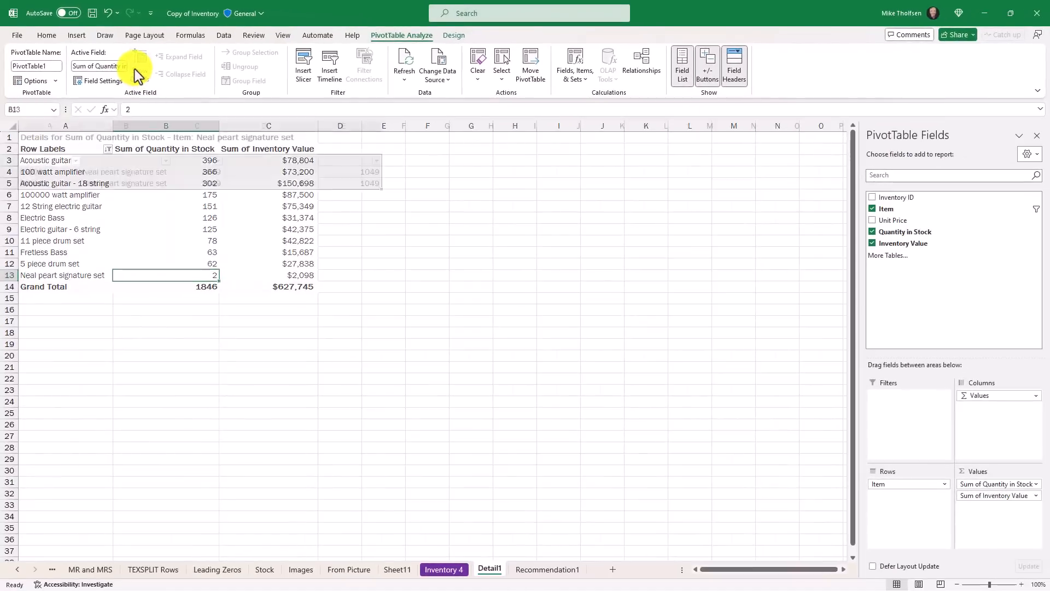
pyautogui.click(489, 569)
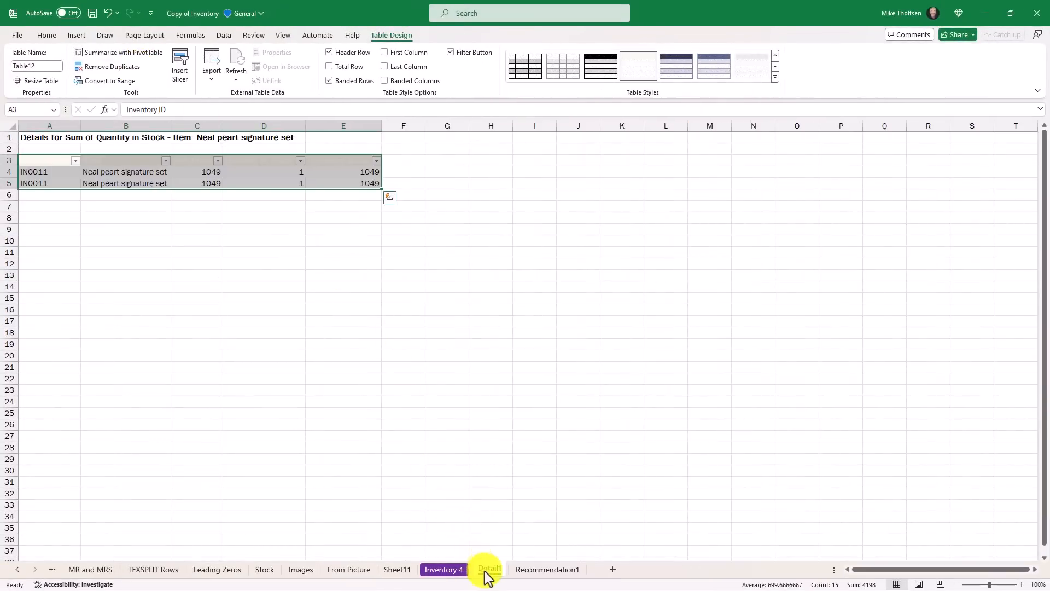
pyautogui.moveTo(492, 569)
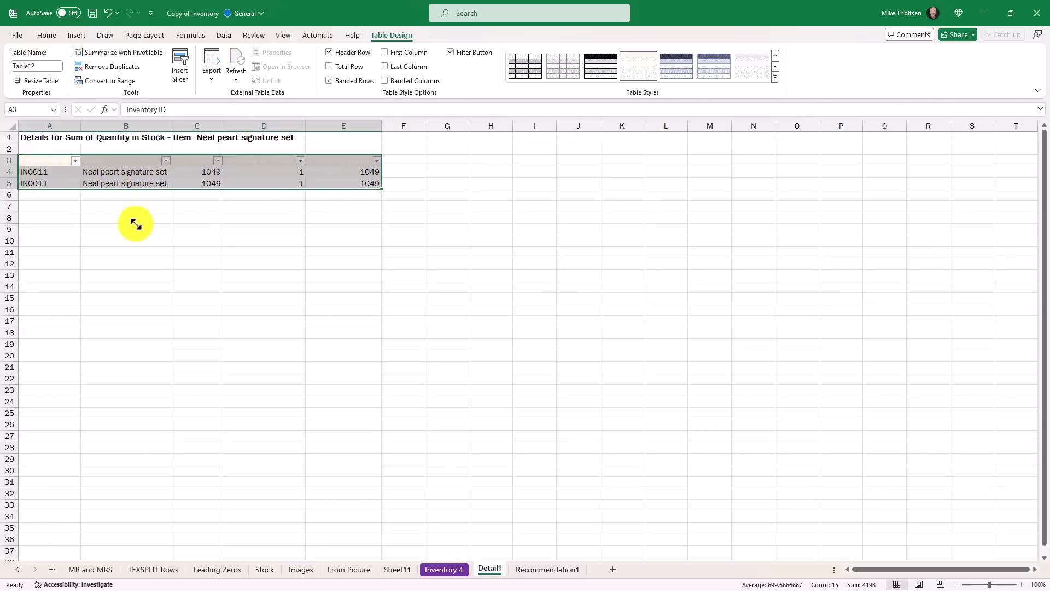
pyautogui.click(126, 229)
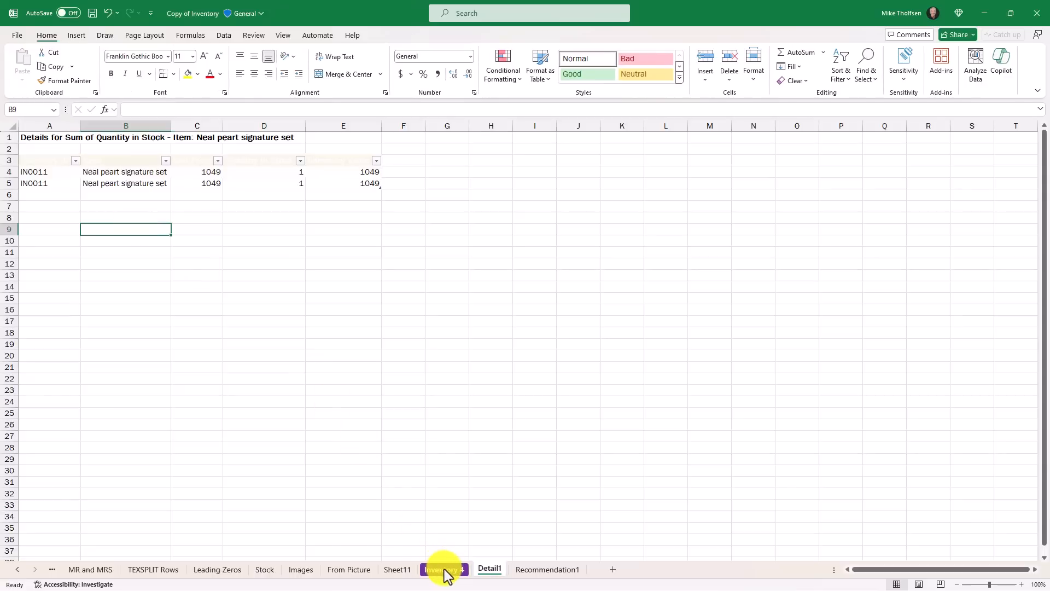
pyautogui.click(443, 569)
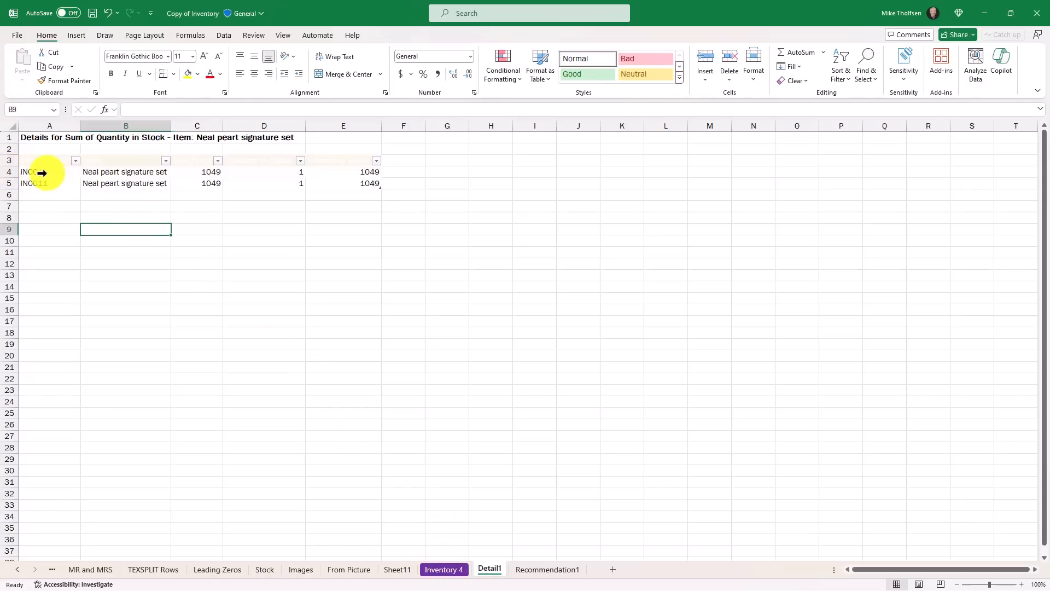
pyautogui.click(444, 569)
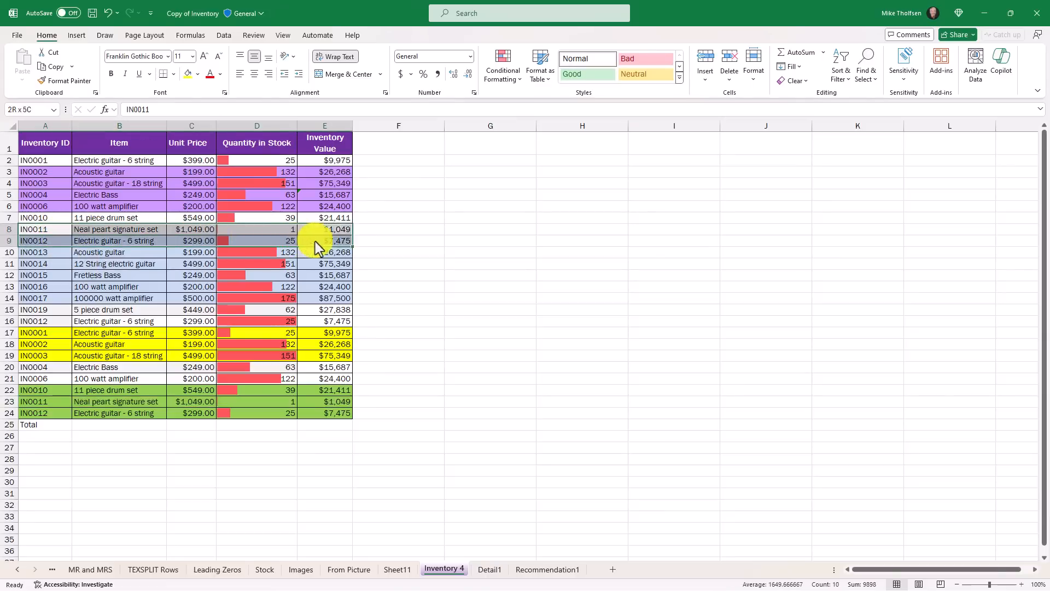
pyautogui.click(44, 229)
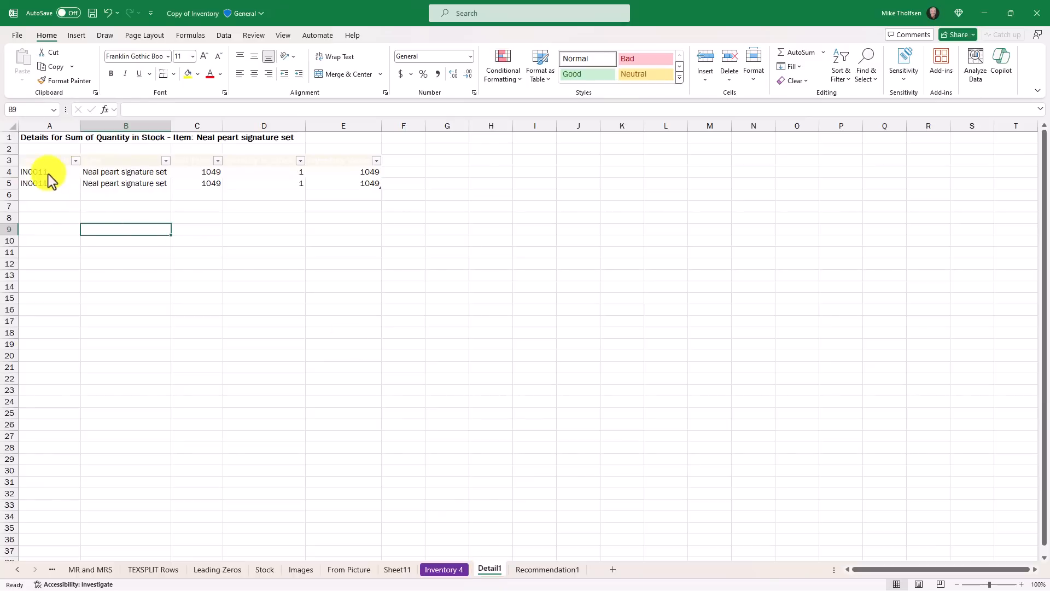
pyautogui.click(270, 8)
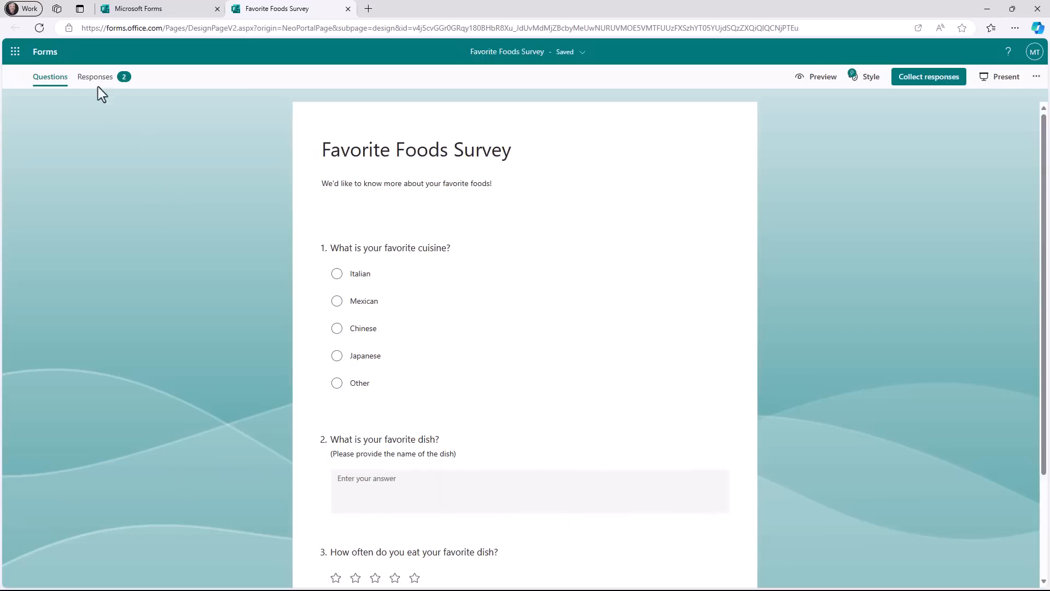
# Step: From the Favorite Foods Survey Responses view, open the results in Excel for the web
pyautogui.click(95, 76)
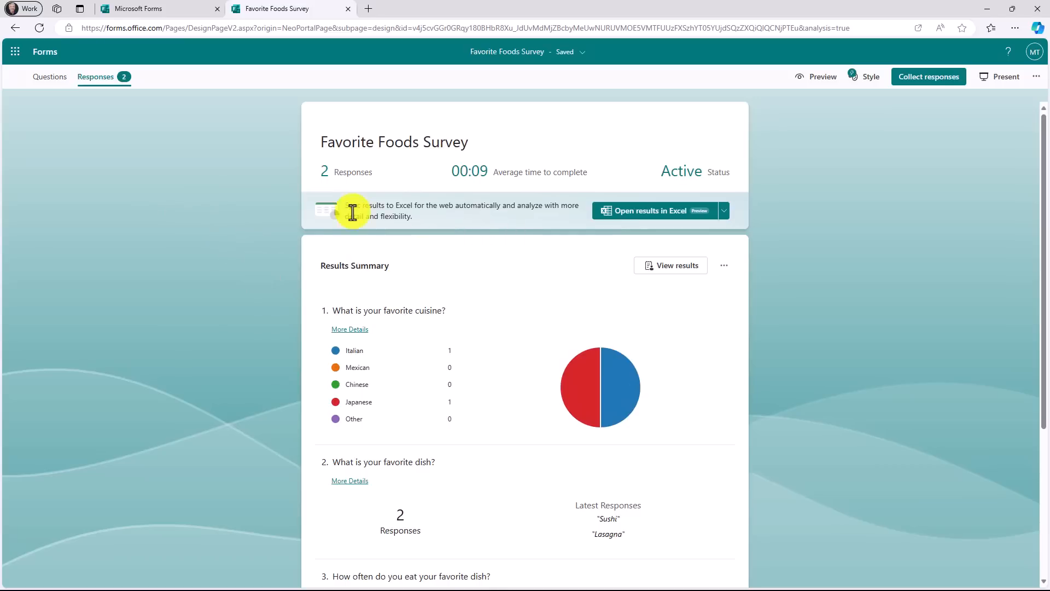
pyautogui.moveTo(492, 220)
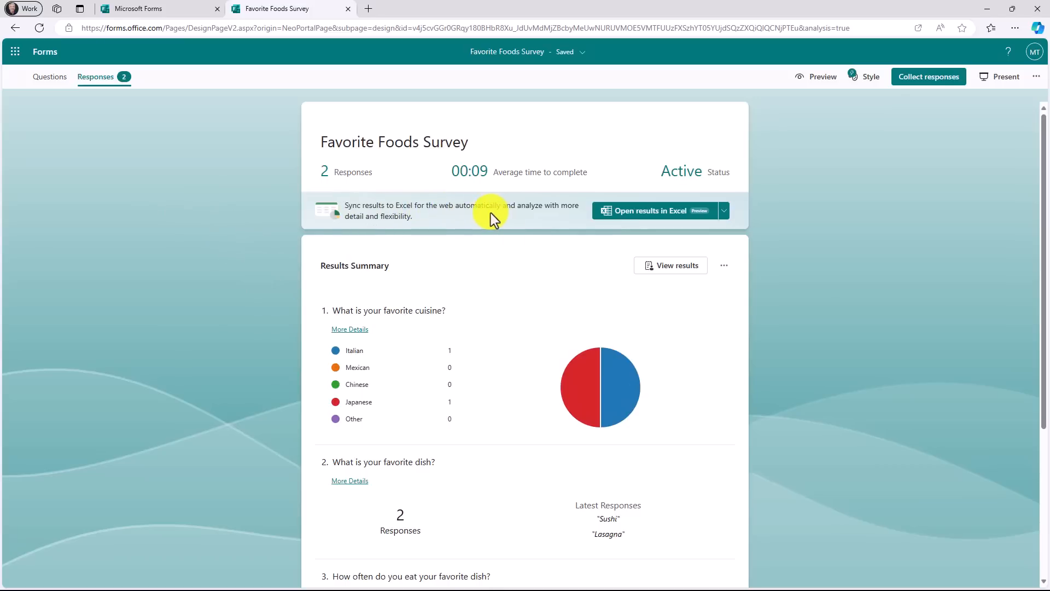
pyautogui.moveTo(402, 215)
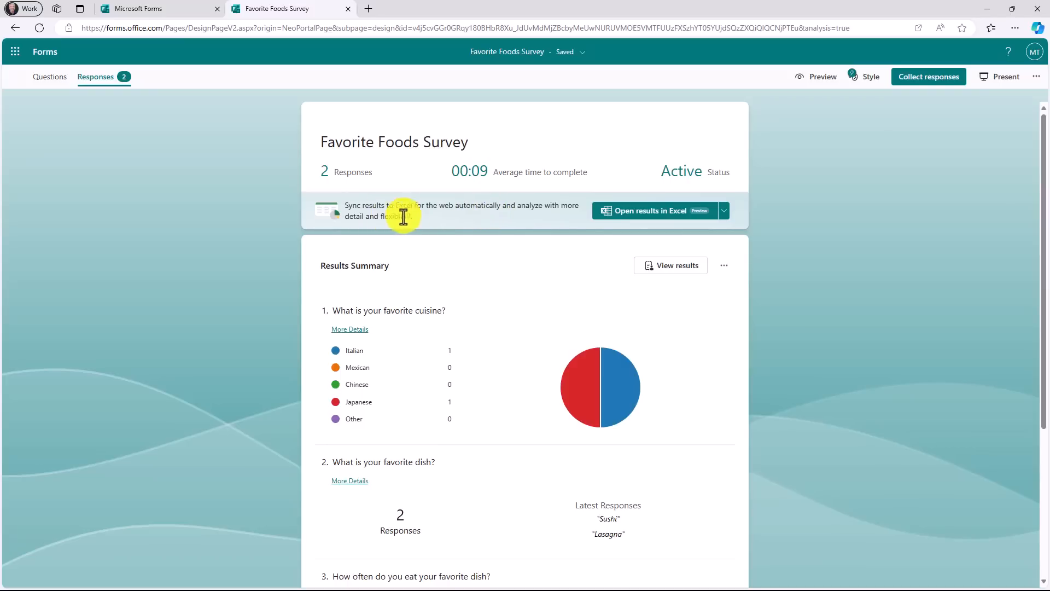
pyautogui.moveTo(641, 210)
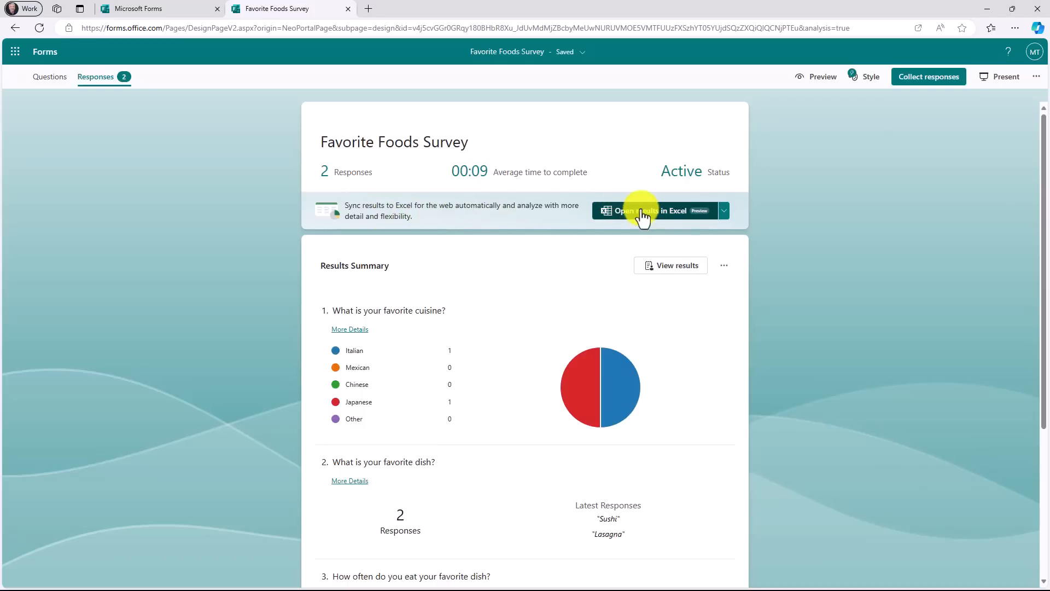
pyautogui.click(653, 210)
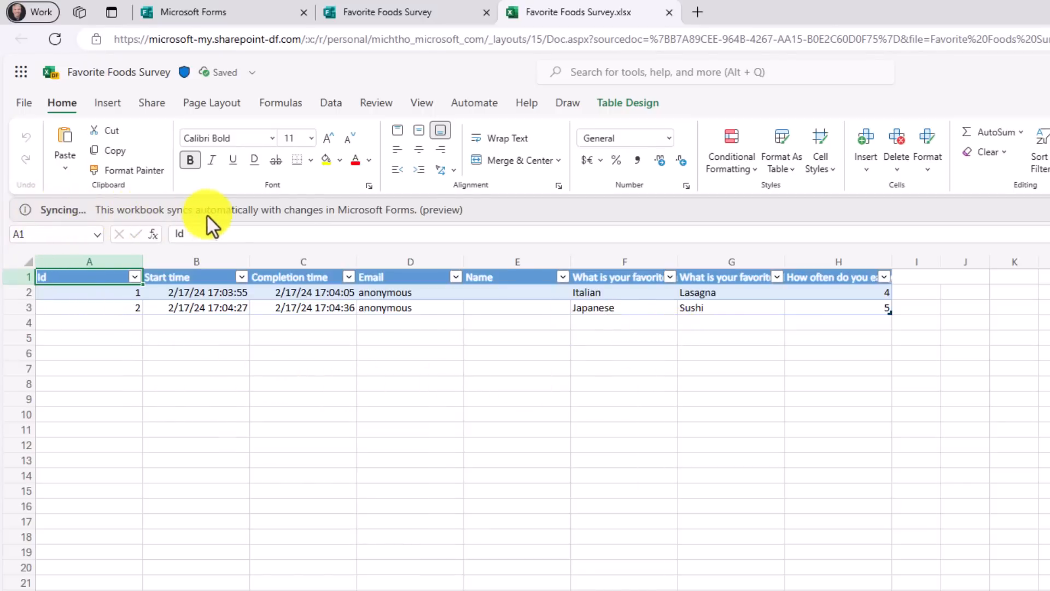
pyautogui.moveTo(465, 218)
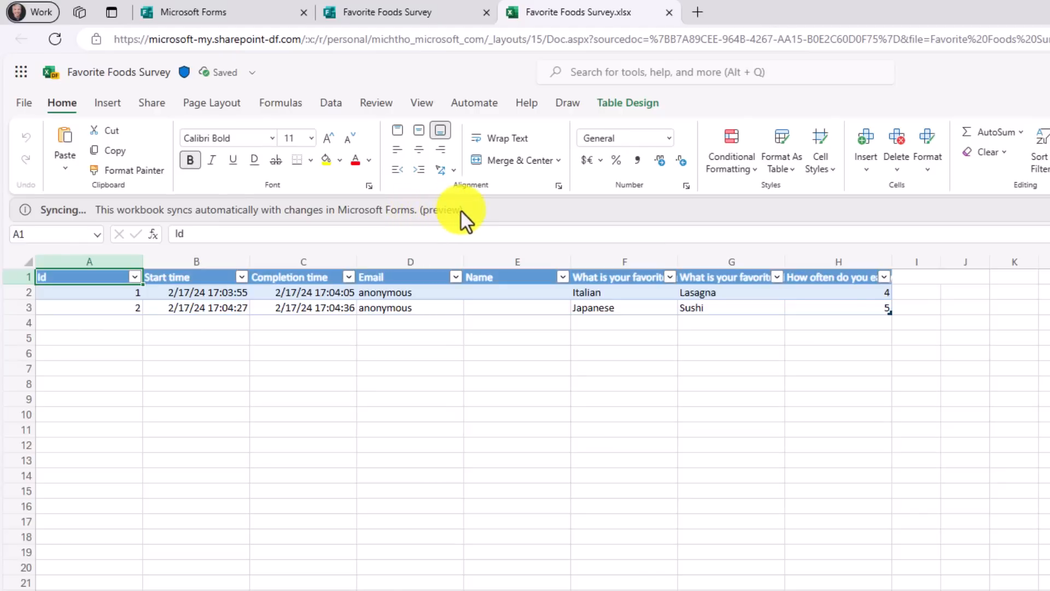
pyautogui.moveTo(227, 346)
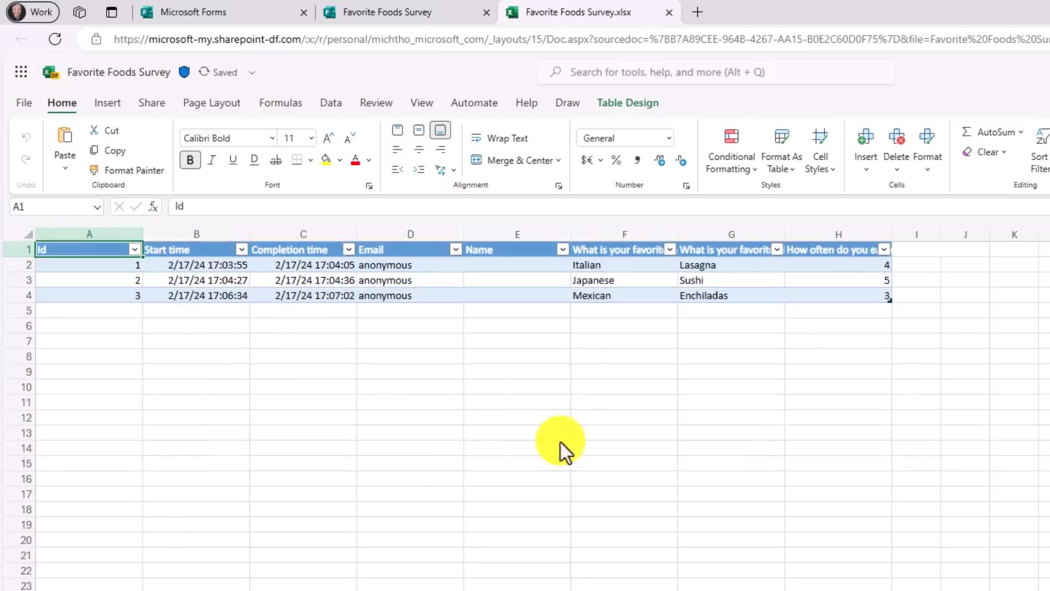
pyautogui.moveTo(839, 293)
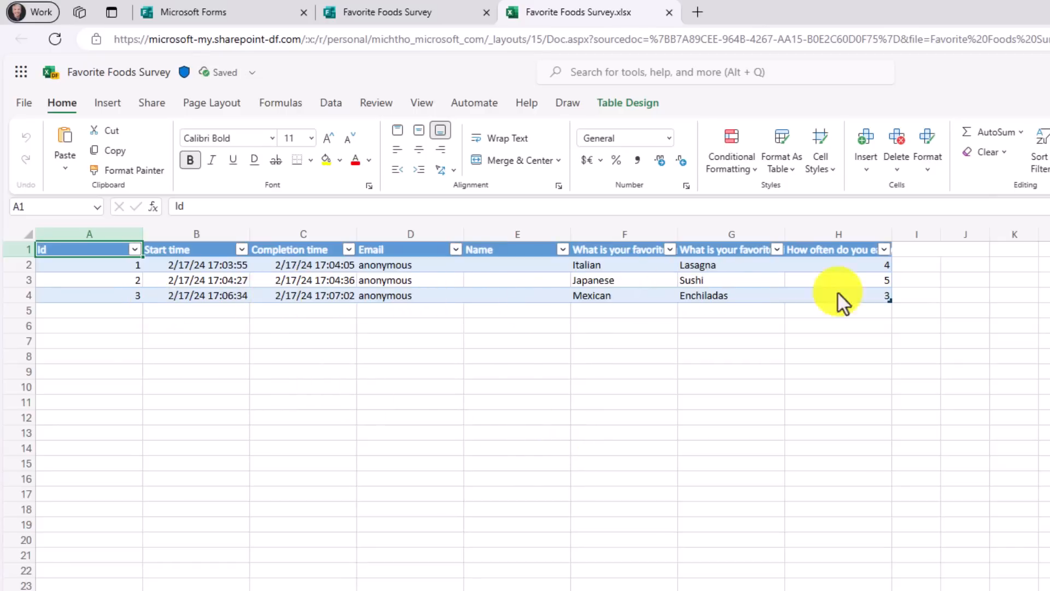
pyautogui.moveTo(774, 438)
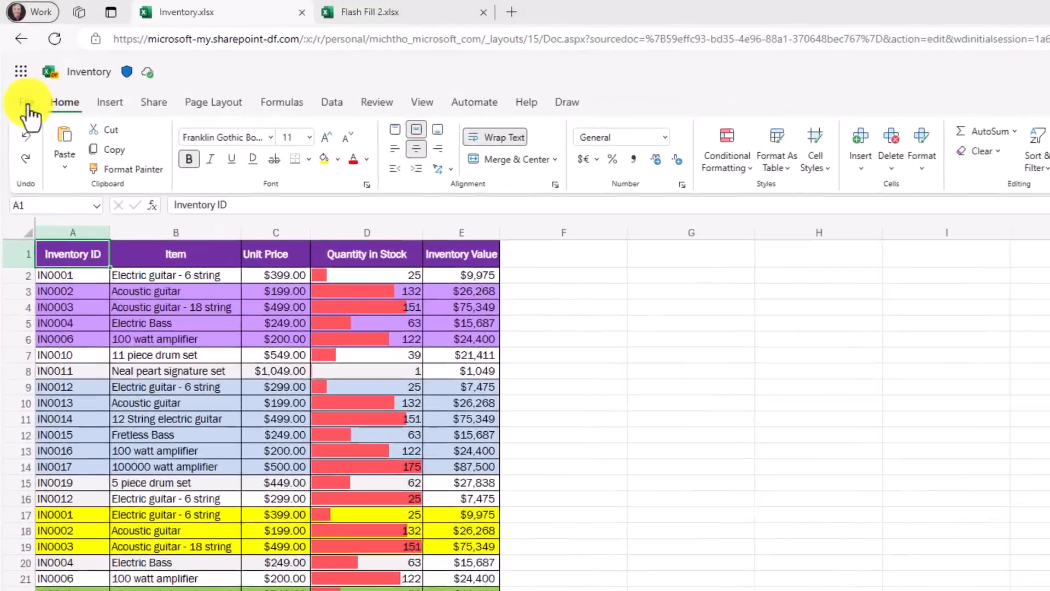
# Step: Export Inventory 3 via File > Export as CSV and check it in Downloads
pyautogui.click(40, 102)
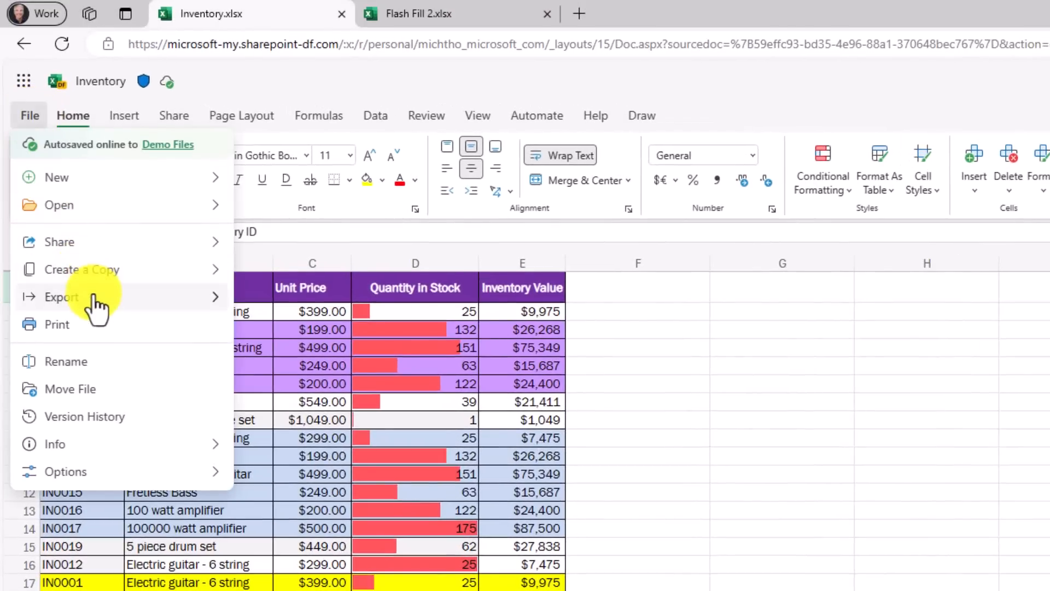
pyautogui.click(60, 297)
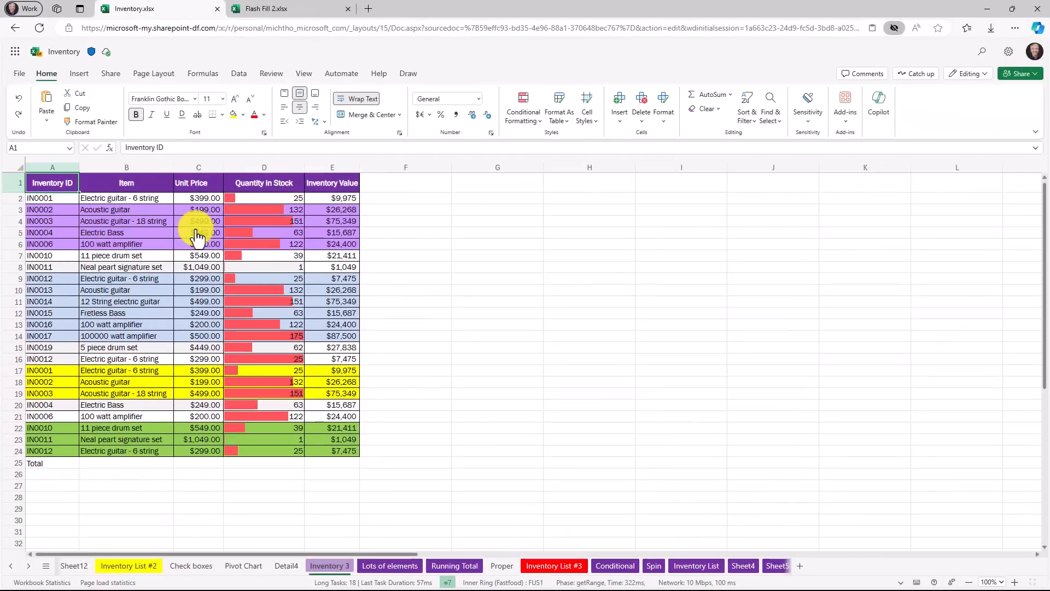
pyautogui.click(990, 27)
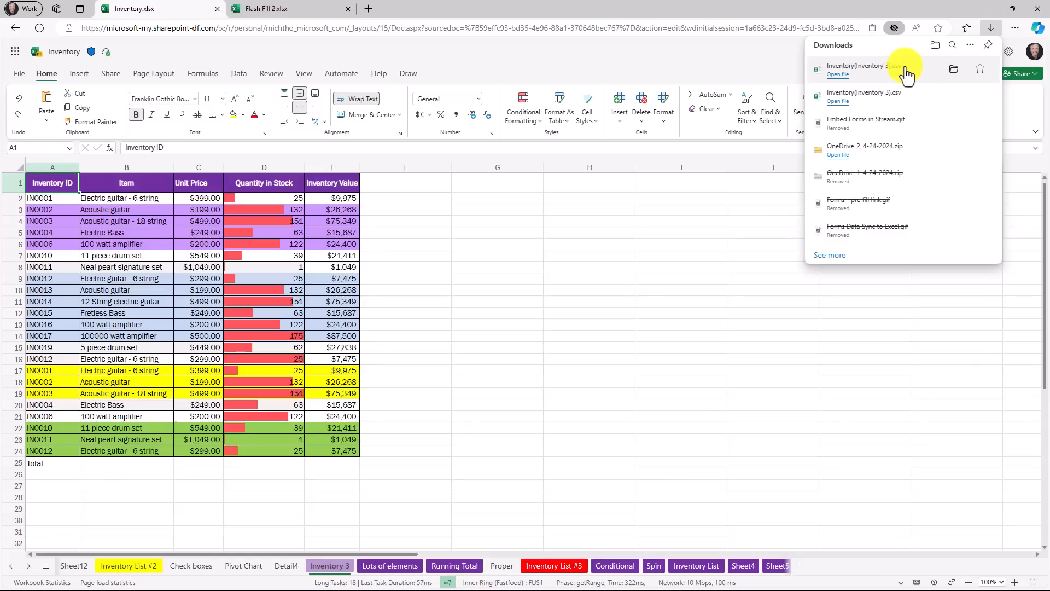
pyautogui.click(382, 316)
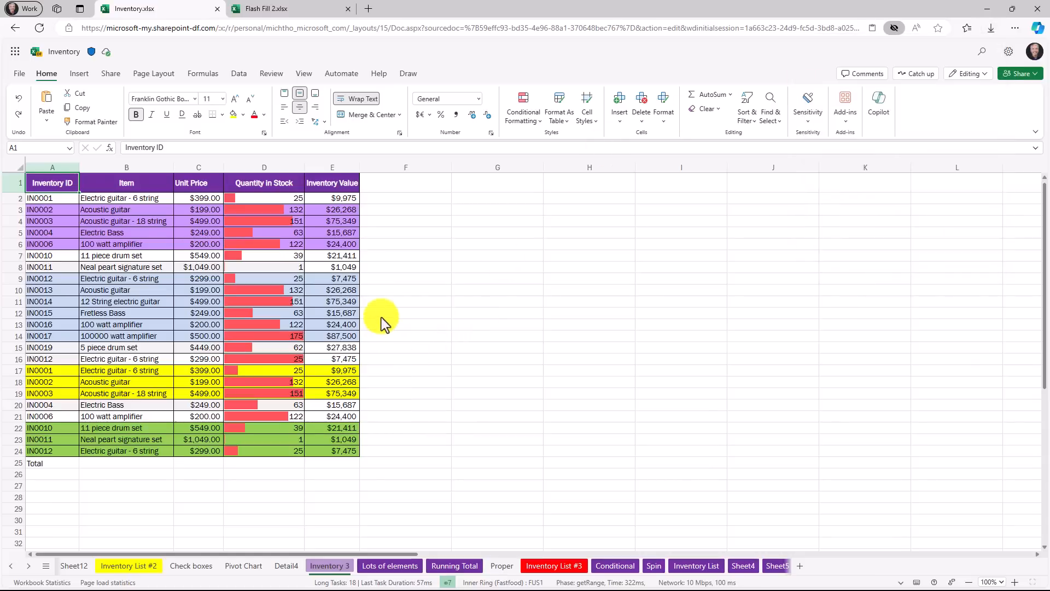
pyautogui.click(405, 221)
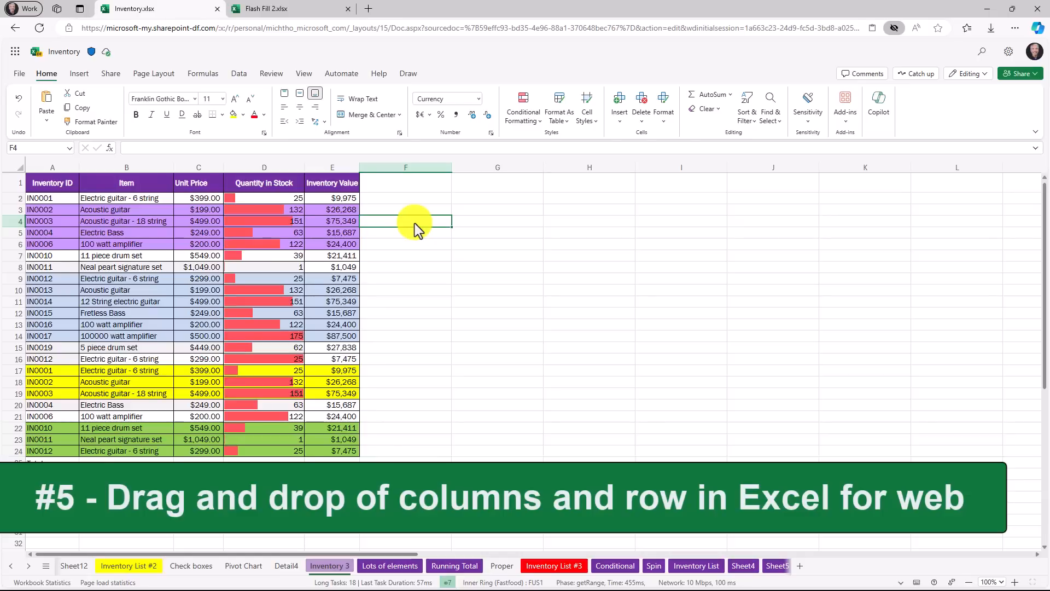
# Step: Drag the IN0006 row onto row 17 and confirm replacing the IN0001 data
pyautogui.click(263, 167)
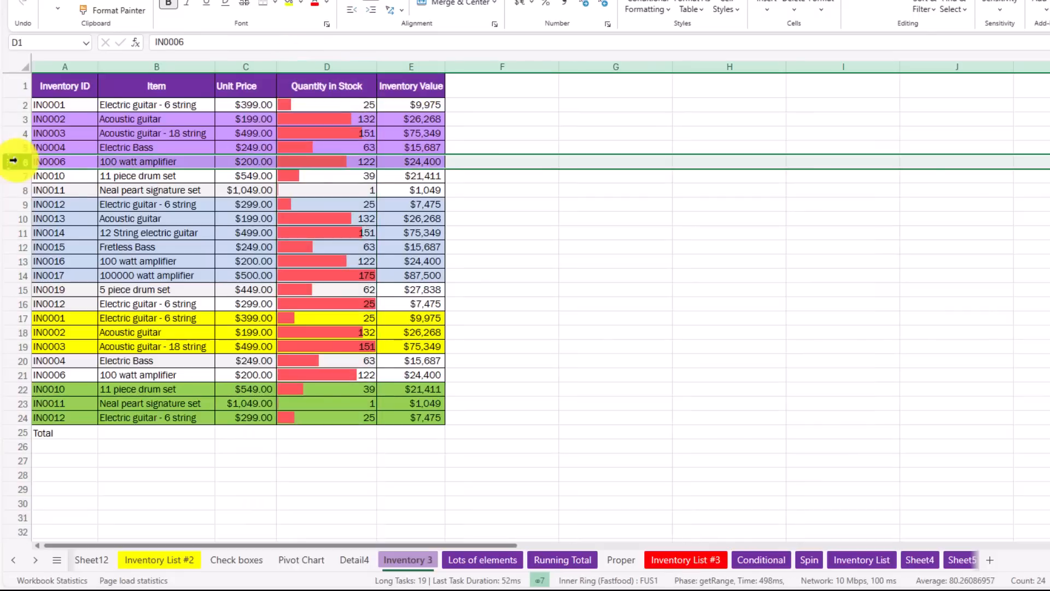
pyautogui.click(65, 161)
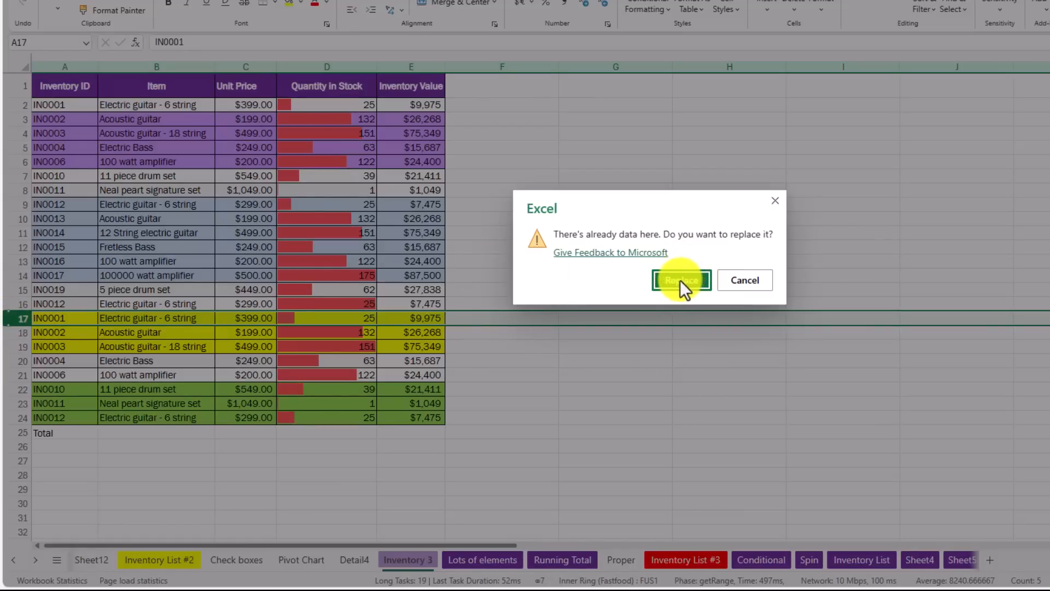
pyautogui.click(681, 280)
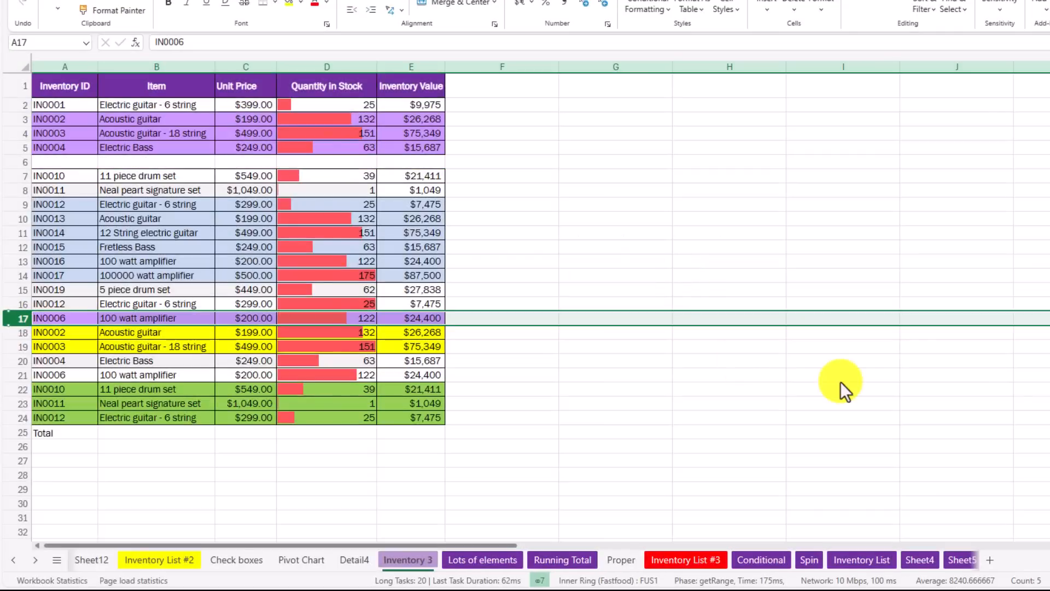
pyautogui.click(283, 8)
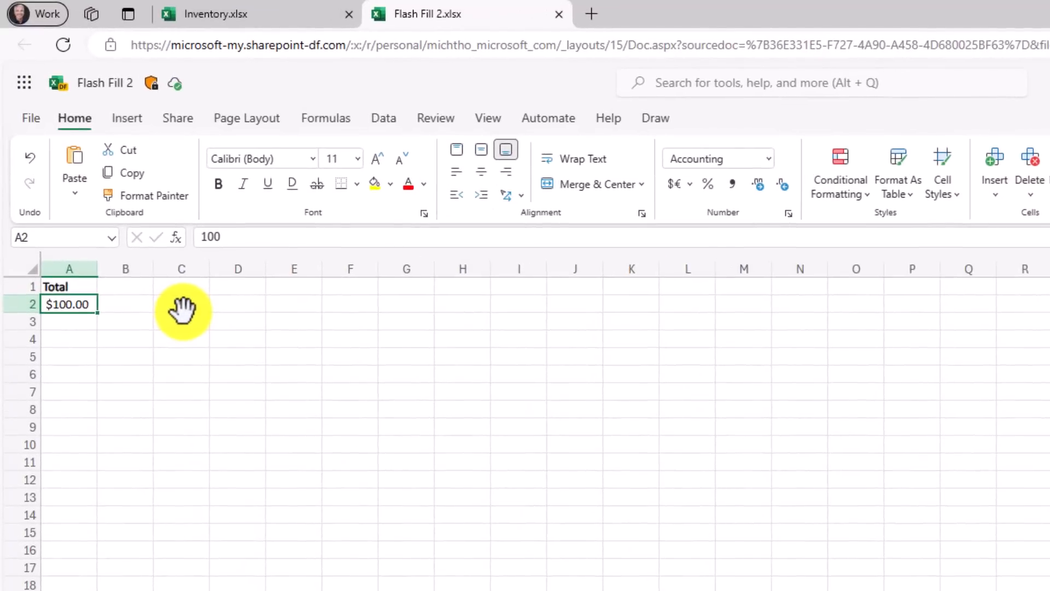
pyautogui.moveTo(53, 304)
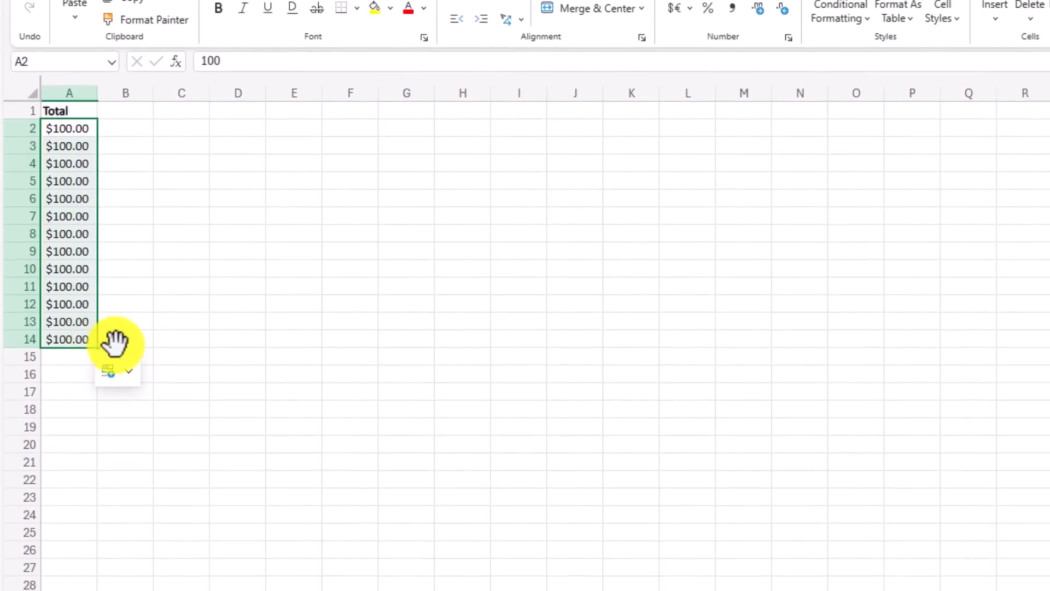
pyautogui.moveTo(101, 387)
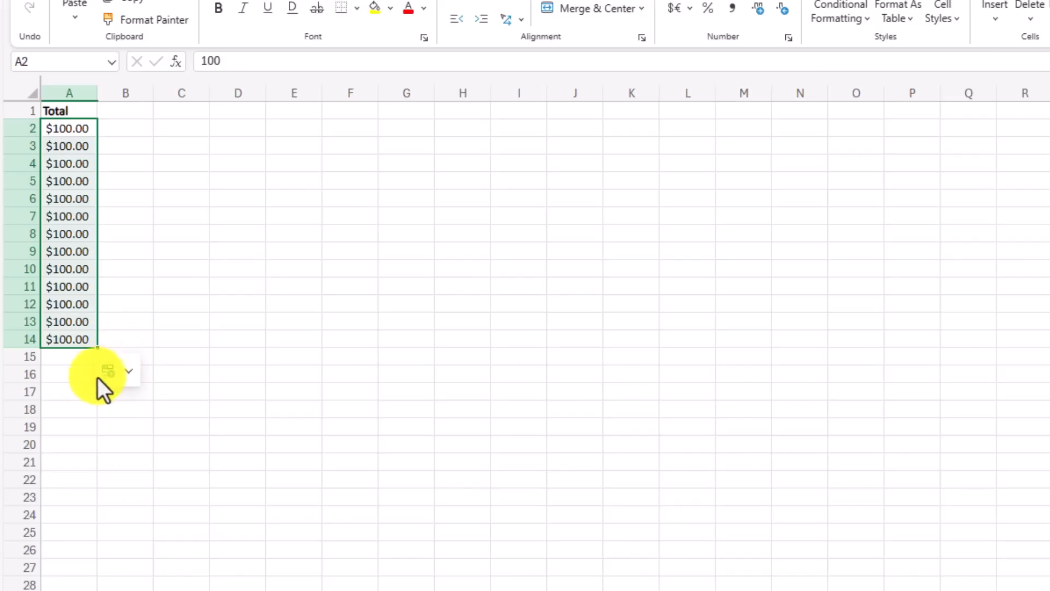
pyautogui.moveTo(114, 378)
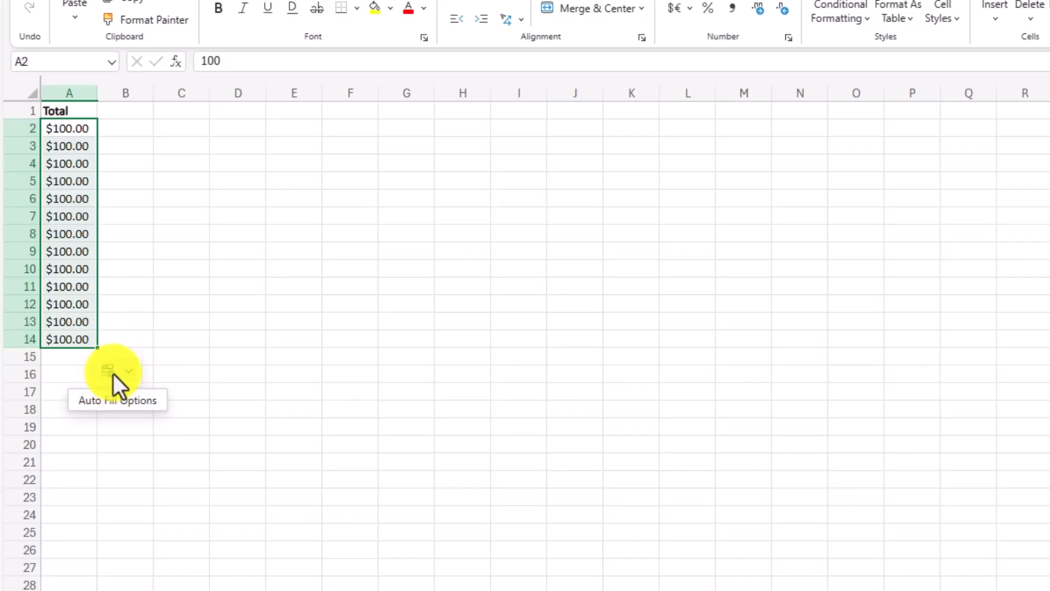
# Step: Switch the filled Total cells A2:A14 to Fill Series, running $100.00 to $112.00
pyautogui.click(117, 371)
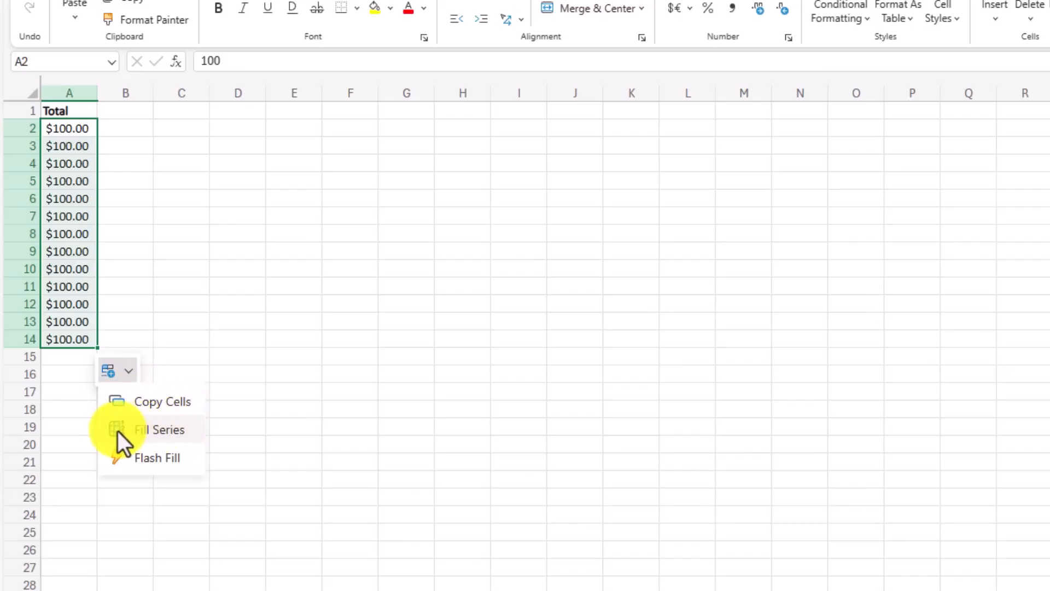
pyautogui.click(159, 429)
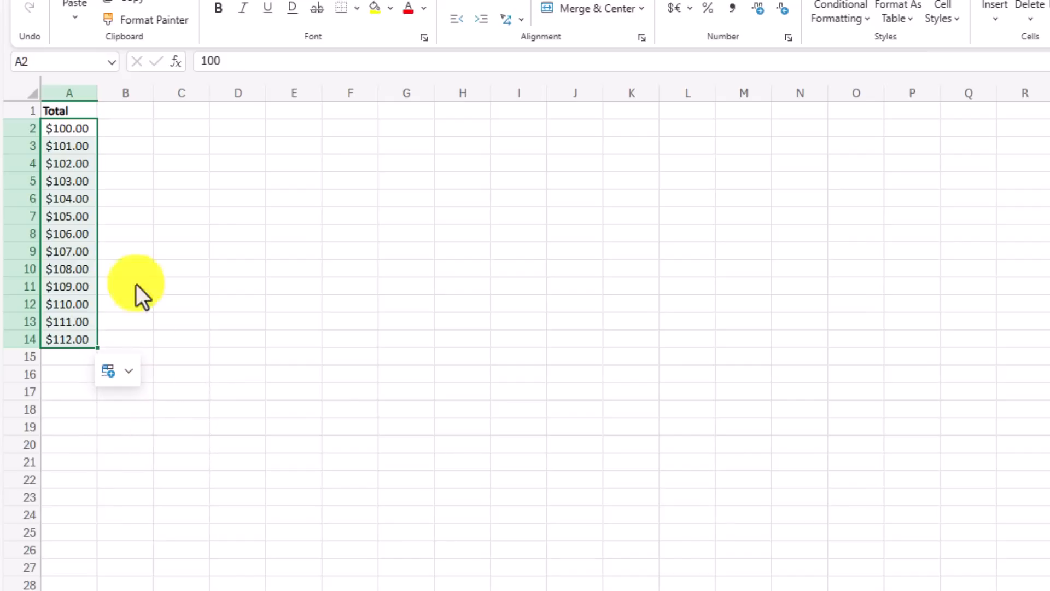
pyautogui.moveTo(74, 335)
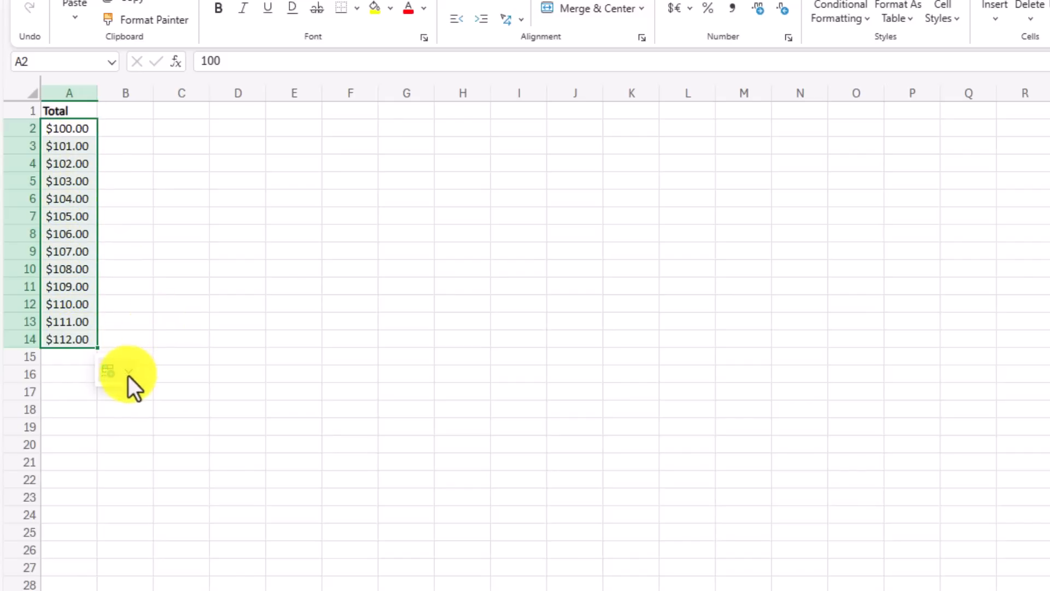
pyautogui.click(127, 370)
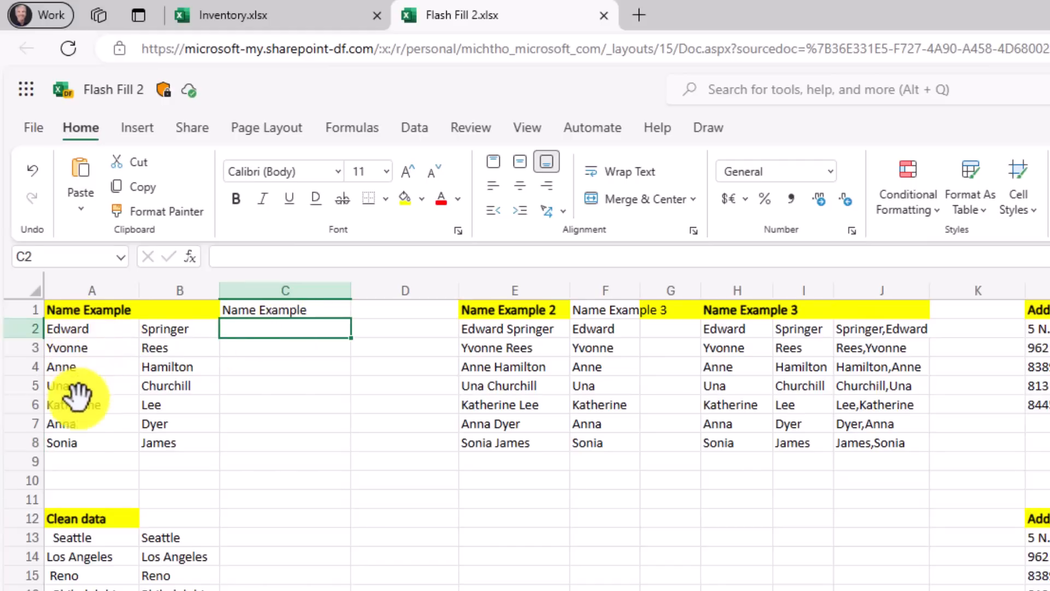
pyautogui.moveTo(340, 362)
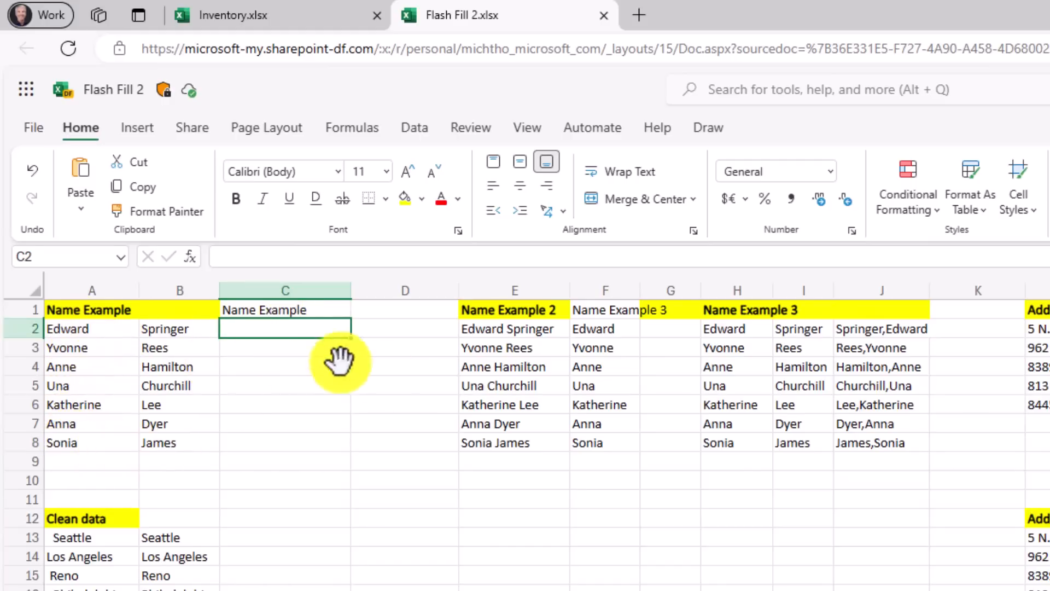
# Step: Enter 'Edward' in C2, fill down to C8, and switch to Flash Fill
pyautogui.write('Edward')
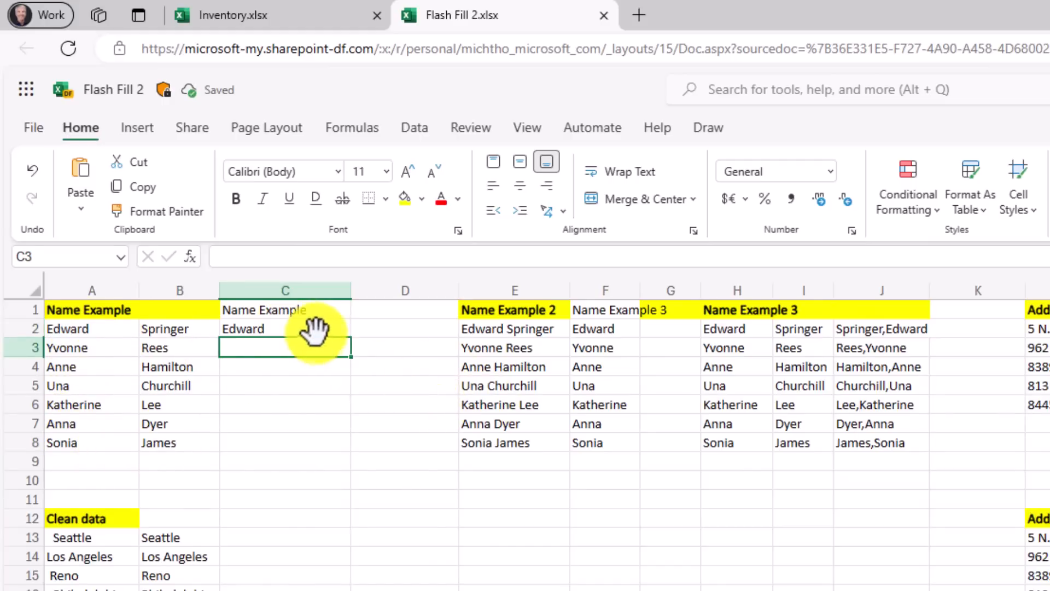
pyautogui.click(284, 328)
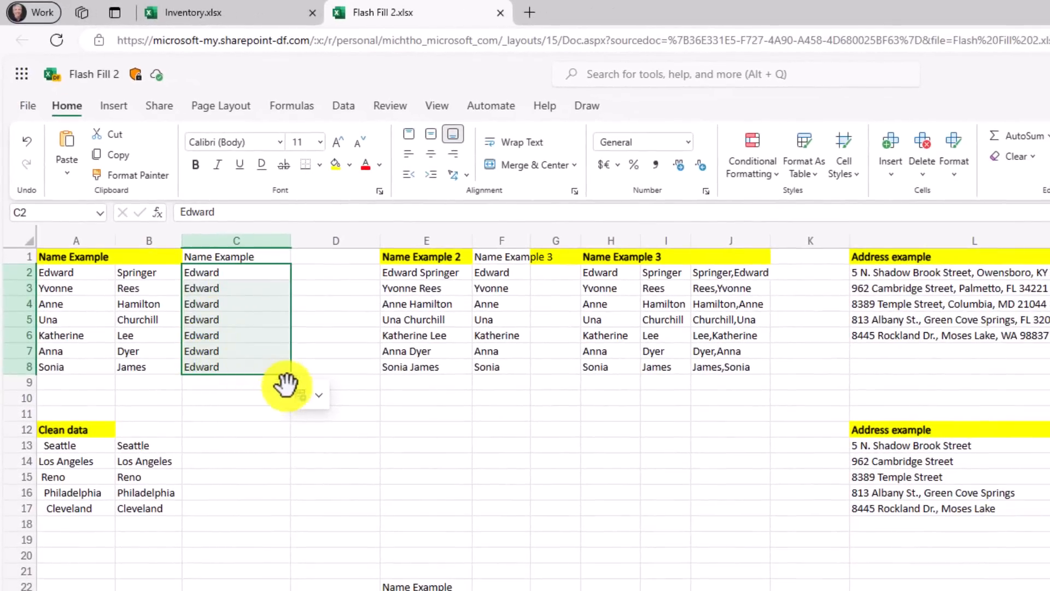
pyautogui.click(319, 394)
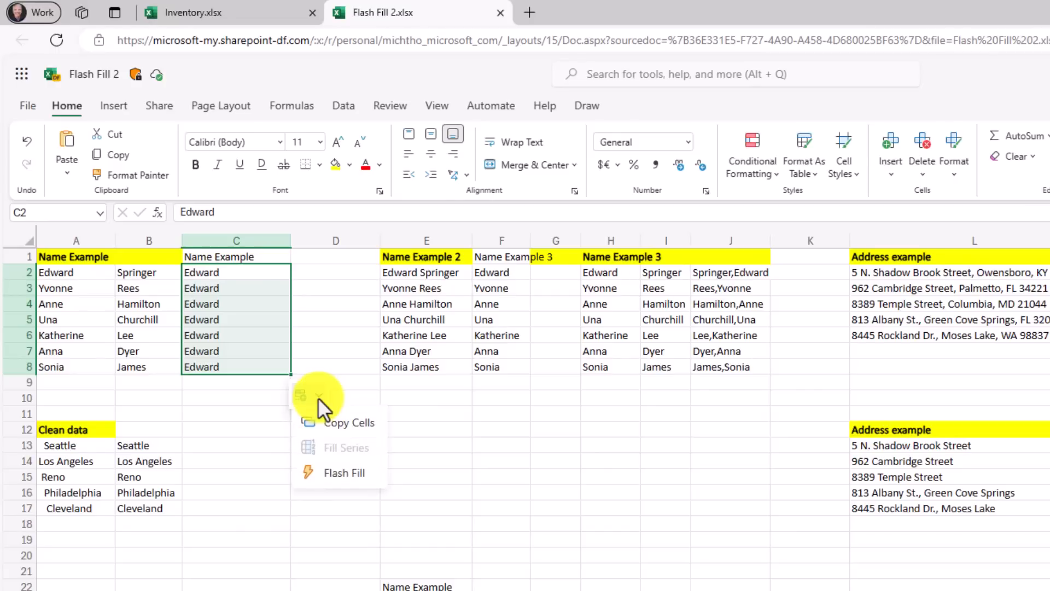
pyautogui.click(342, 472)
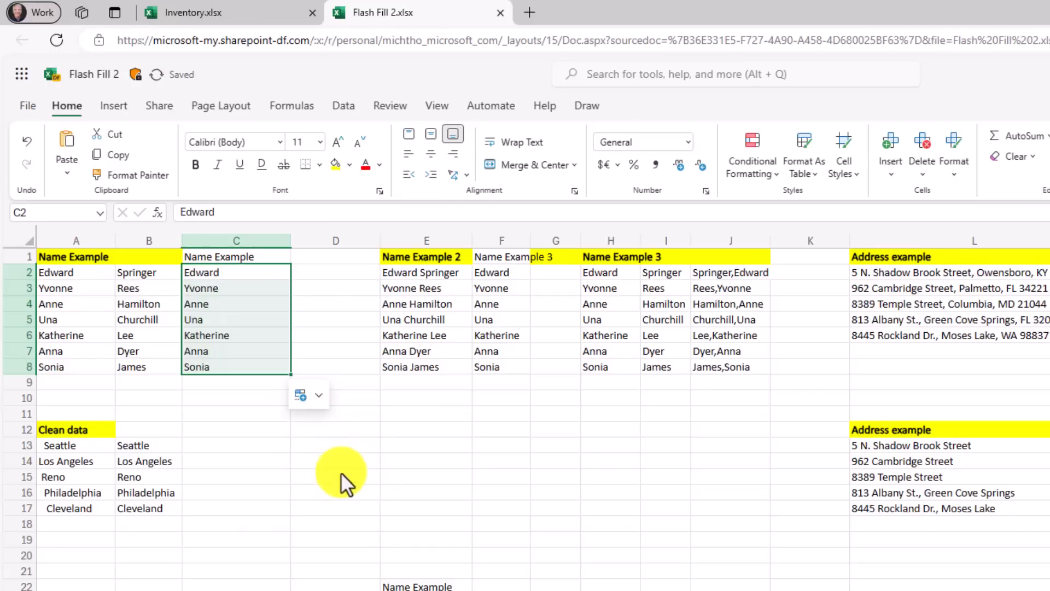
pyautogui.moveTo(217, 352)
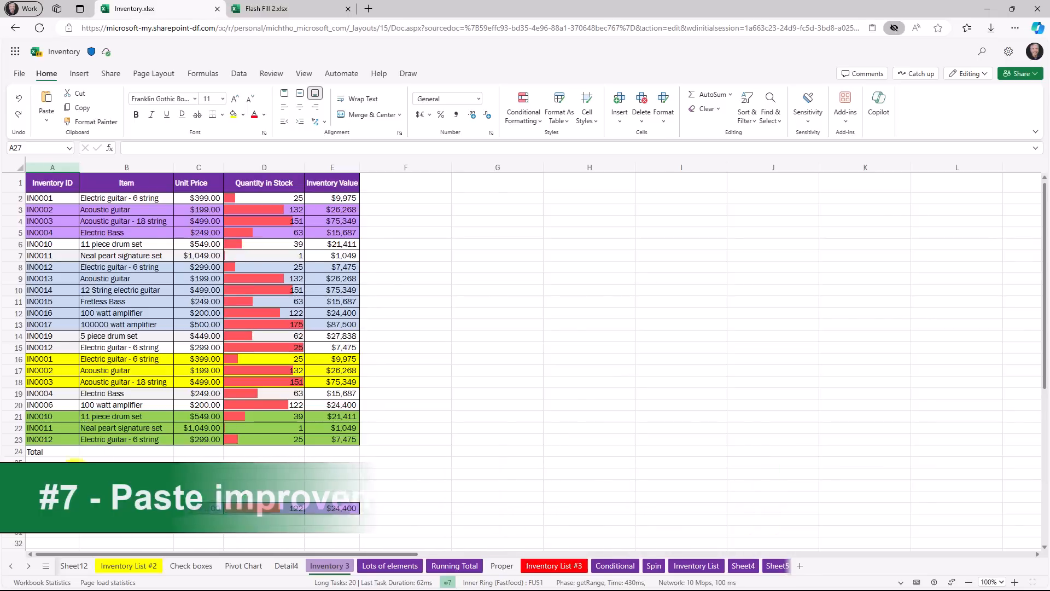
# Step: Paste a copy of A1:E23 at G1, keeping formatting only
pyautogui.click(51, 182)
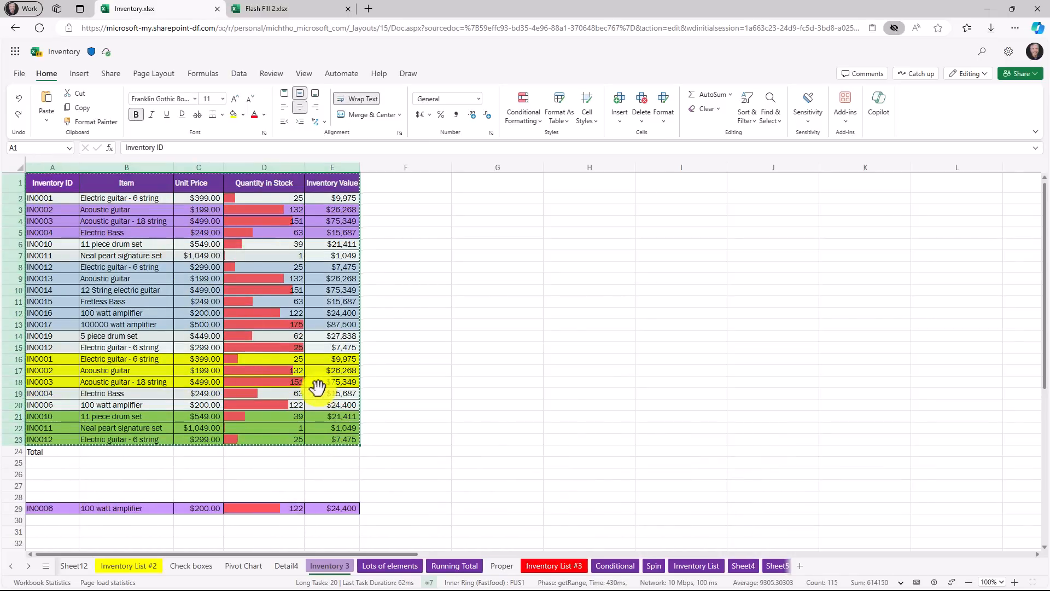
pyautogui.click(497, 182)
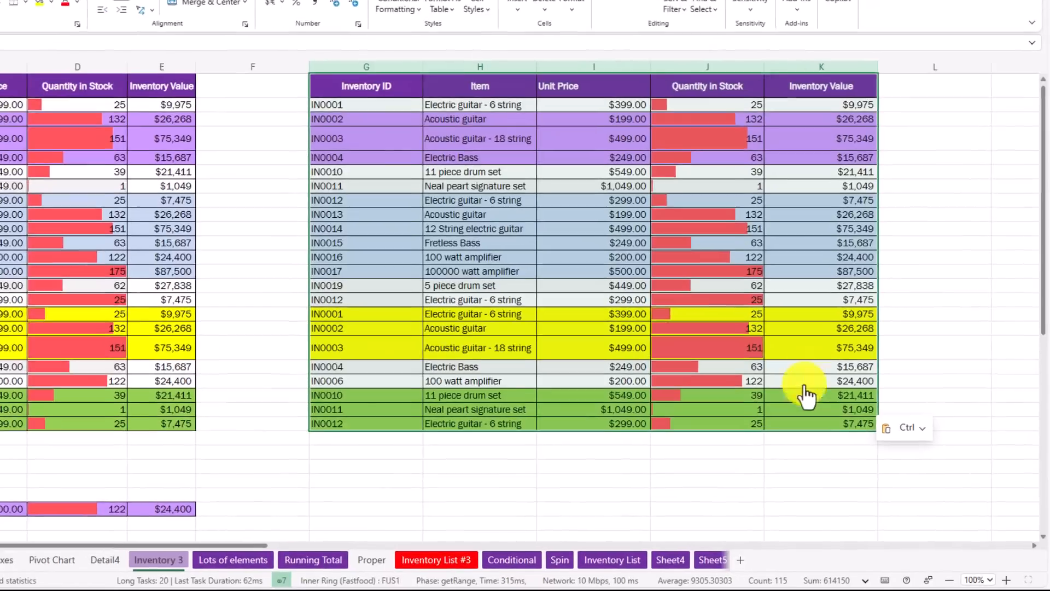
pyautogui.click(905, 428)
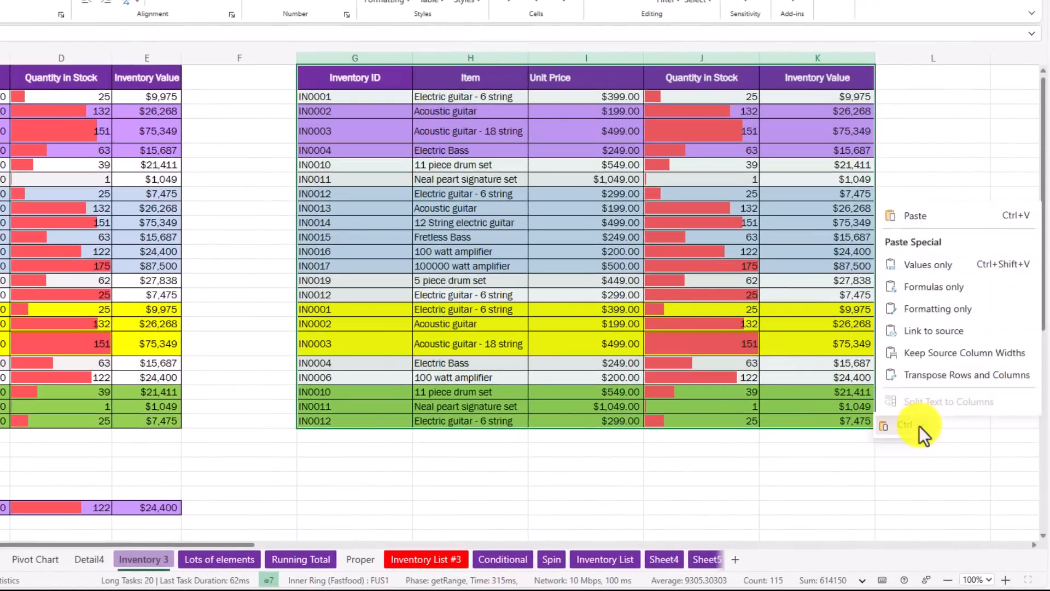
pyautogui.moveTo(927, 263)
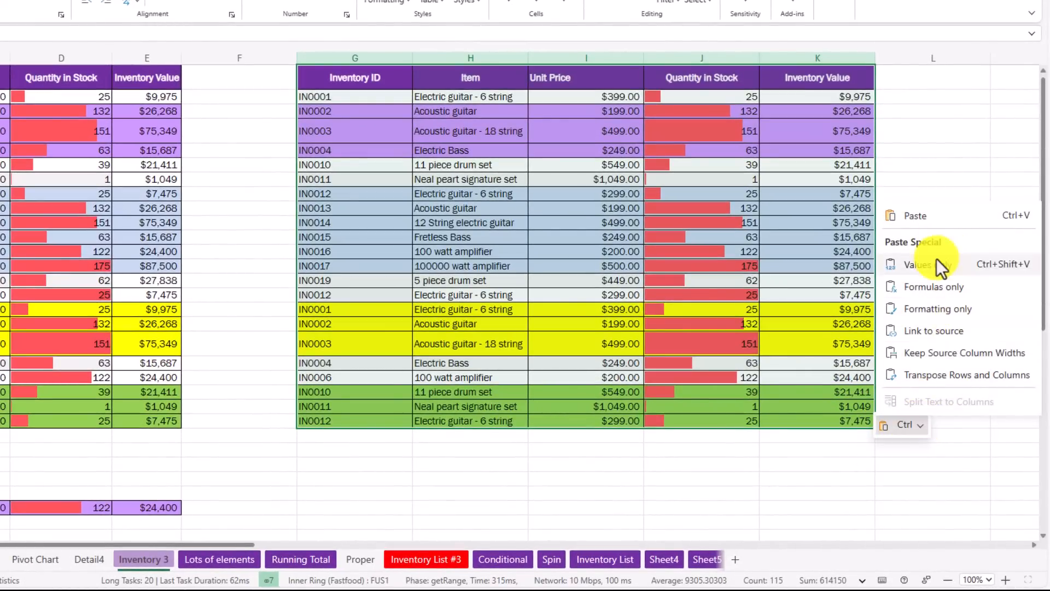
pyautogui.moveTo(937, 309)
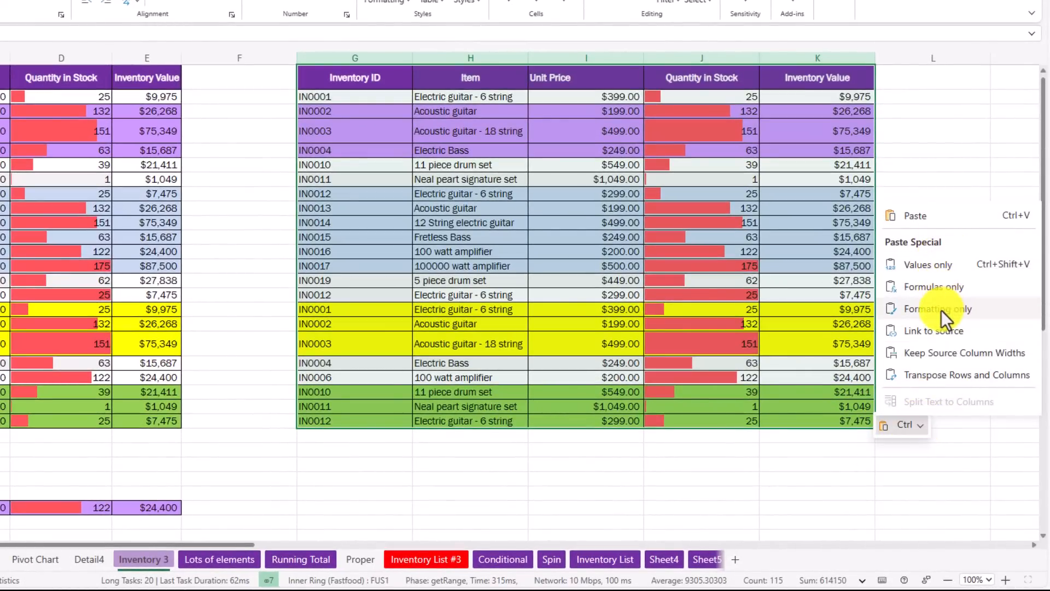
pyautogui.moveTo(934, 331)
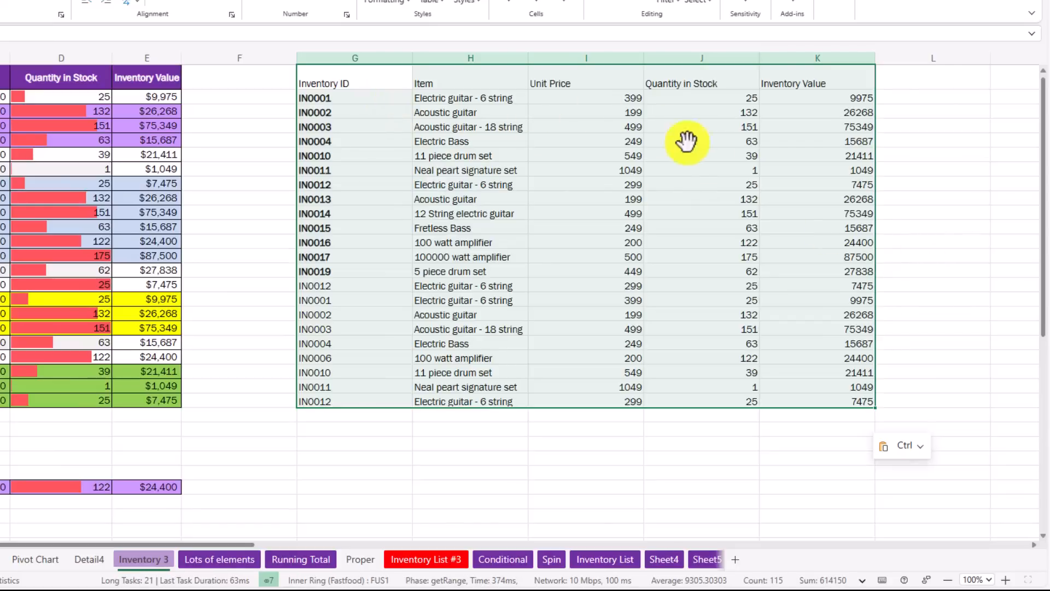
pyautogui.moveTo(864, 442)
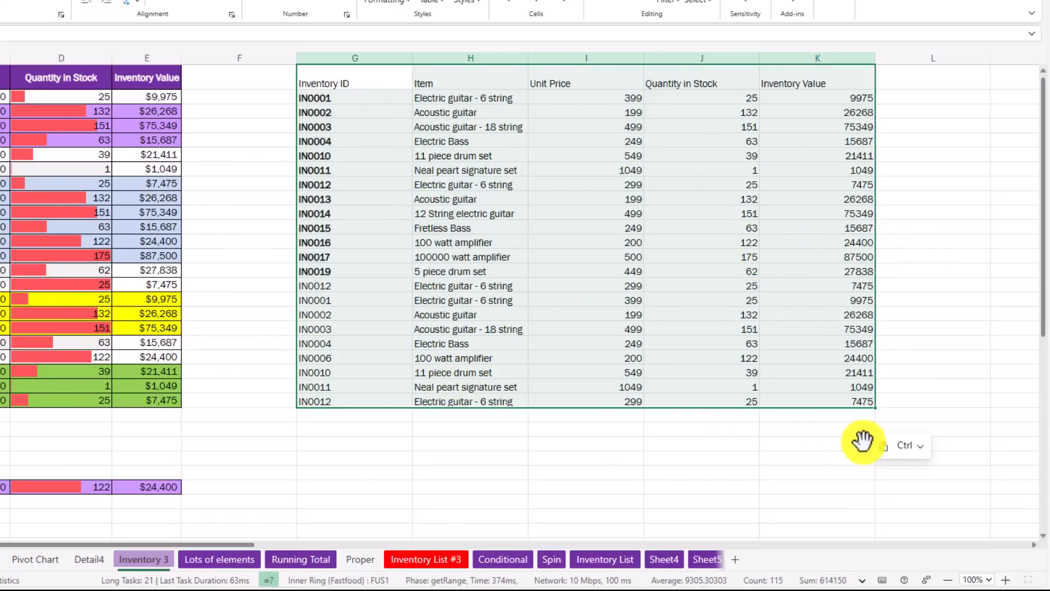
pyautogui.click(904, 444)
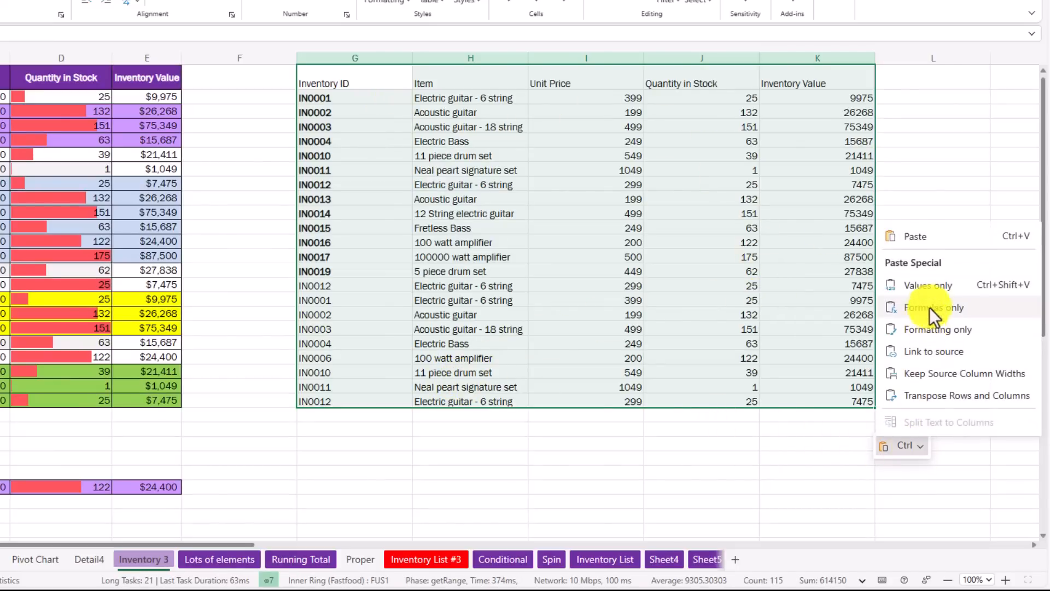
pyautogui.moveTo(939, 329)
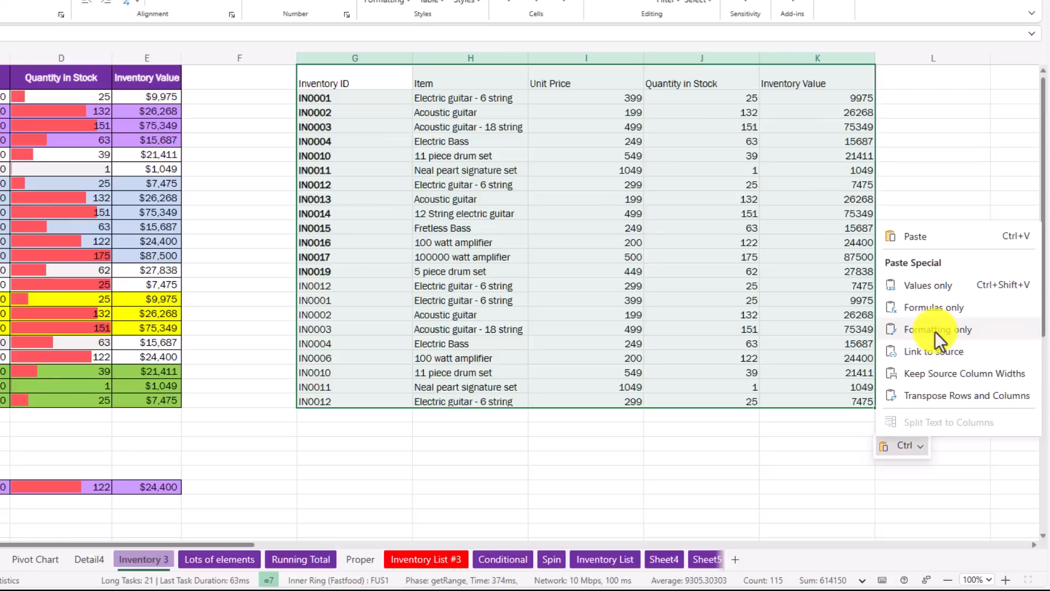
pyautogui.click(937, 329)
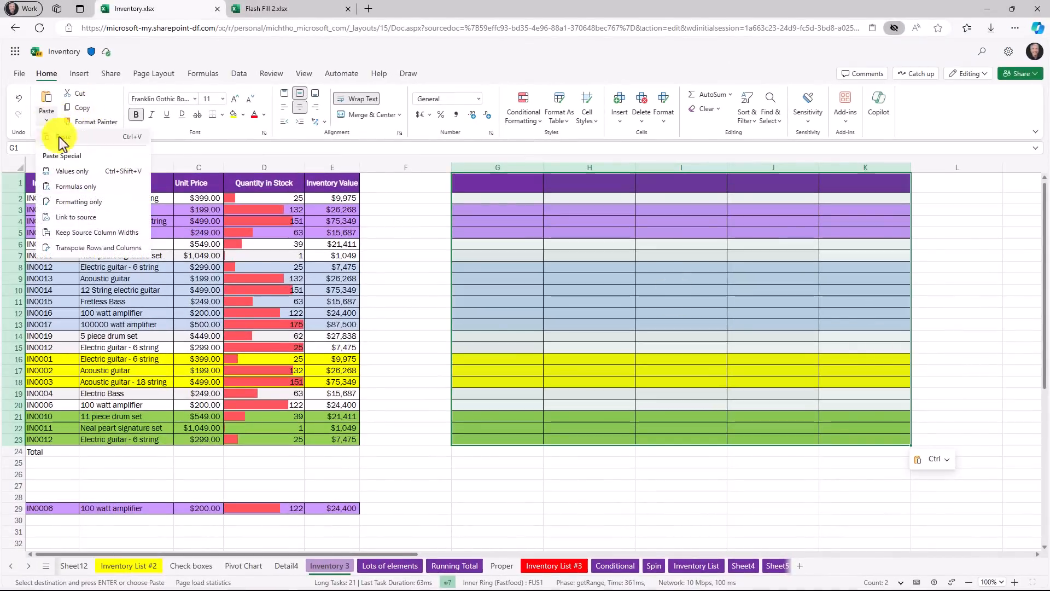
pyautogui.moveTo(429, 261)
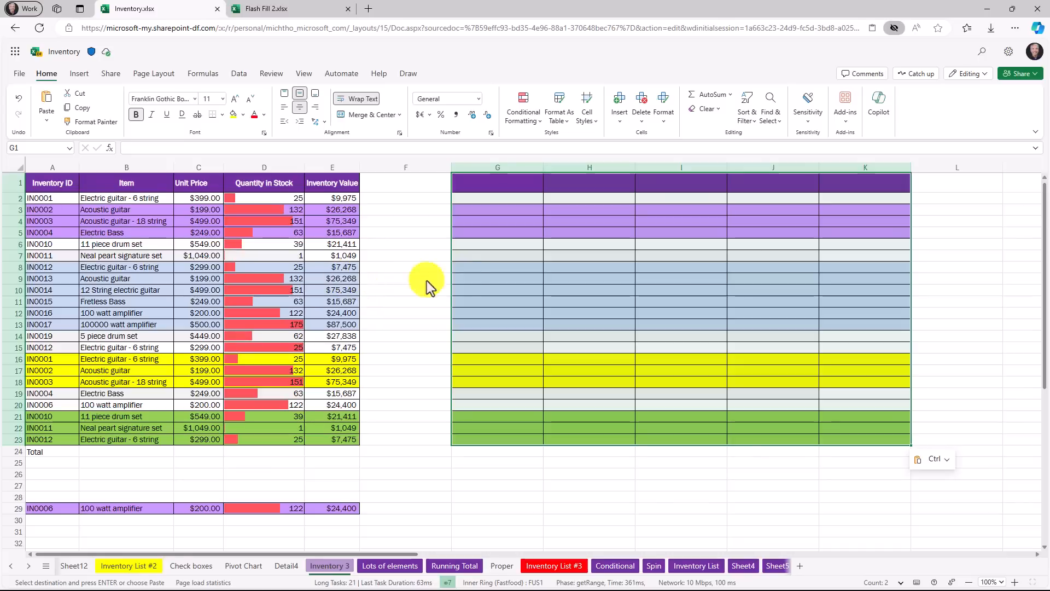
# Step: Right-click cell G9 to show the Paste Special choices
pyautogui.click(497, 278)
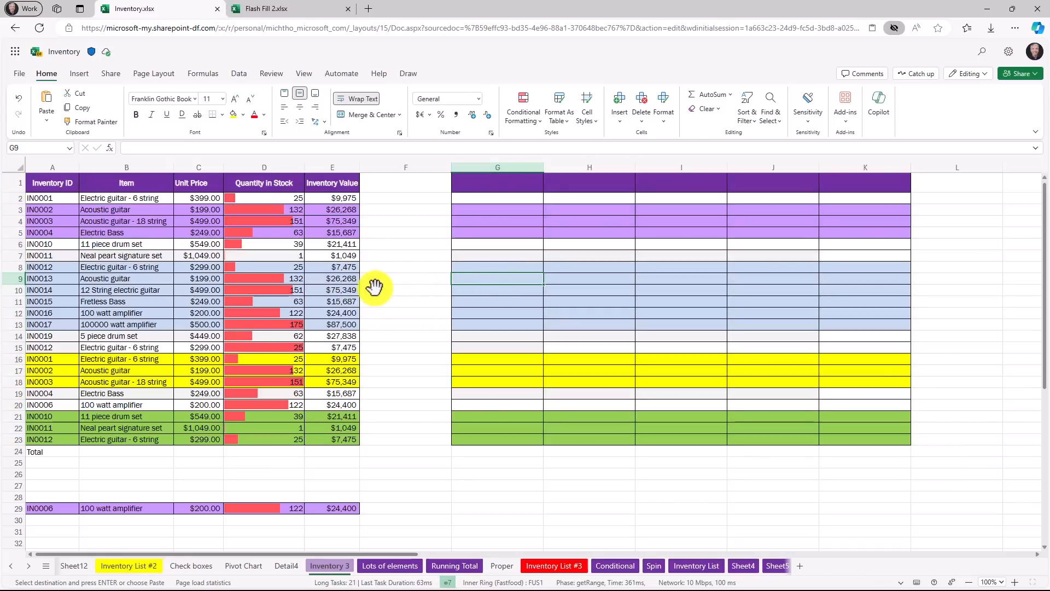
pyautogui.rightClick(497, 278)
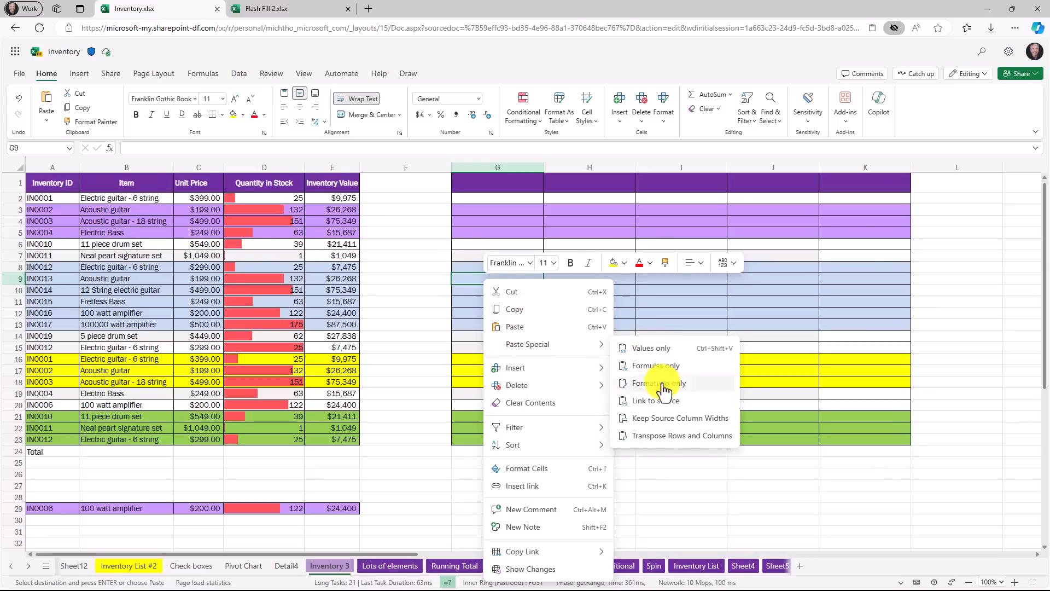
pyautogui.moveTo(666, 421)
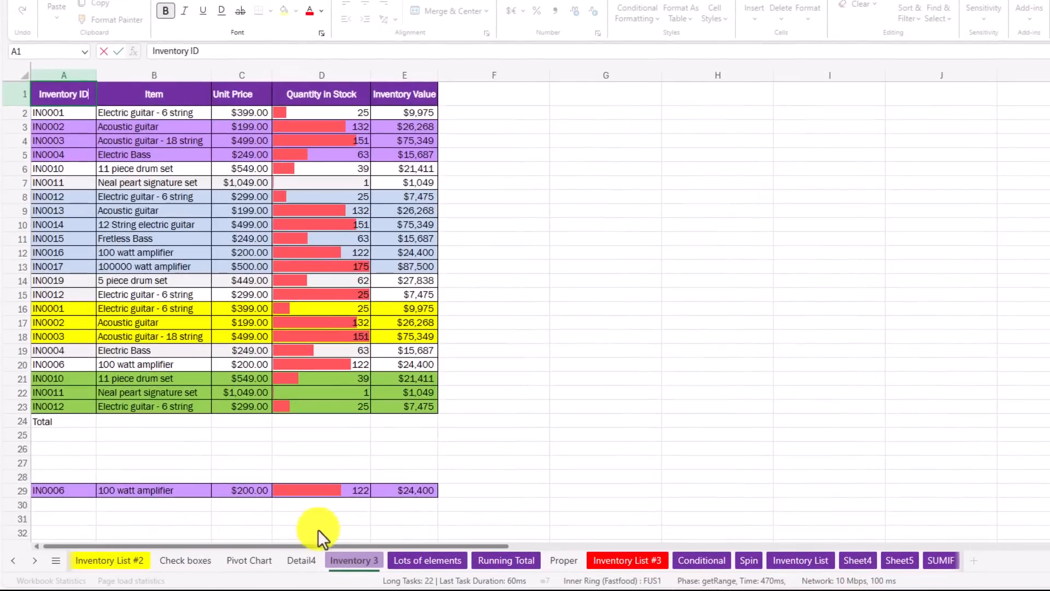
pyautogui.moveTo(354, 560)
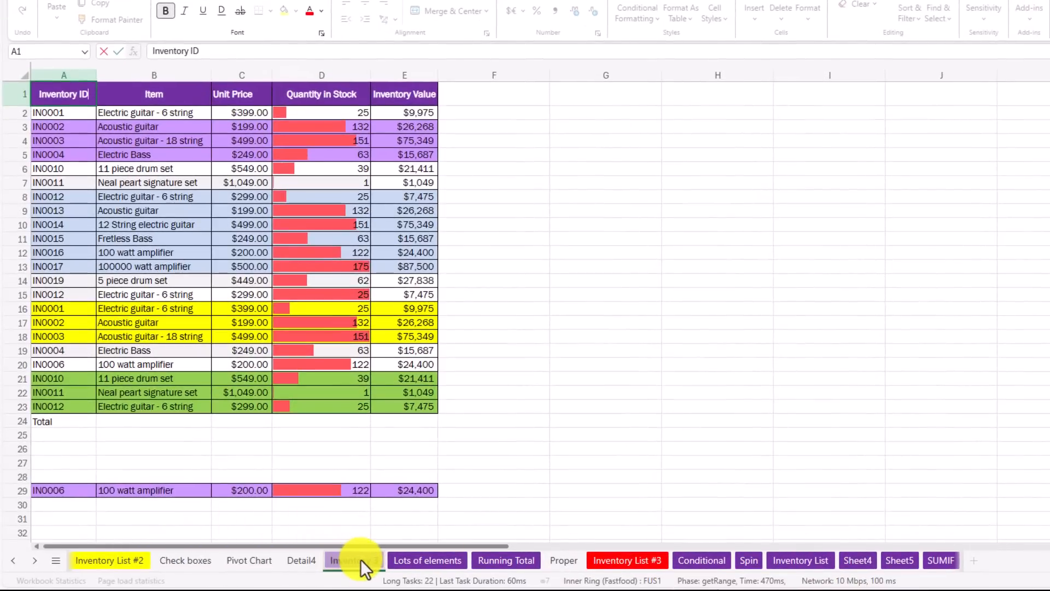
# Step: Copy an editable link to the Inventory 3 sheet and check its link settings
pyautogui.rightClick(350, 560)
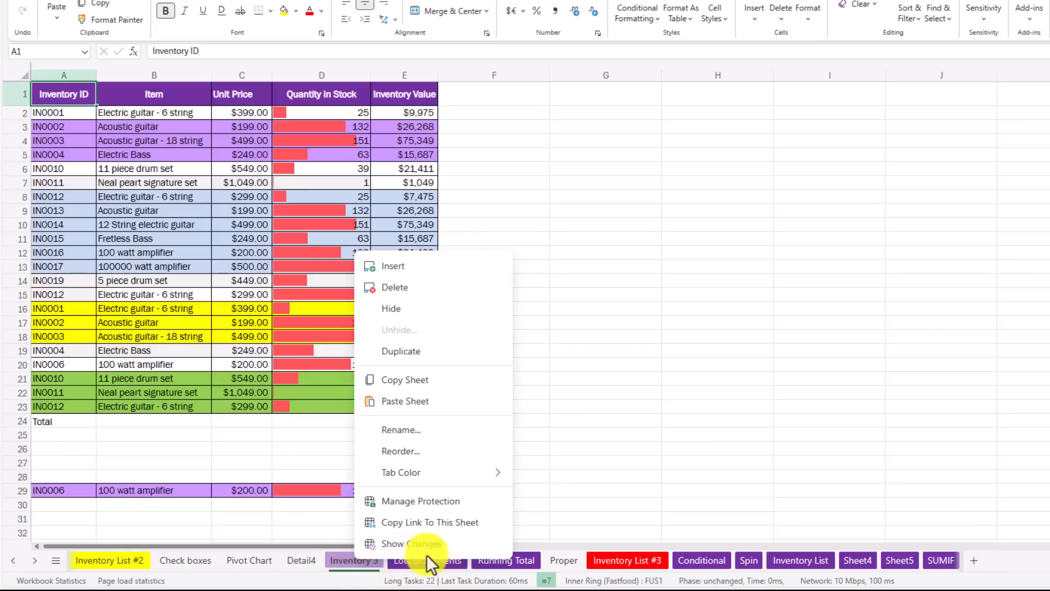
pyautogui.click(429, 522)
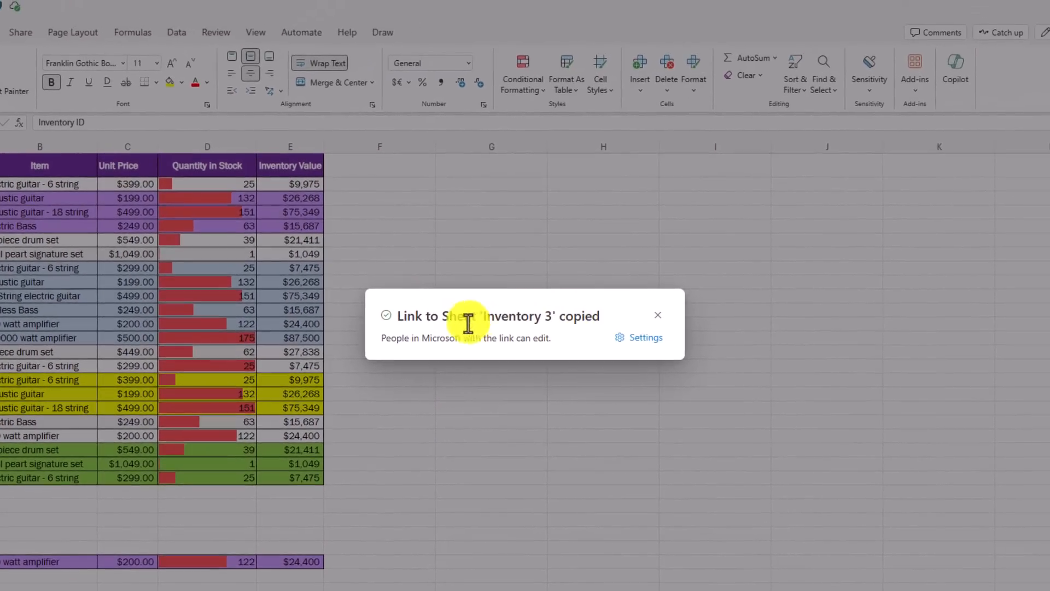
pyautogui.click(645, 337)
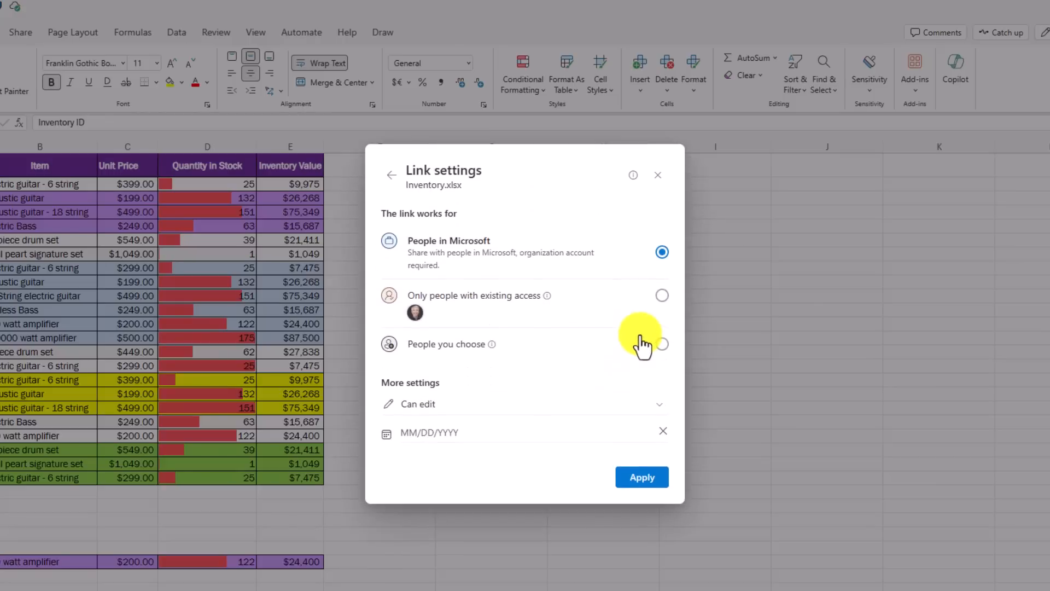
pyautogui.moveTo(483, 290)
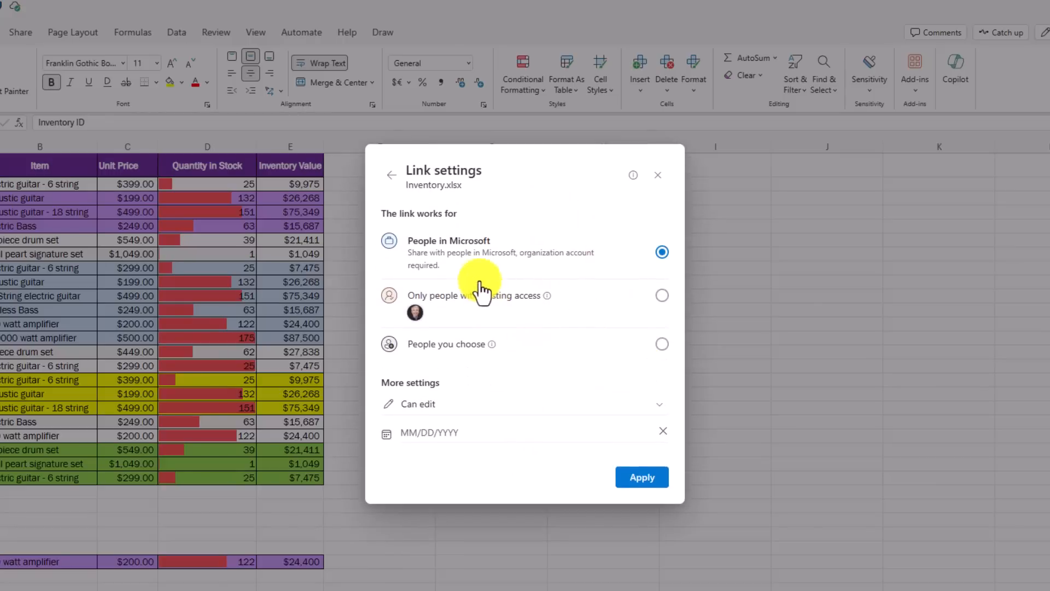
pyautogui.moveTo(422, 409)
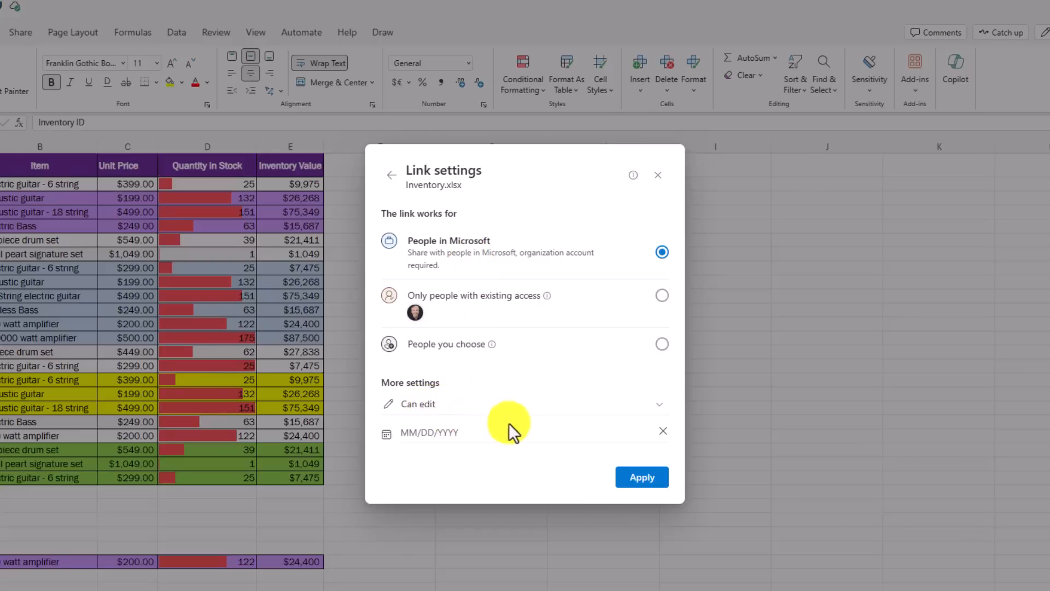
pyautogui.click(640, 477)
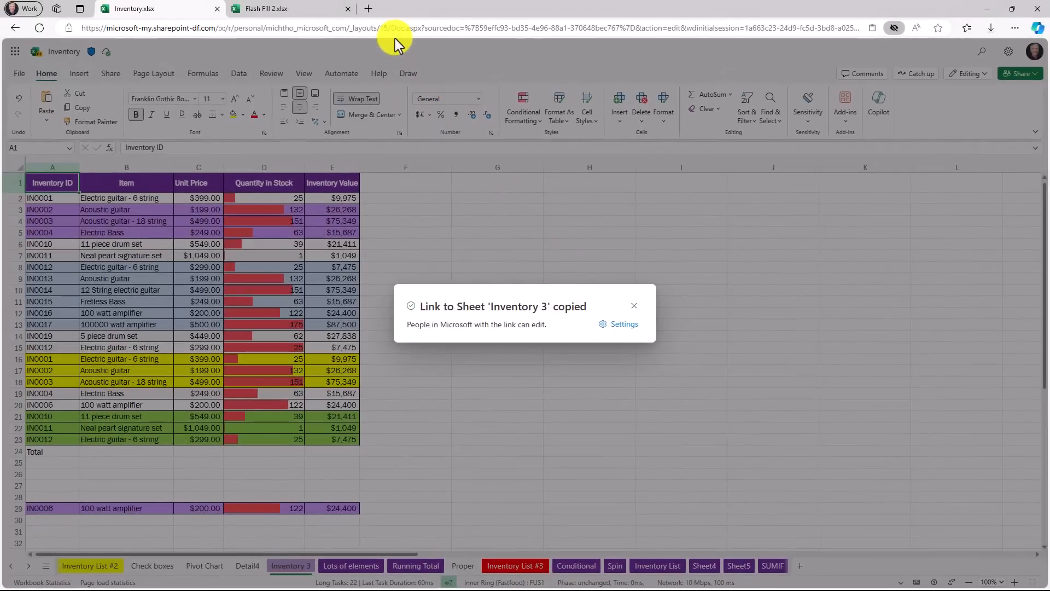
pyautogui.moveTo(489, 258)
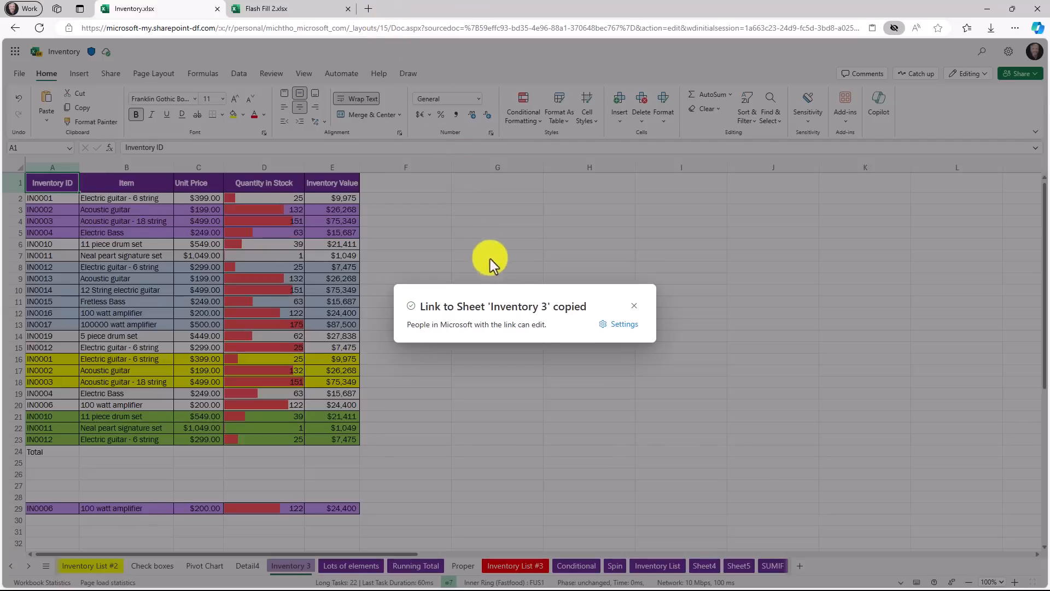
pyautogui.moveTo(368, 13)
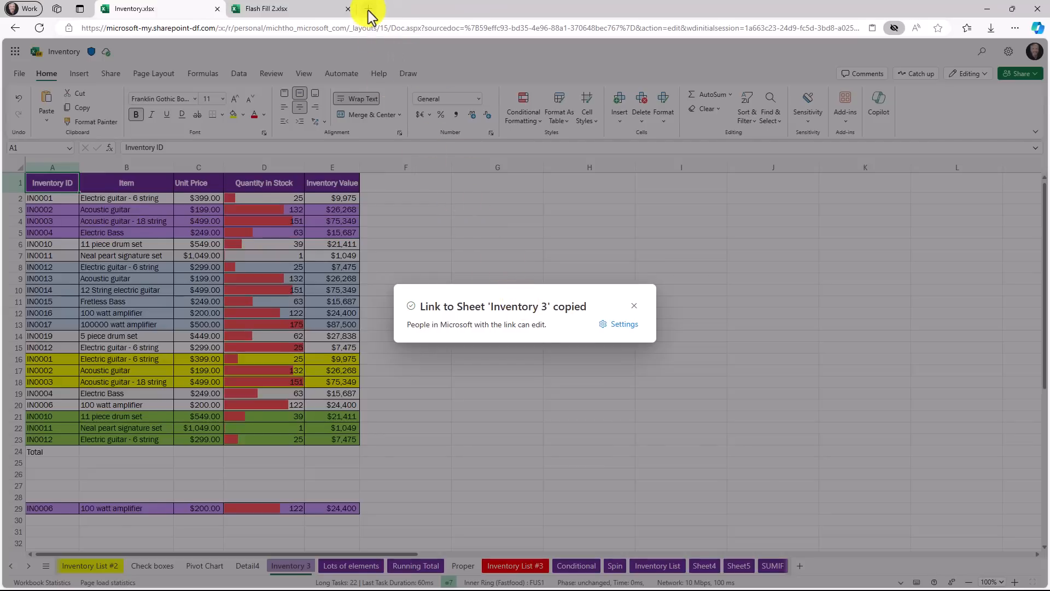
pyautogui.click(387, 8)
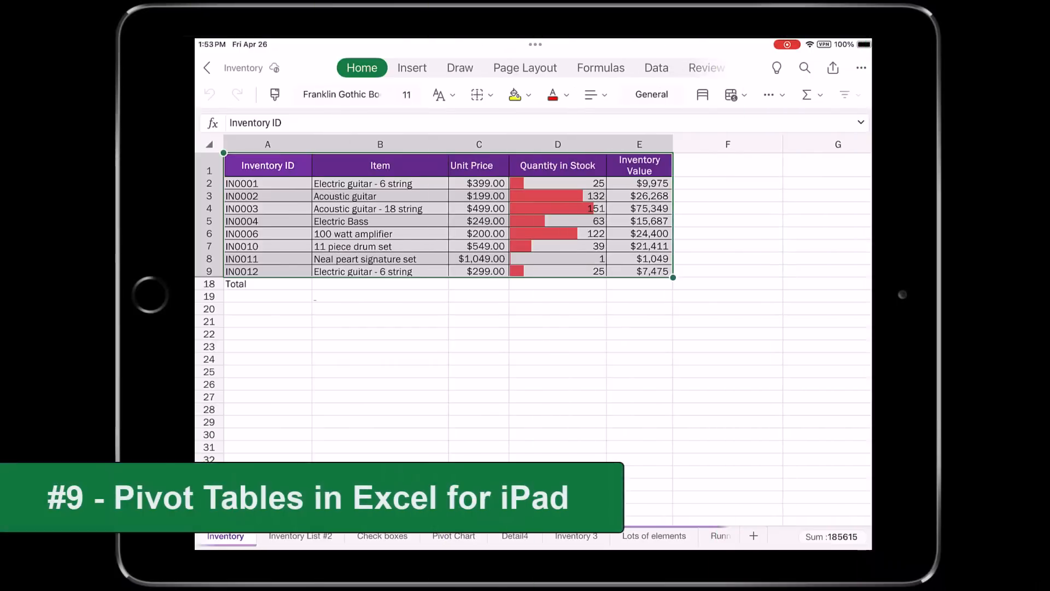
# Step: Insert an empty PivotTable from the inventory range A1:E9 onto a new sheet
pyautogui.click(411, 68)
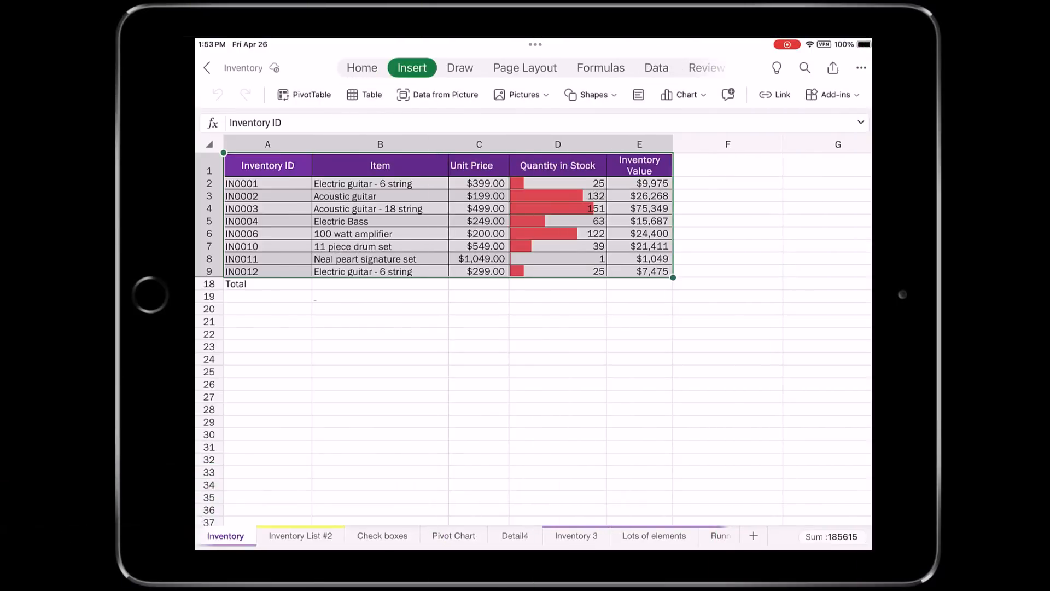
pyautogui.click(310, 93)
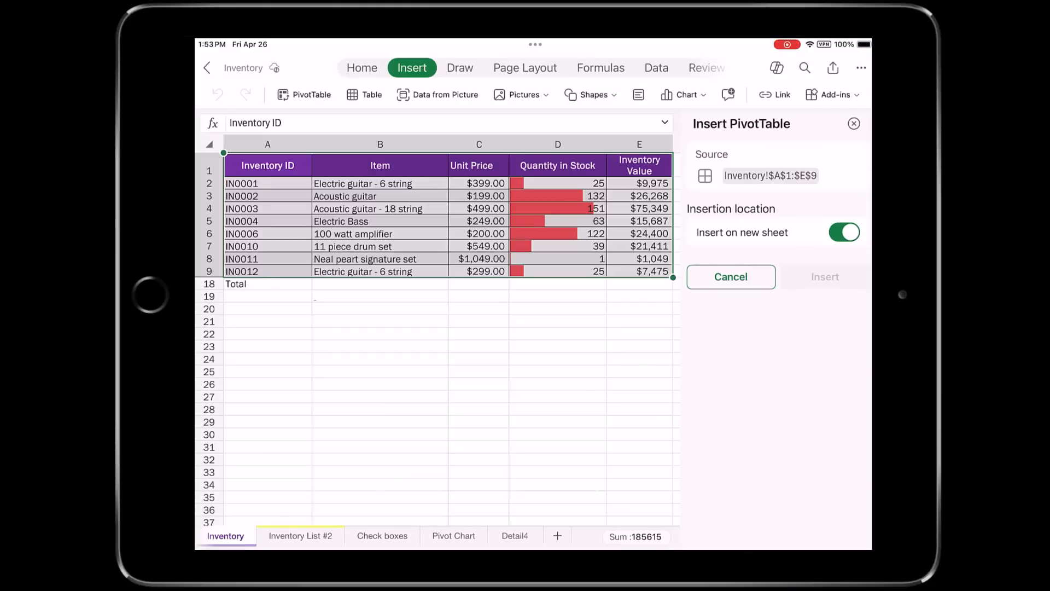
pyautogui.click(844, 232)
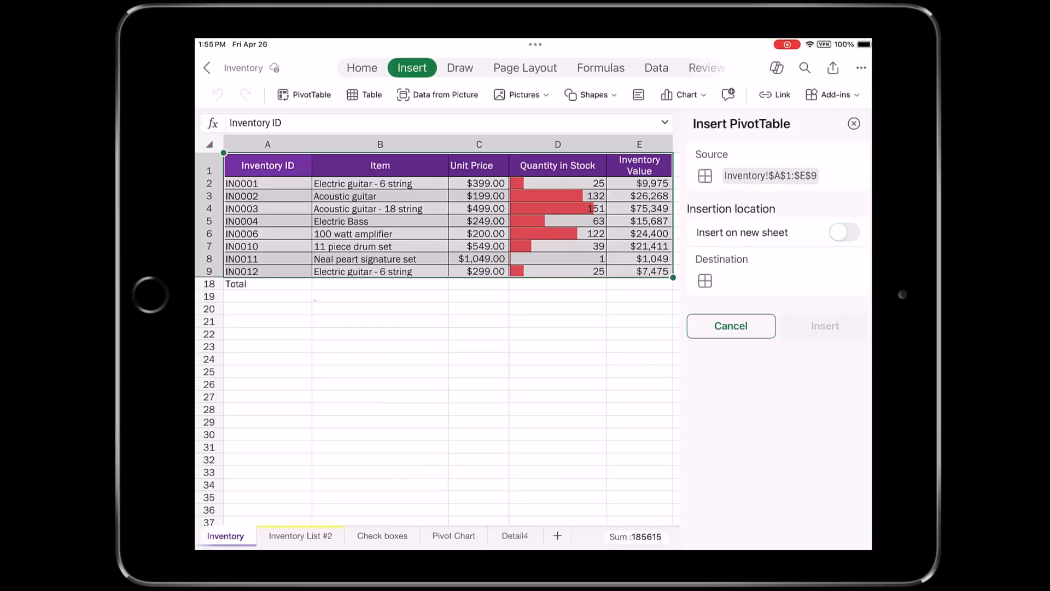
pyautogui.click(843, 232)
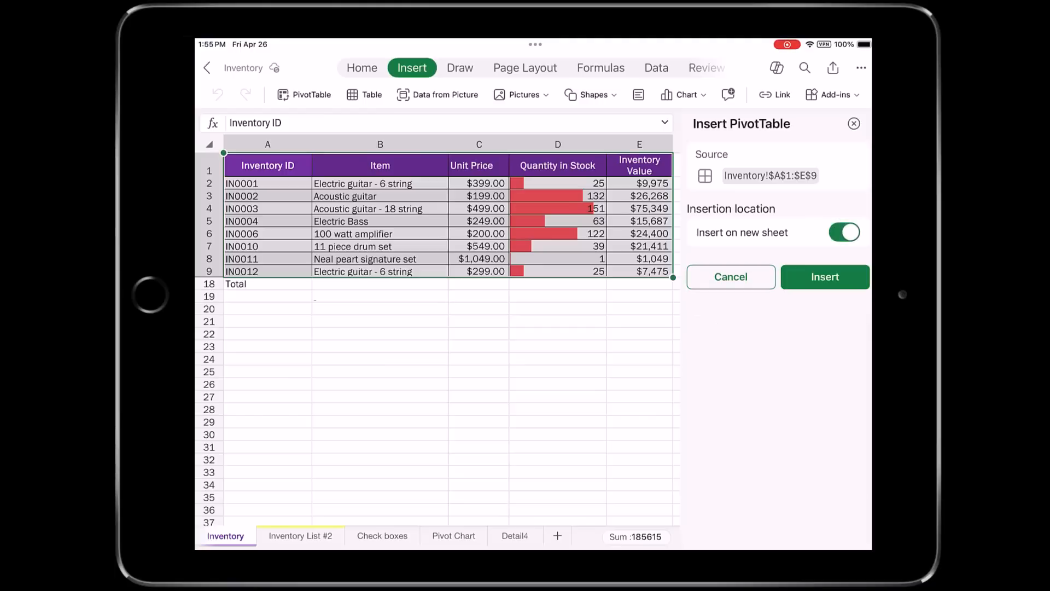
pyautogui.click(824, 277)
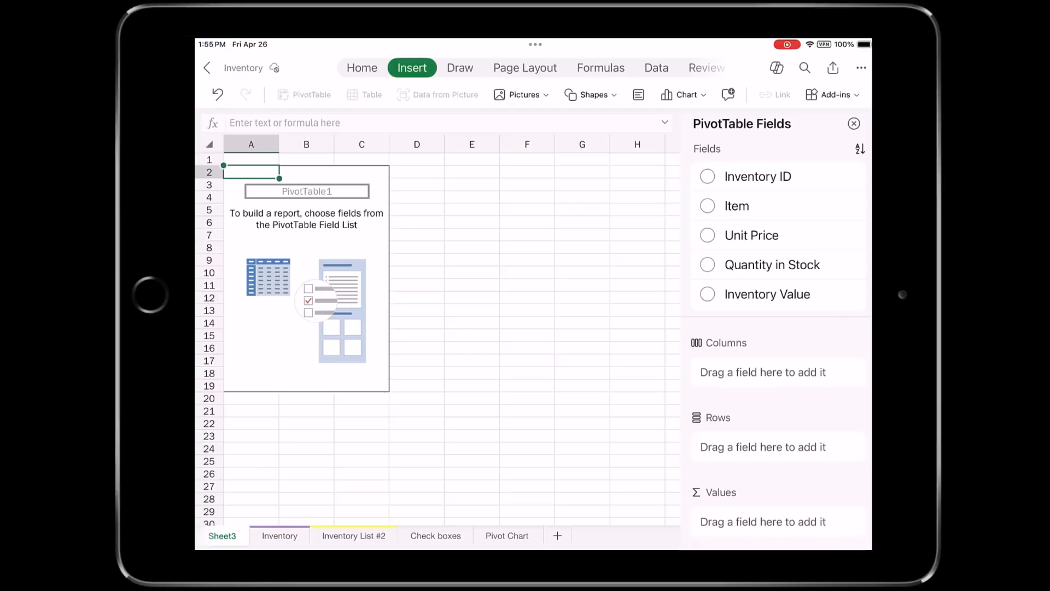
pyautogui.scroll(-3)
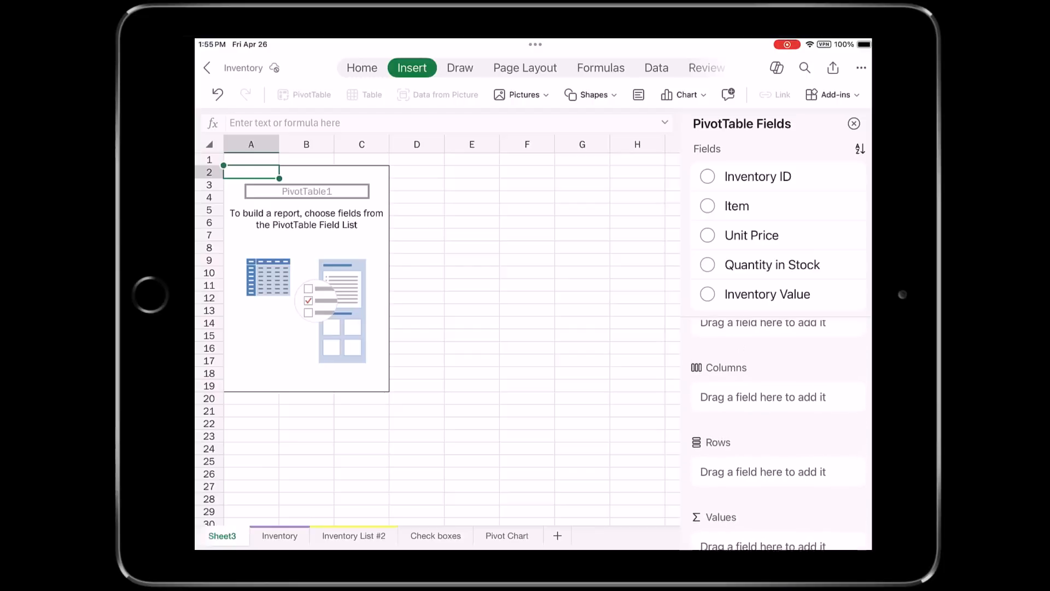
pyautogui.scroll(-3)
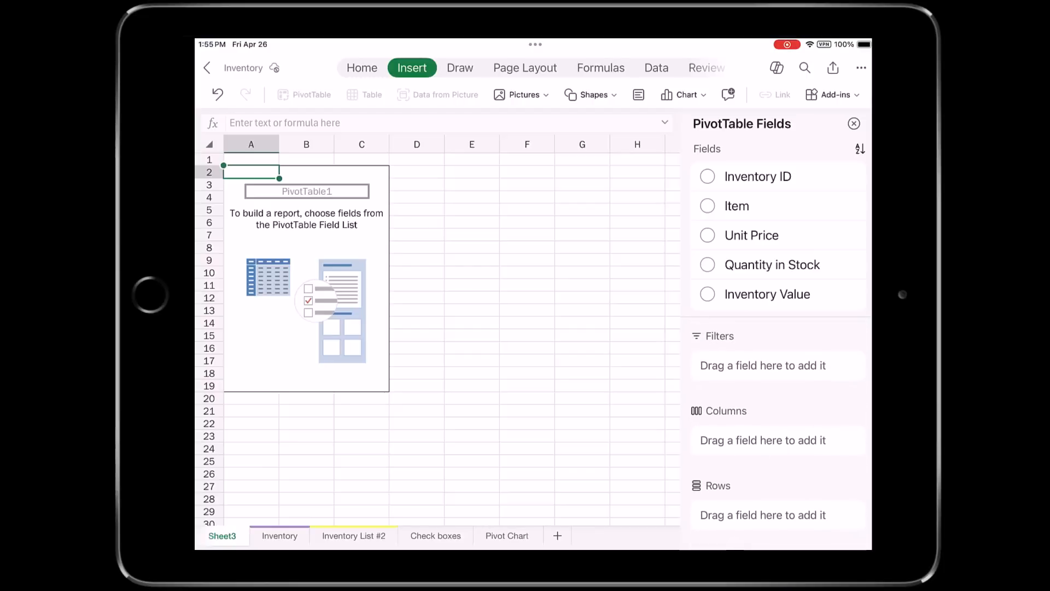
pyautogui.click(860, 149)
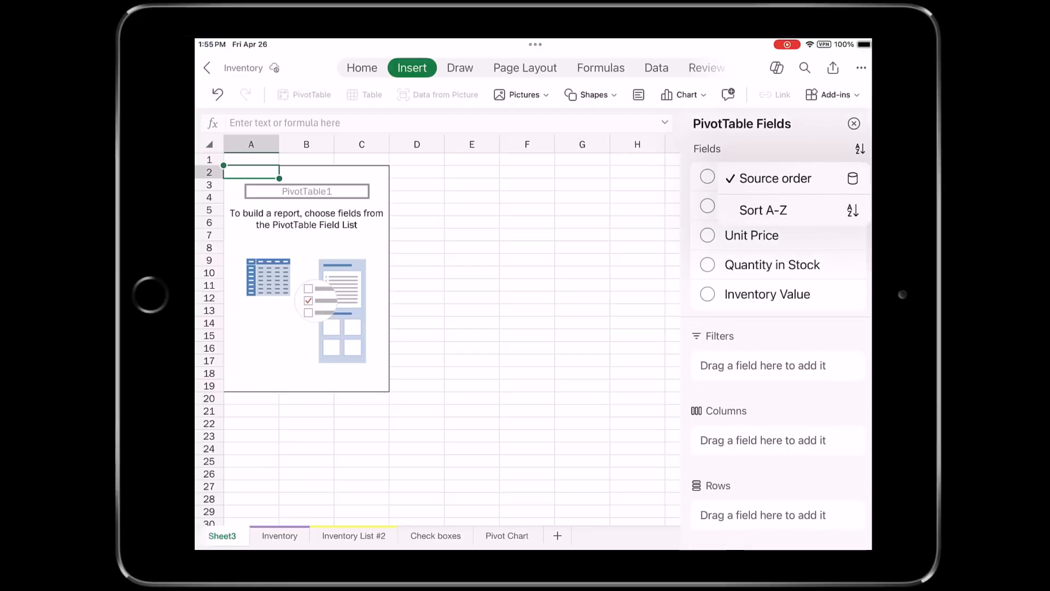
pyautogui.click(761, 209)
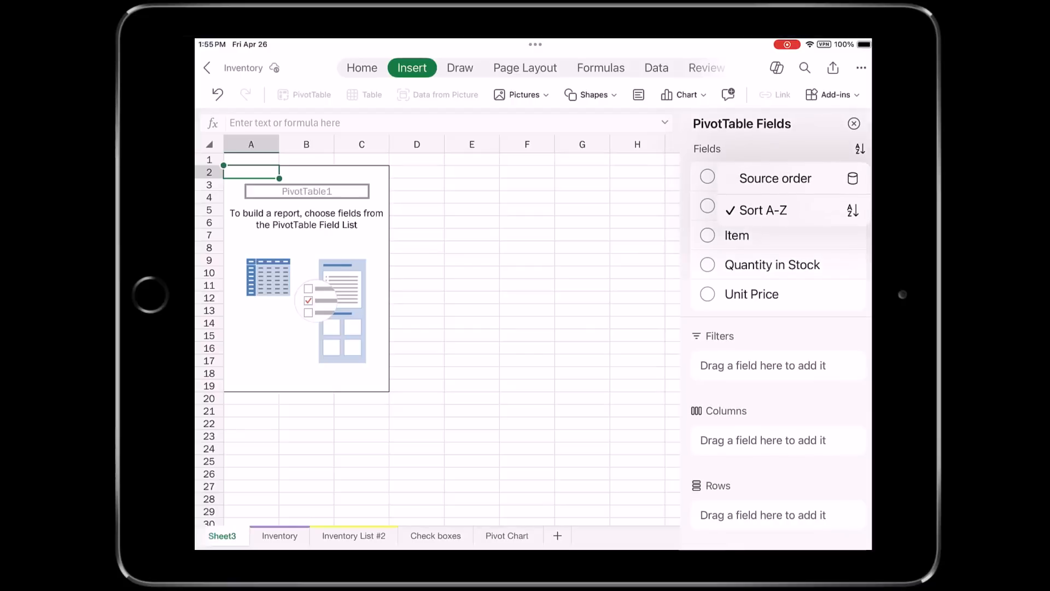
pyautogui.click(775, 177)
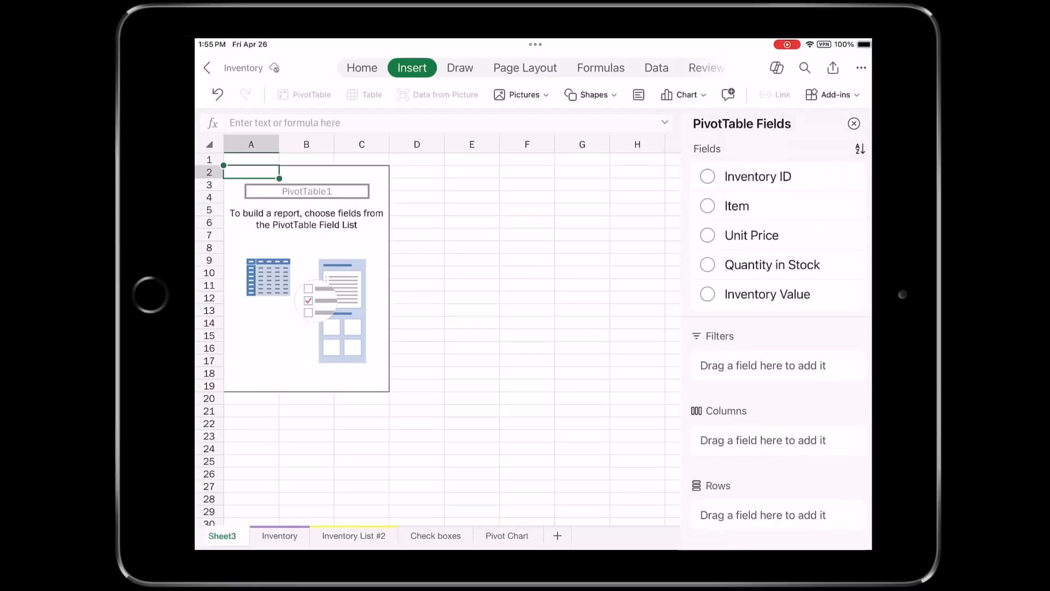
pyautogui.click(707, 206)
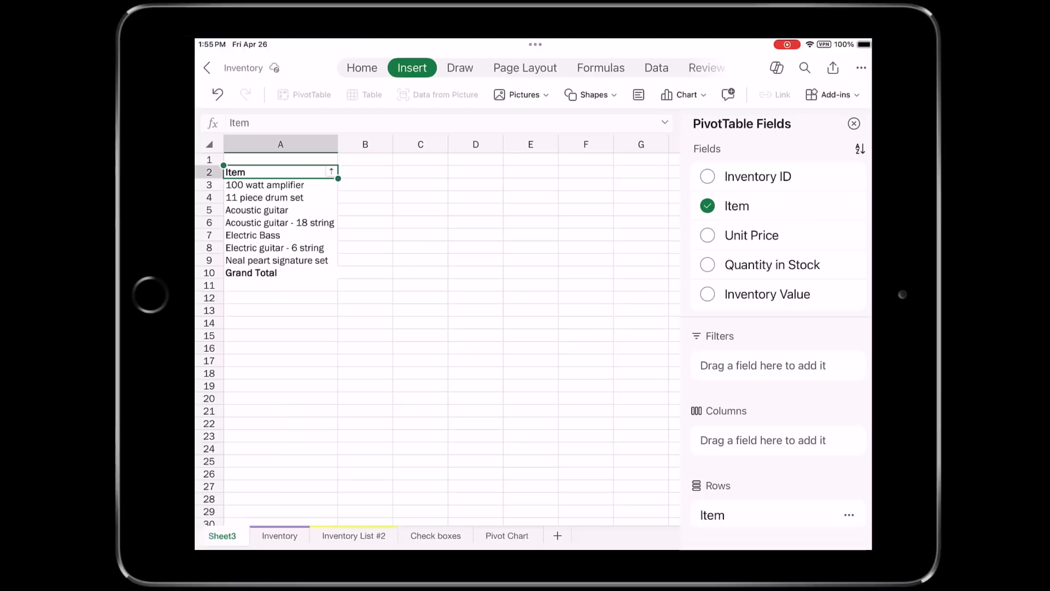
# Step: Sum Quantity in Stock and Inventory Value by Item, briefly grouping by Unit Price before removing it
pyautogui.click(707, 263)
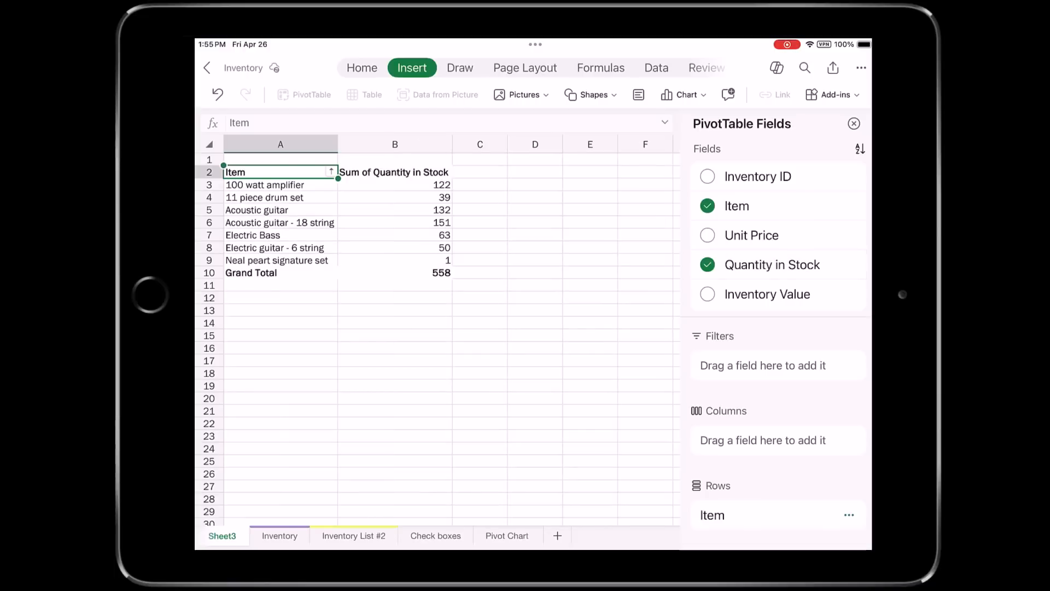
pyautogui.click(707, 294)
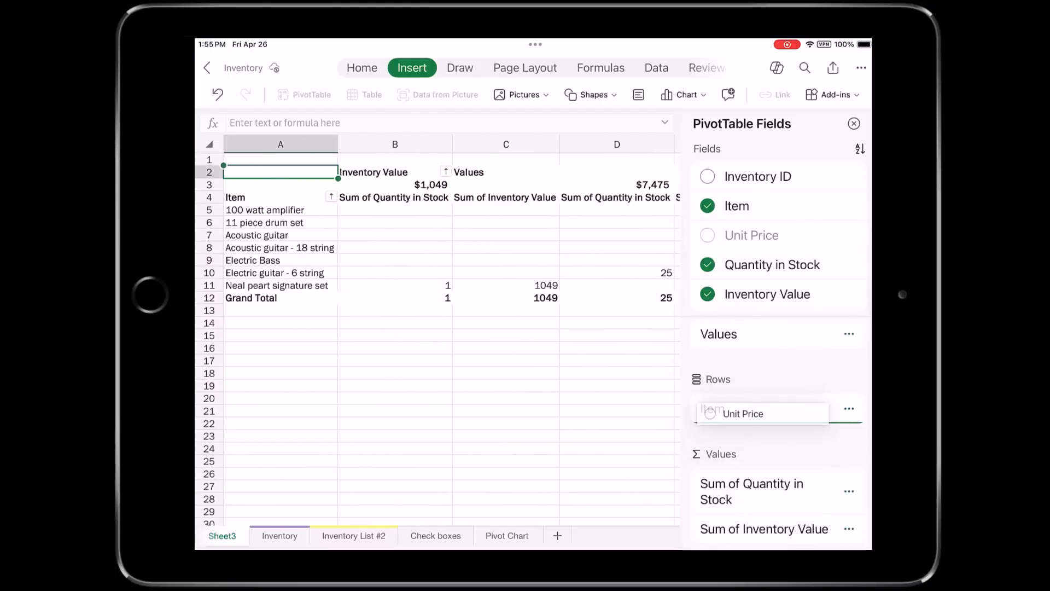
pyautogui.click(706, 235)
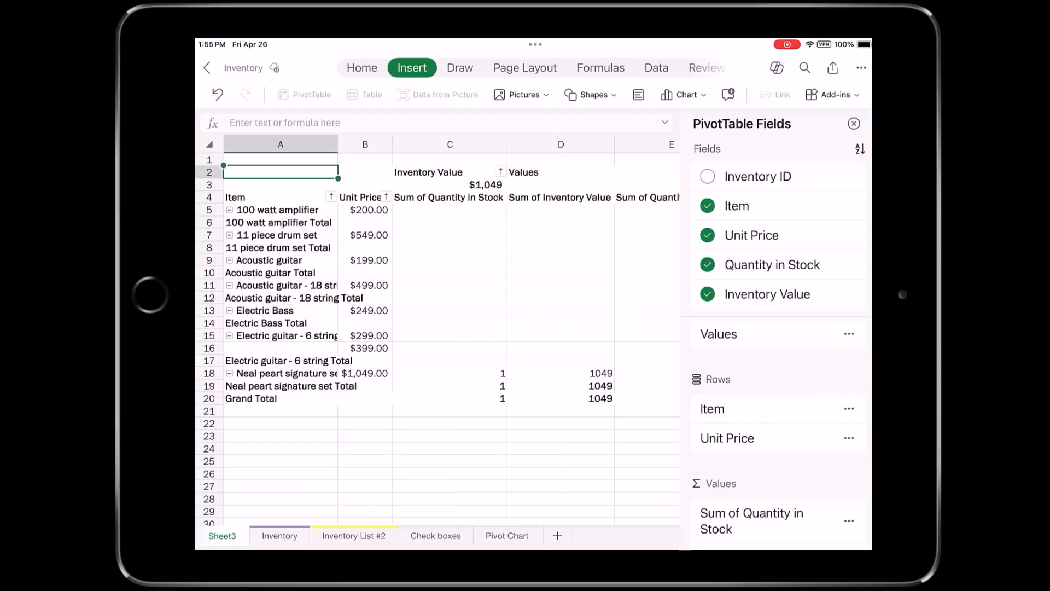
pyautogui.click(501, 172)
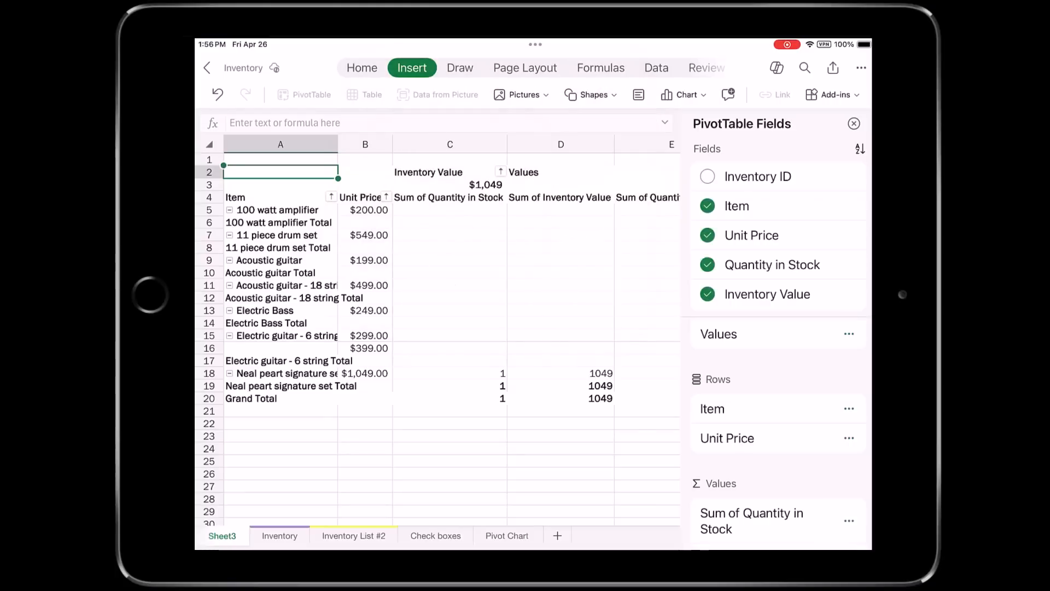
pyautogui.click(848, 408)
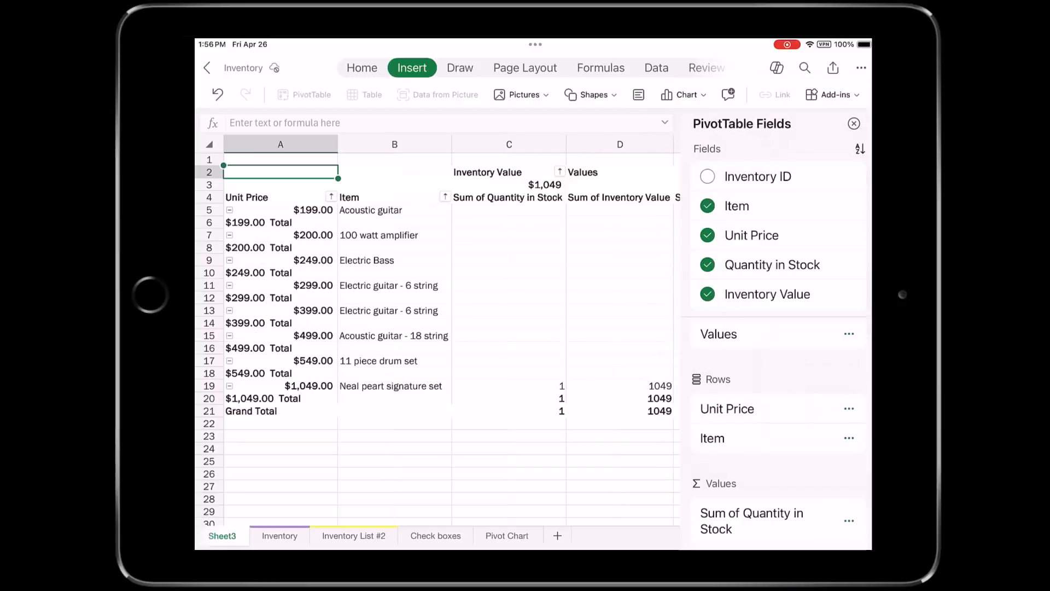
pyautogui.click(707, 235)
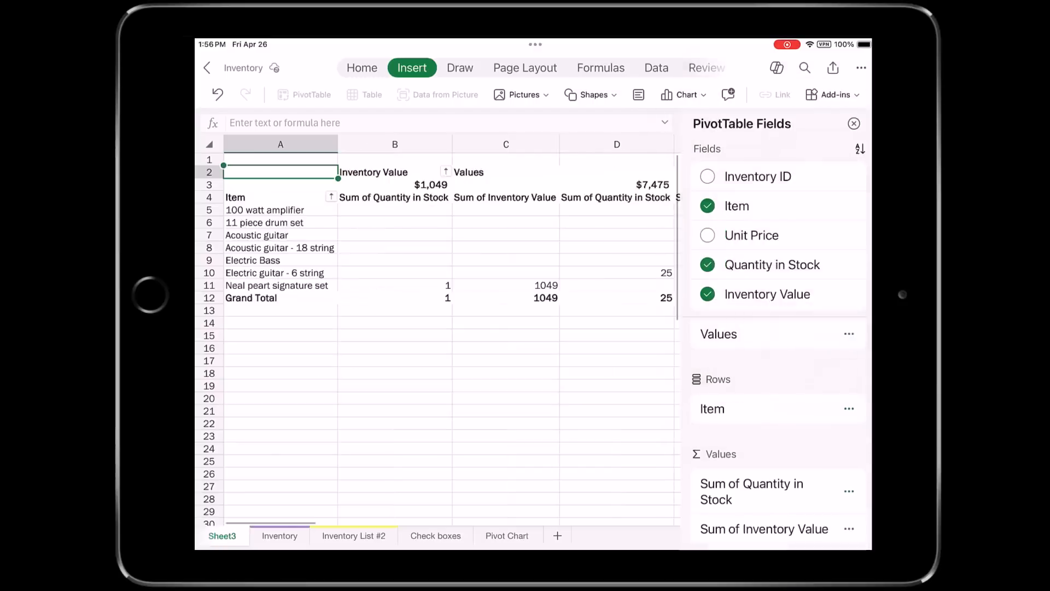